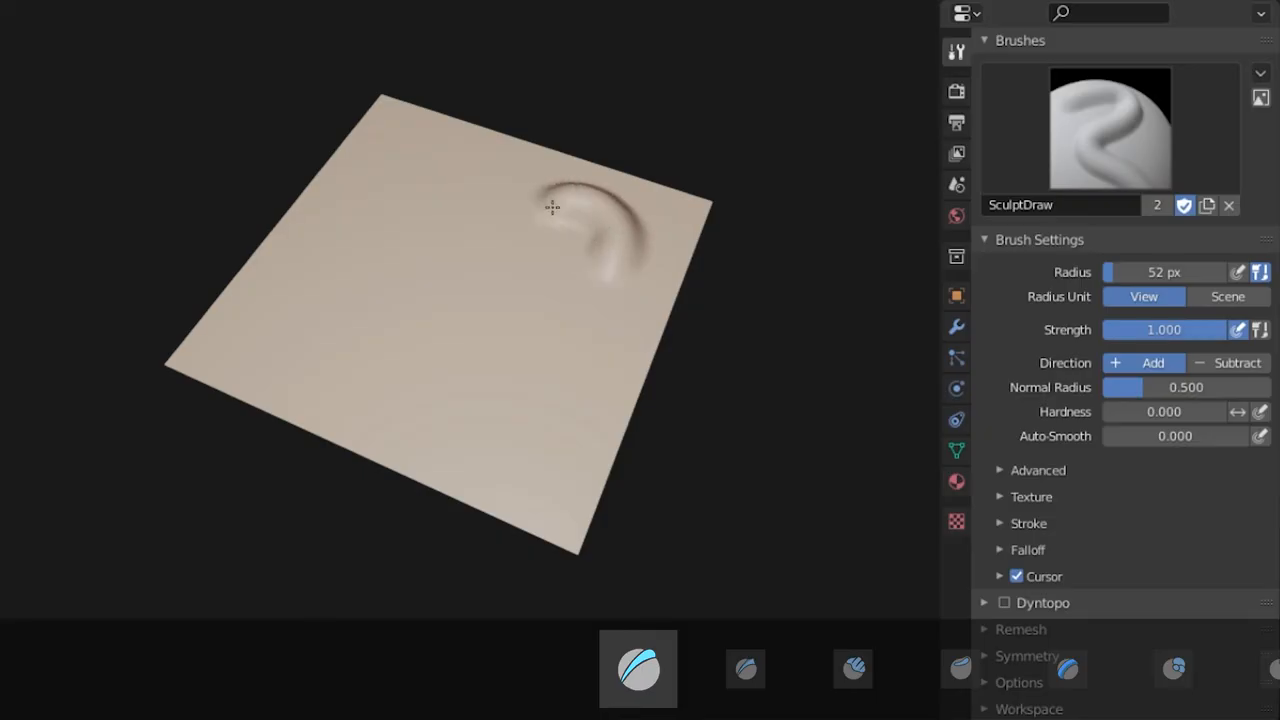
Sculpt a raised S-shaped wavy line across the plane with the Draw brush
left_click_drag(550, 206, 322, 260)
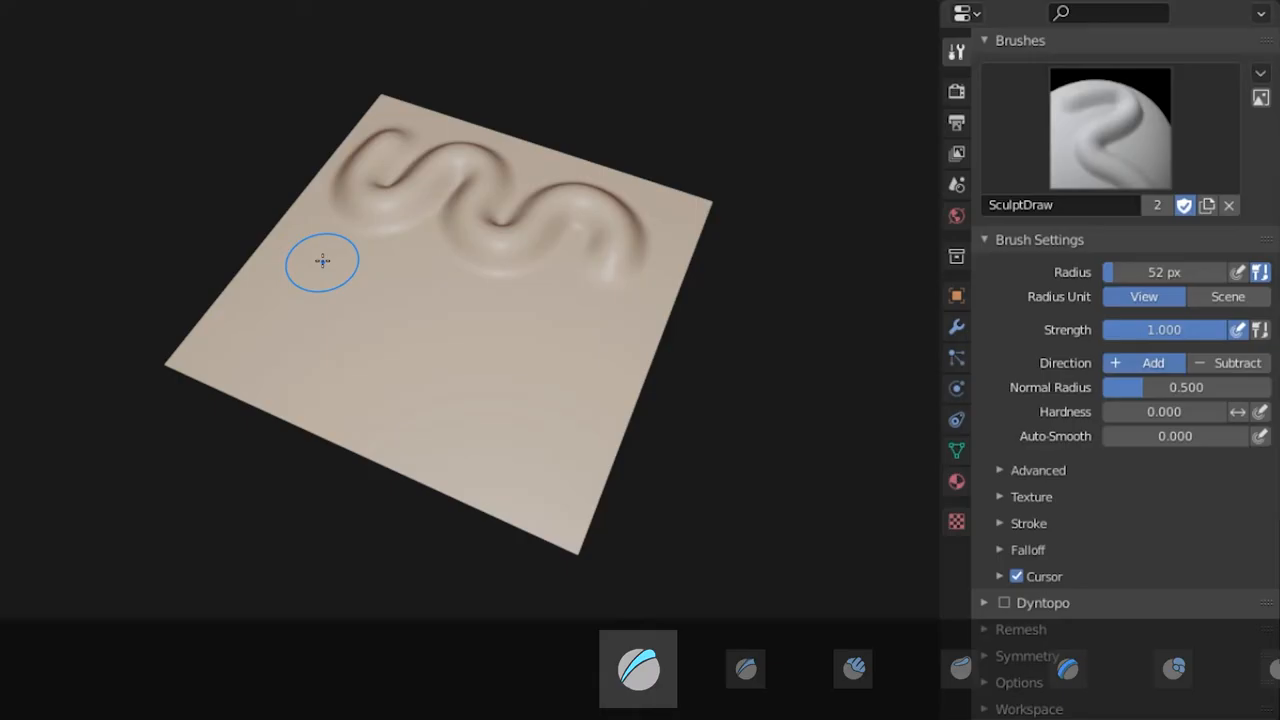
left_click_drag(322, 260, 564, 340)
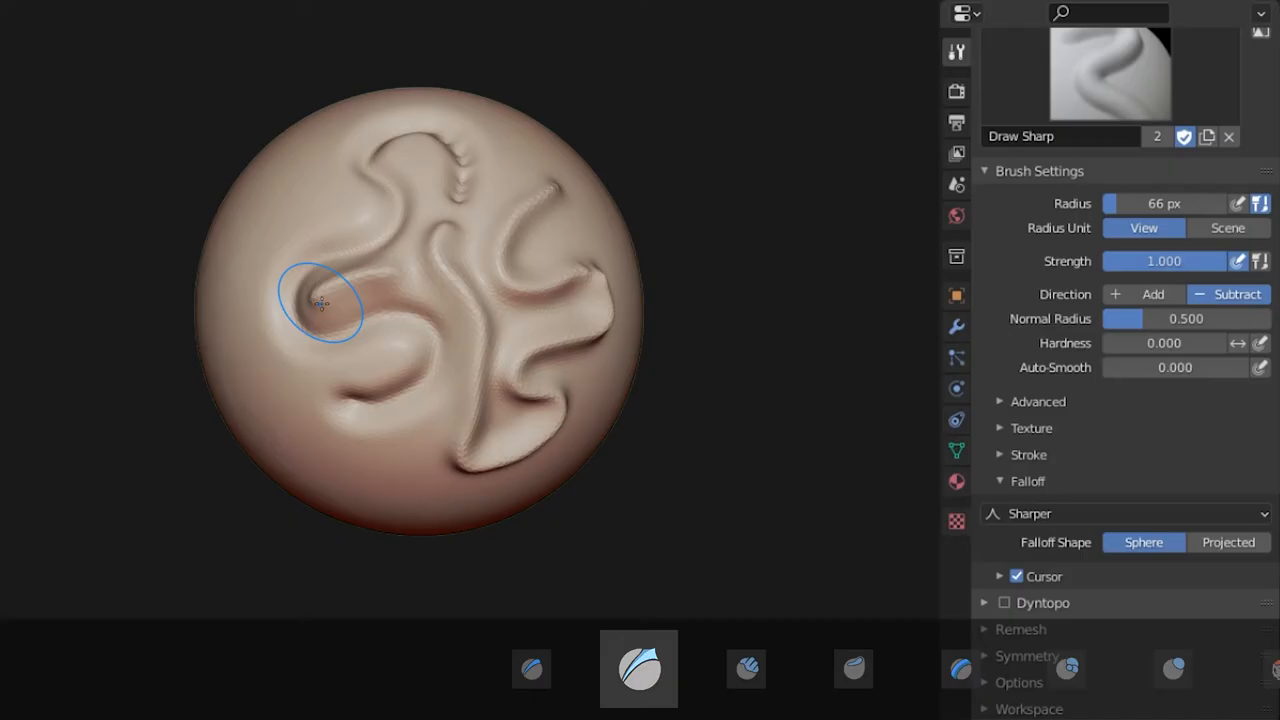
Carve Draw Sharp grooves on the sphere, then pick the Clay Strips brush
left_click(1028, 454)
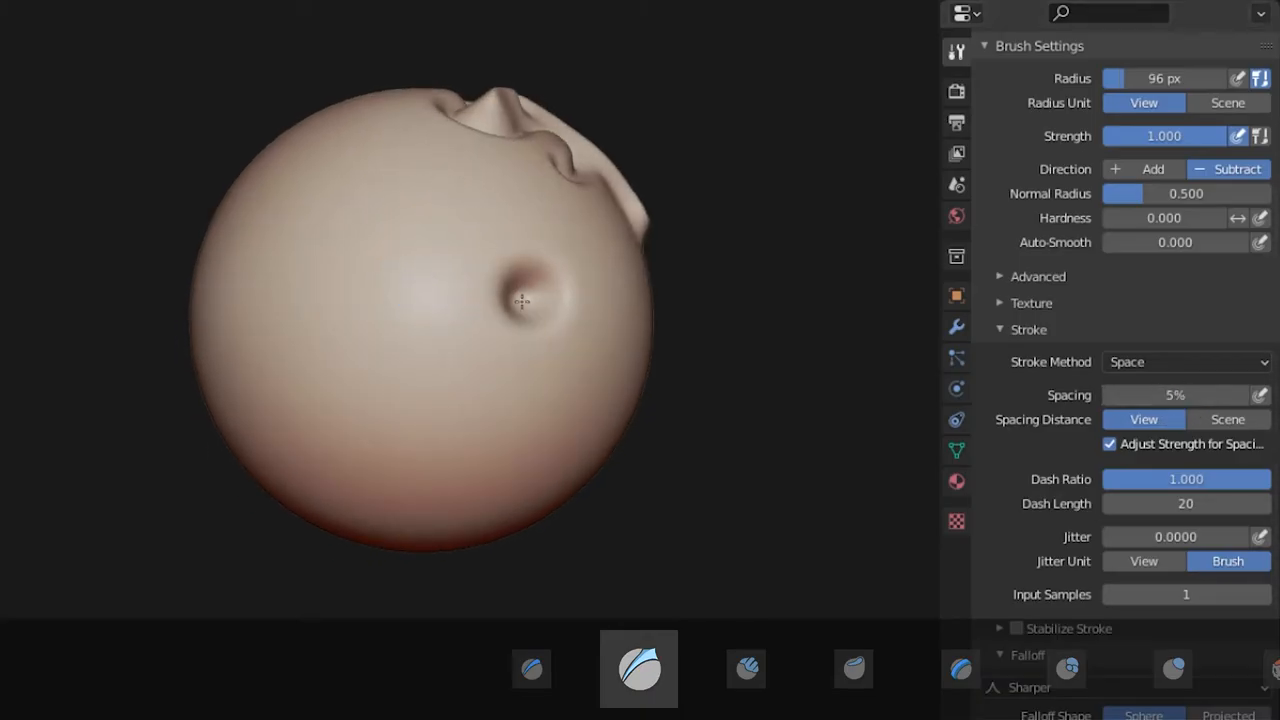
left_click(648, 668)
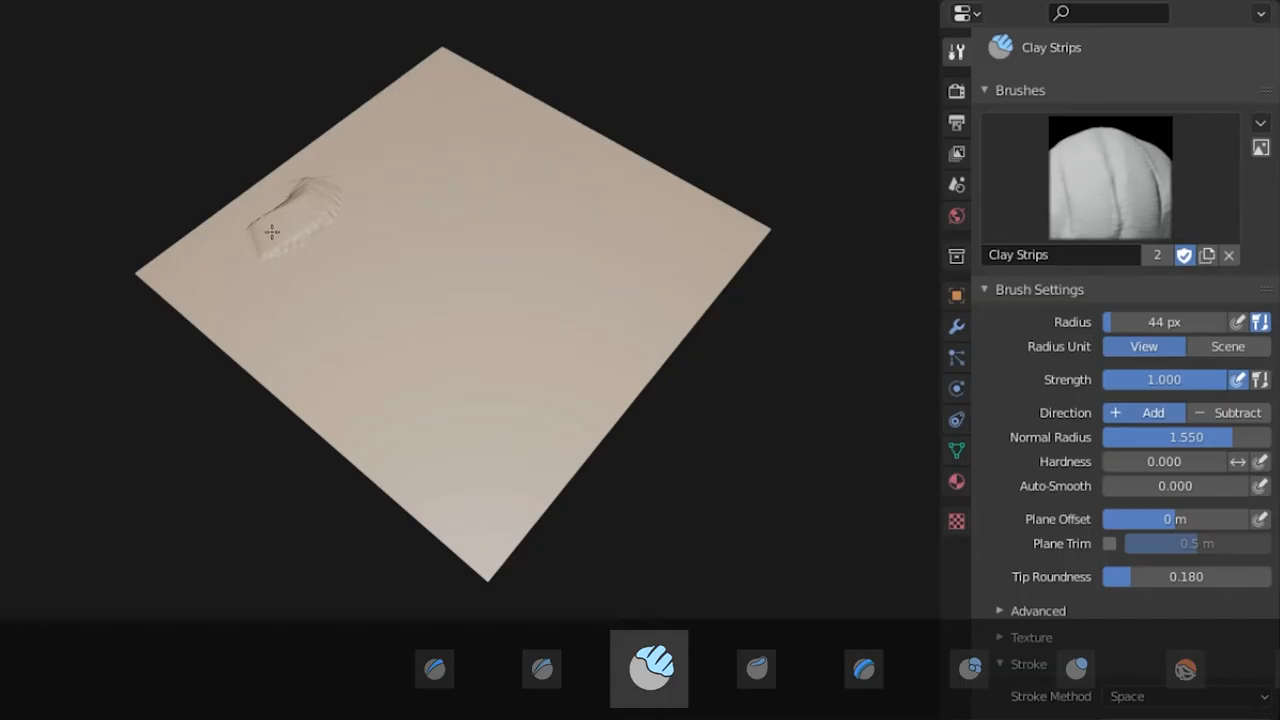
Lay a clay strip on the plane and adjust the strips' tip roundness
left_click_drag(270, 230, 580, 378)
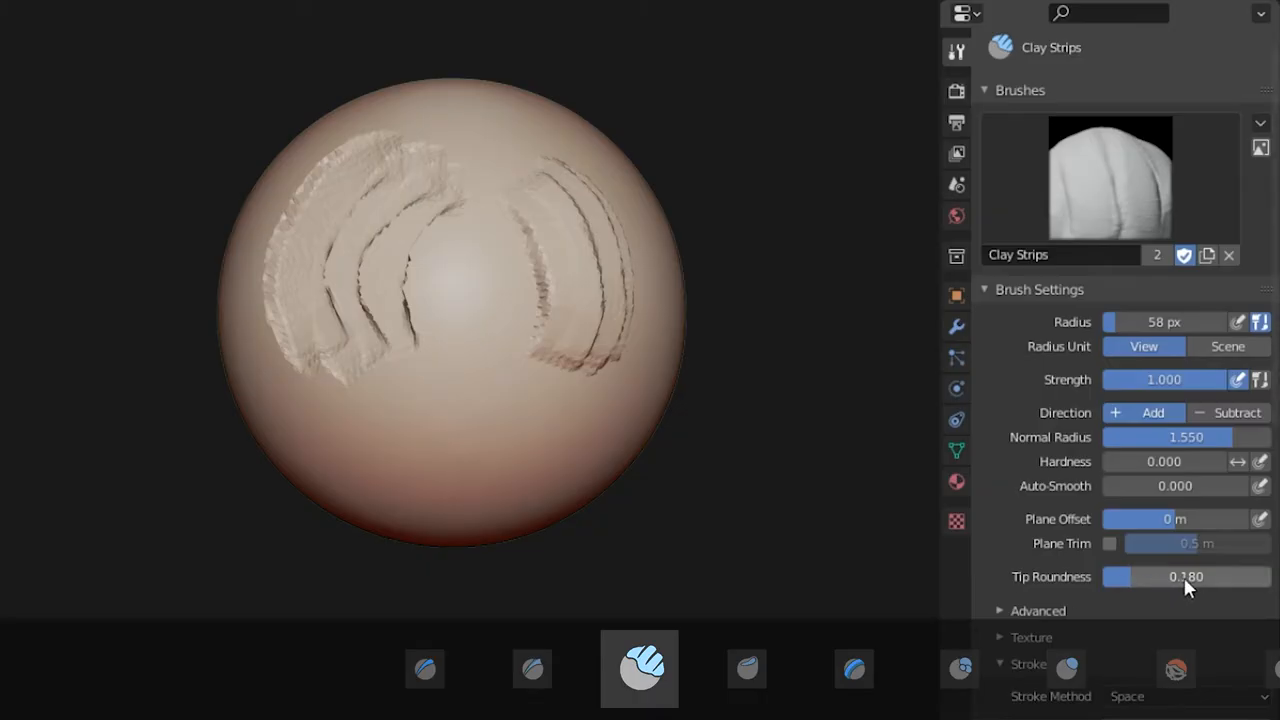
left_click_drag(1186, 576, 1270, 576)
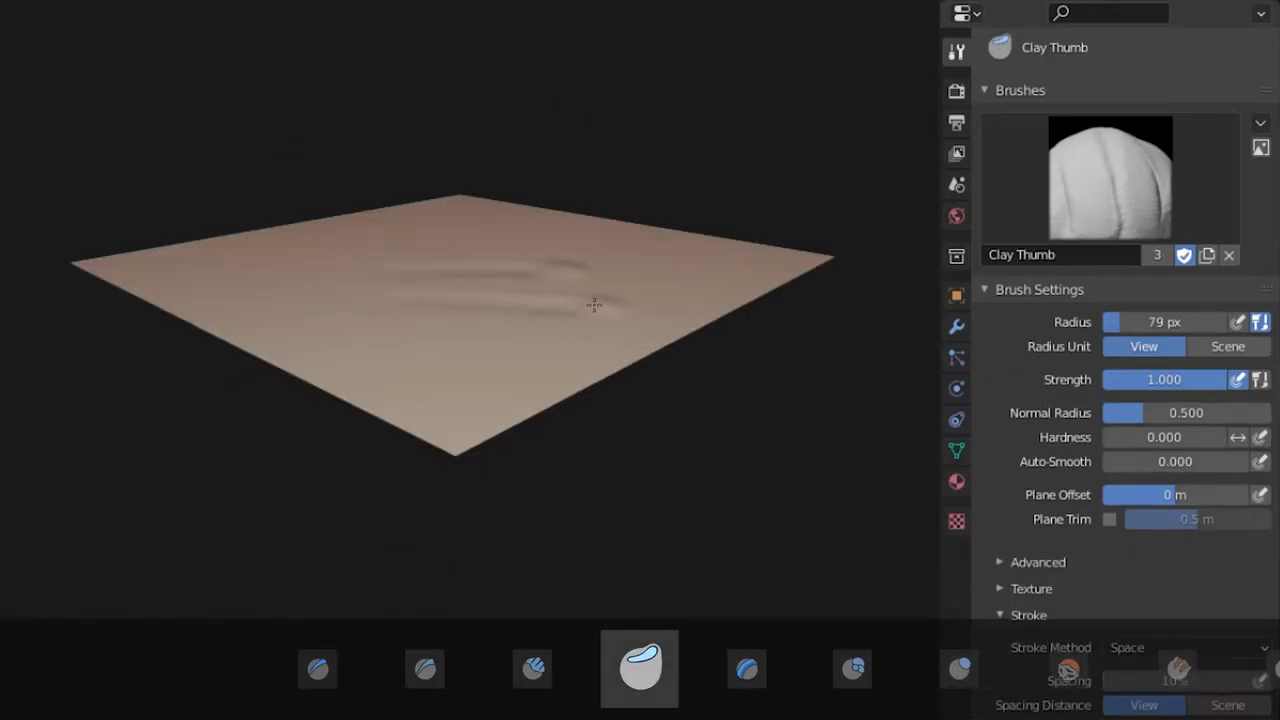
Smear Clay Thumb smudges on plane and sphere, then raise a Layer band on the plane
left_click_drag(596, 304, 440, 284)
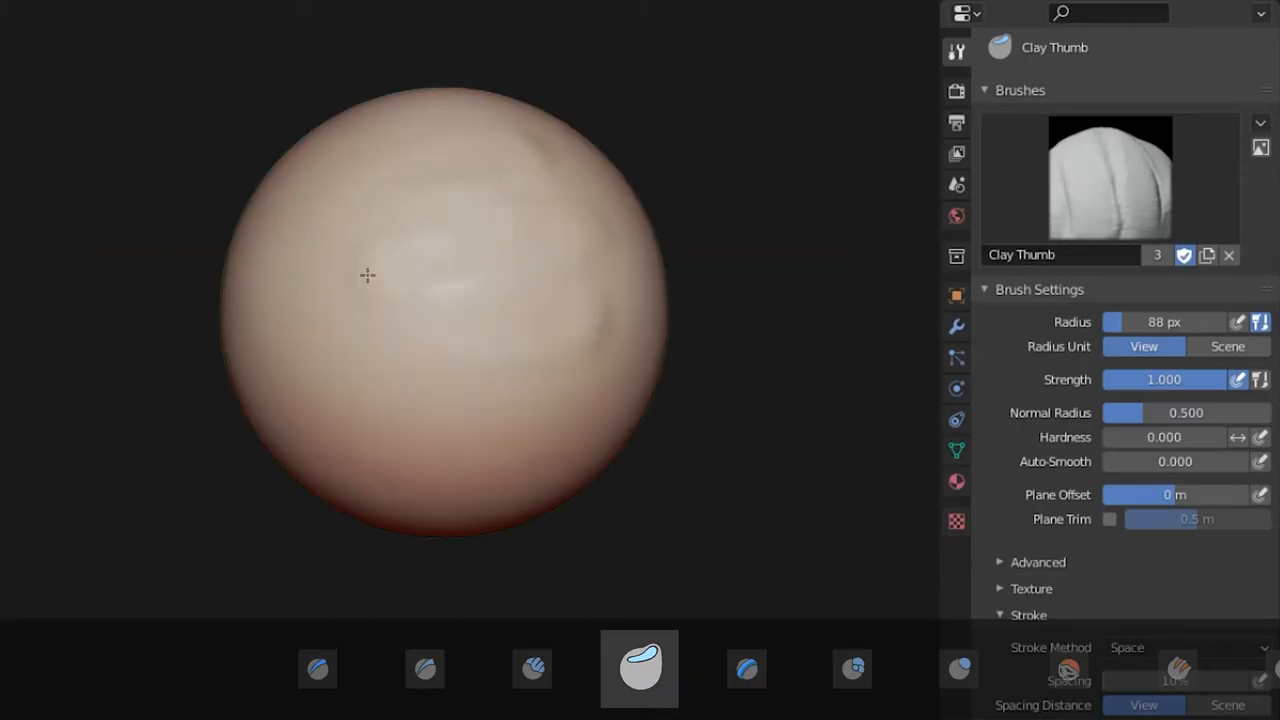
left_click_drag(368, 276, 268, 350)
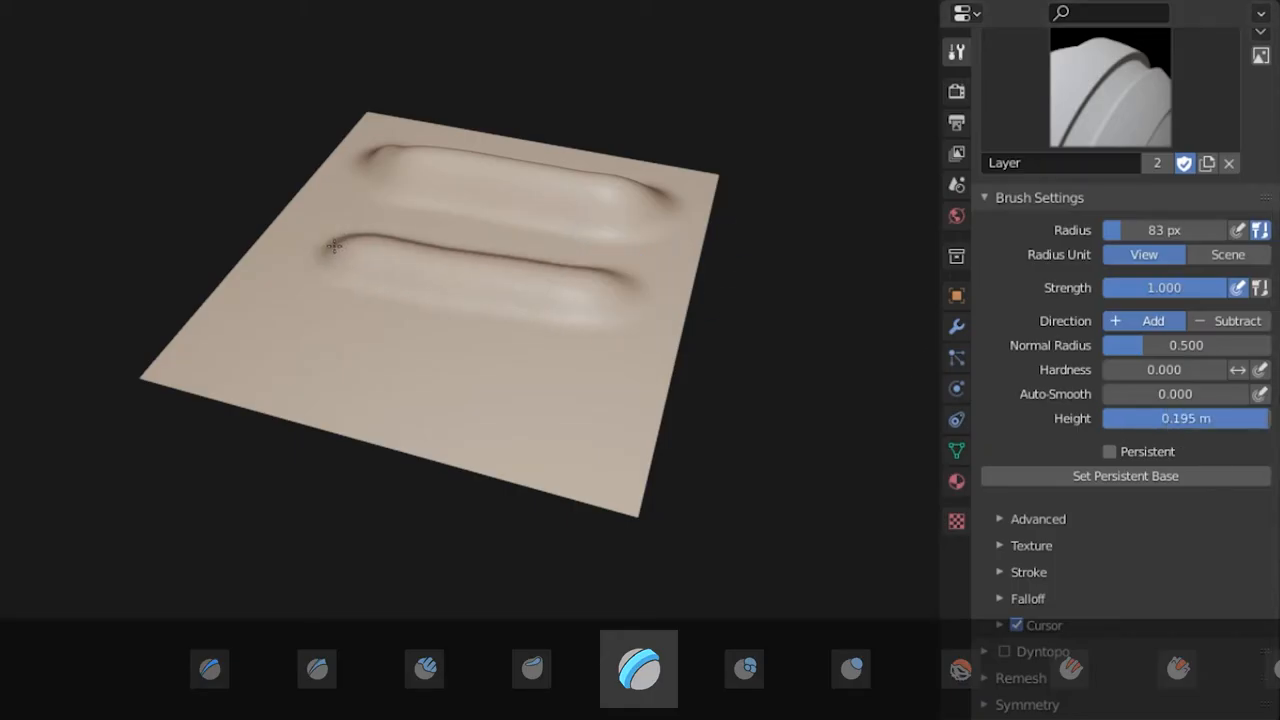
left_click_drag(336, 244, 530, 344)
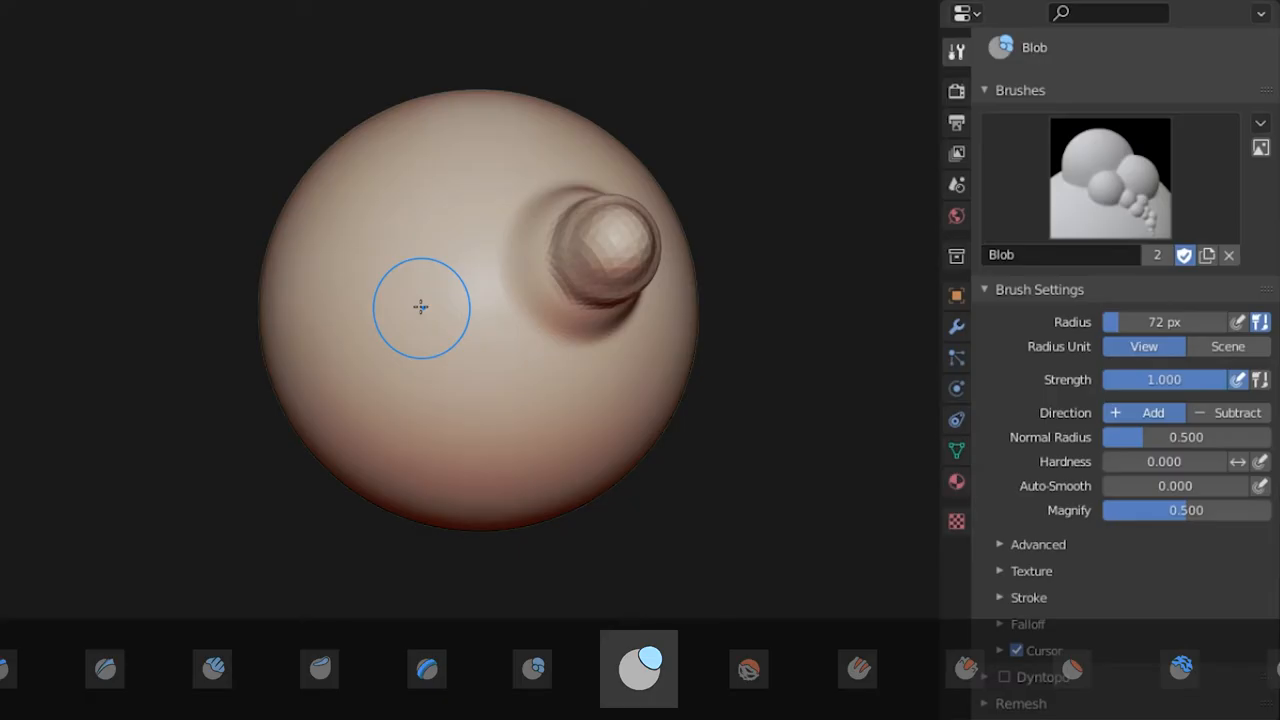
Smooth the plane's bumps flat with the Smooth brush and check its Deformation choices
left_click(638, 668)
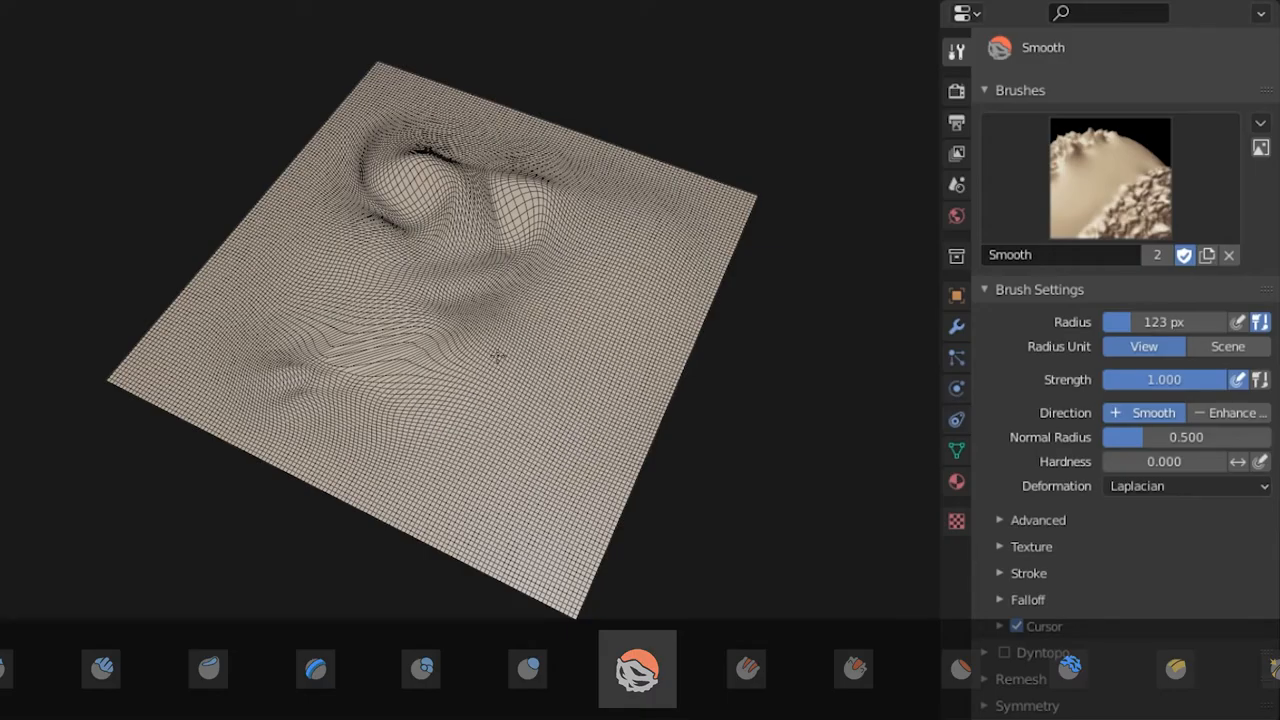
left_click_drag(480, 360, 420, 310)
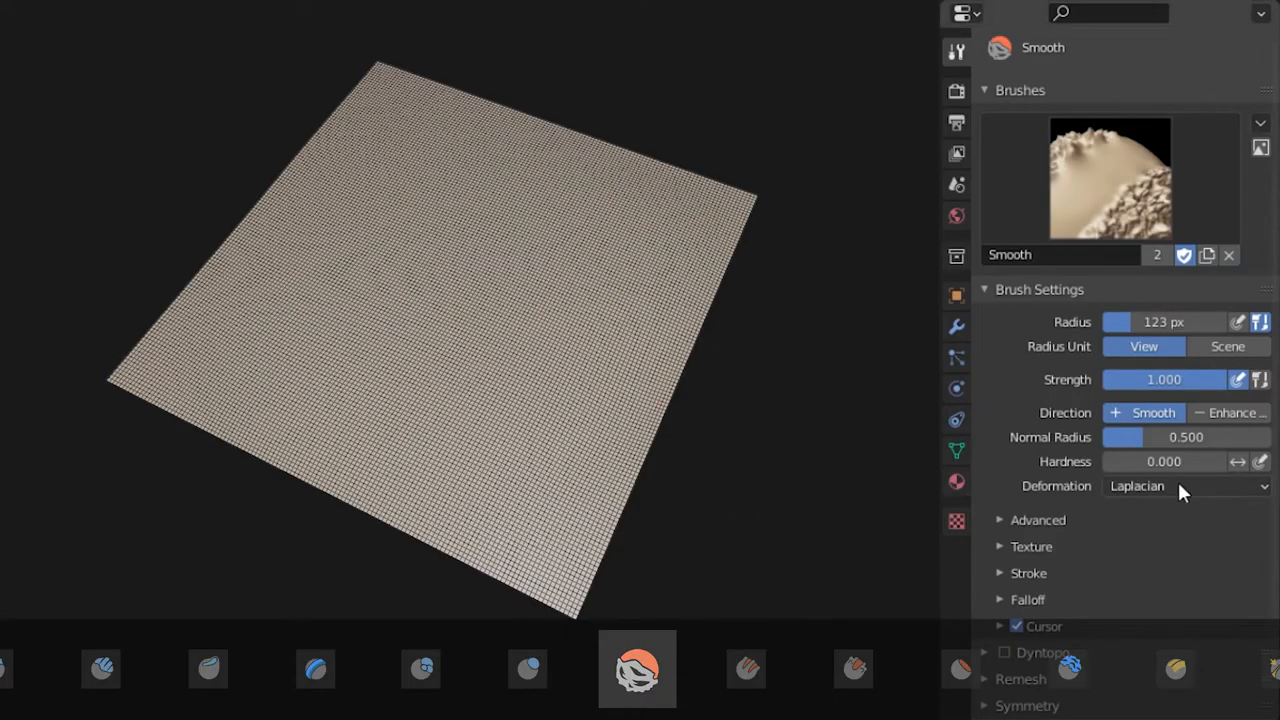
left_click(1184, 486)
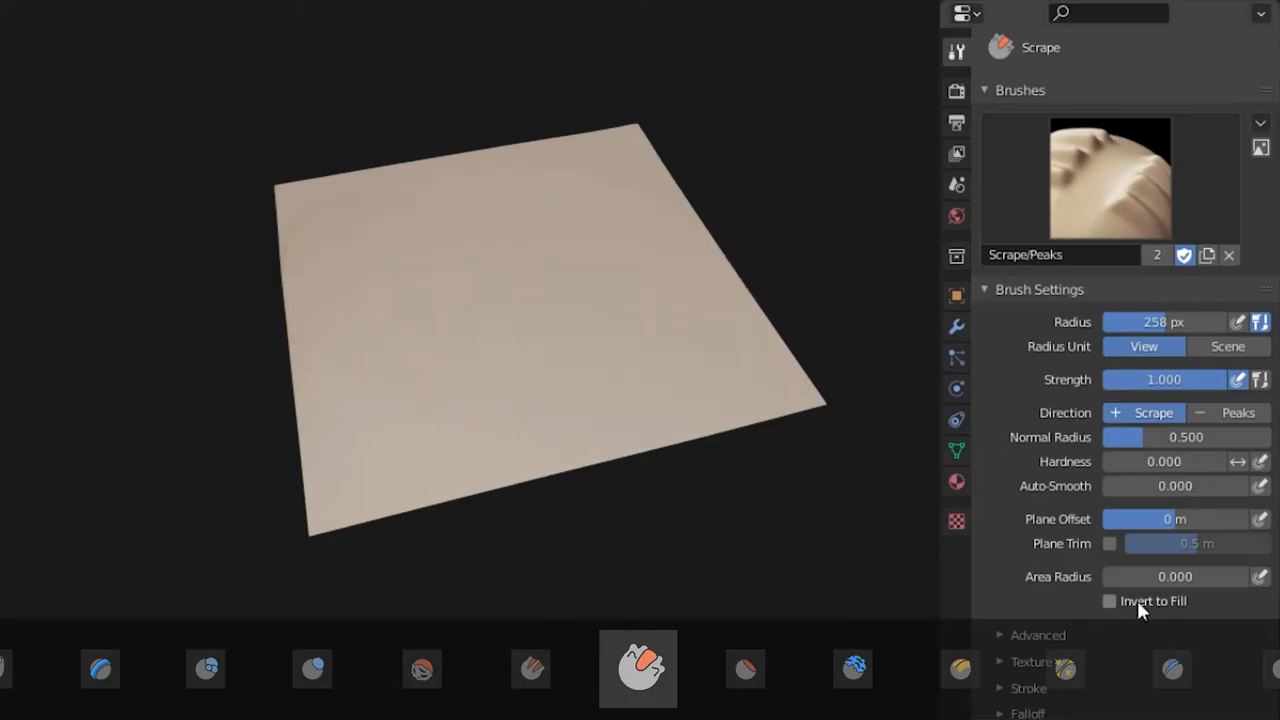
Toggle Scrape's Invert to Fill, then flatten the plane's left and right raised shapes
left_click(1108, 600)
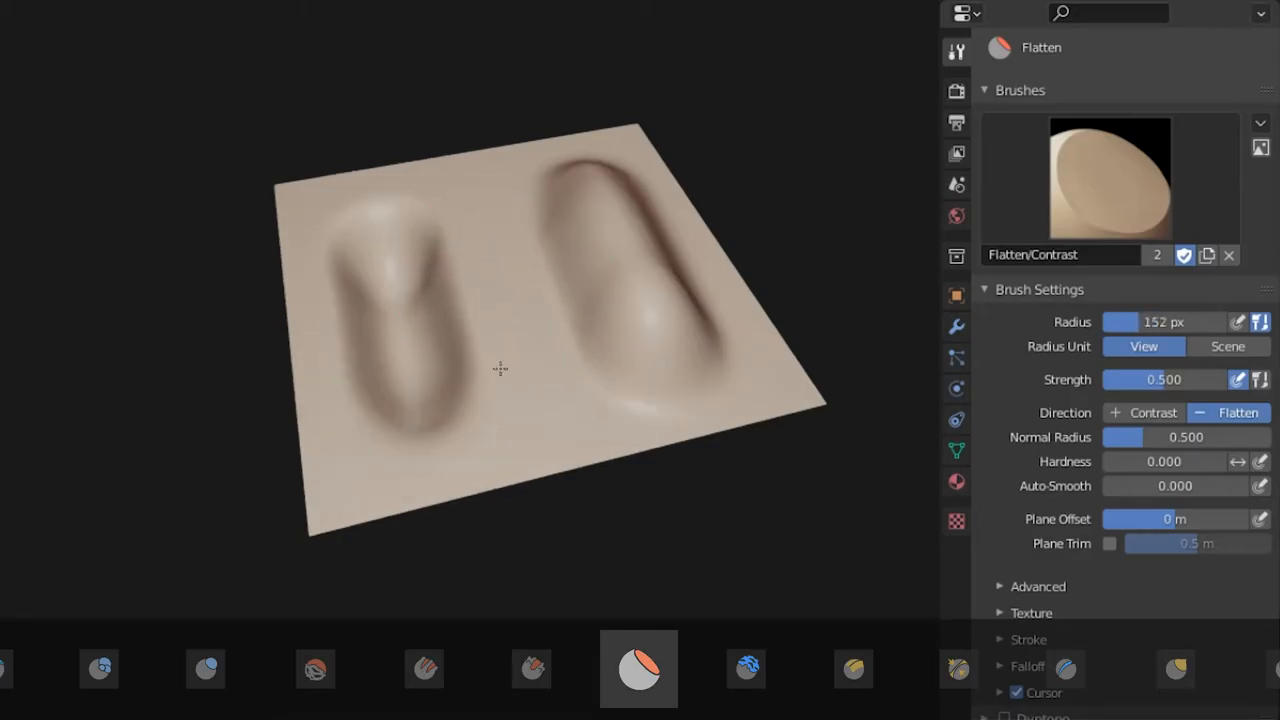
left_click_drag(500, 368, 678, 320)
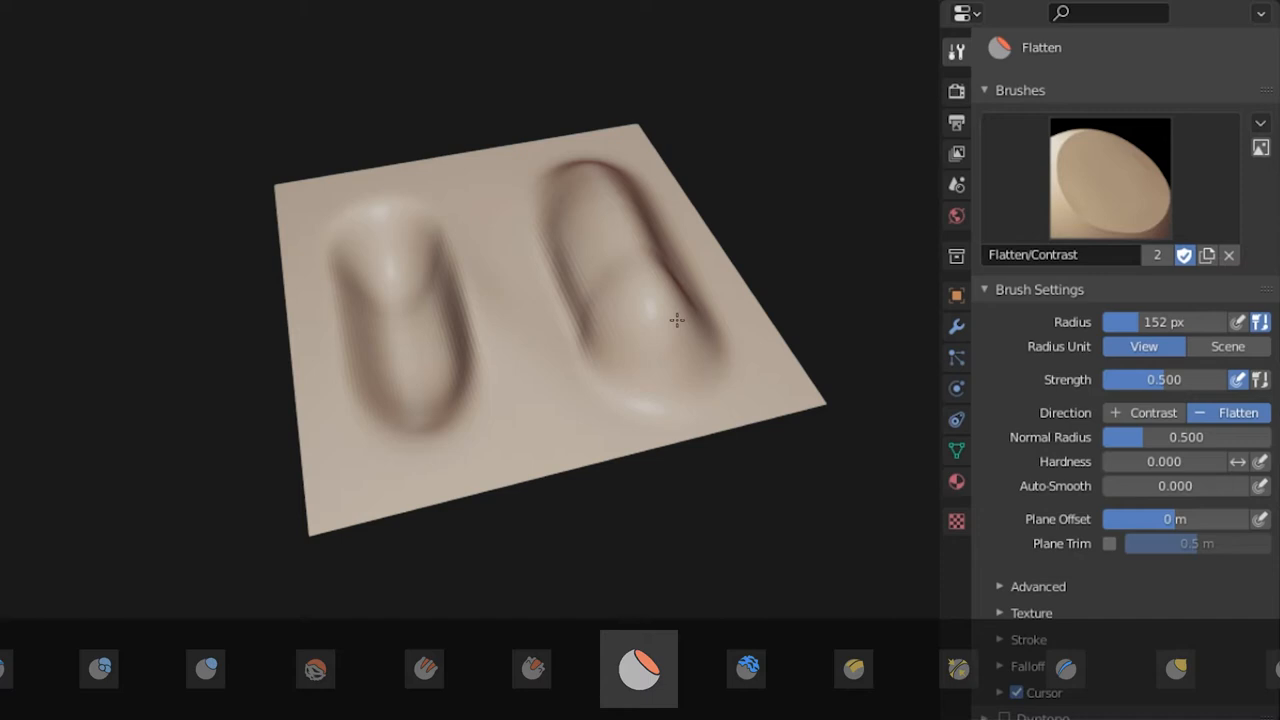
left_click_drag(680, 320, 370, 318)
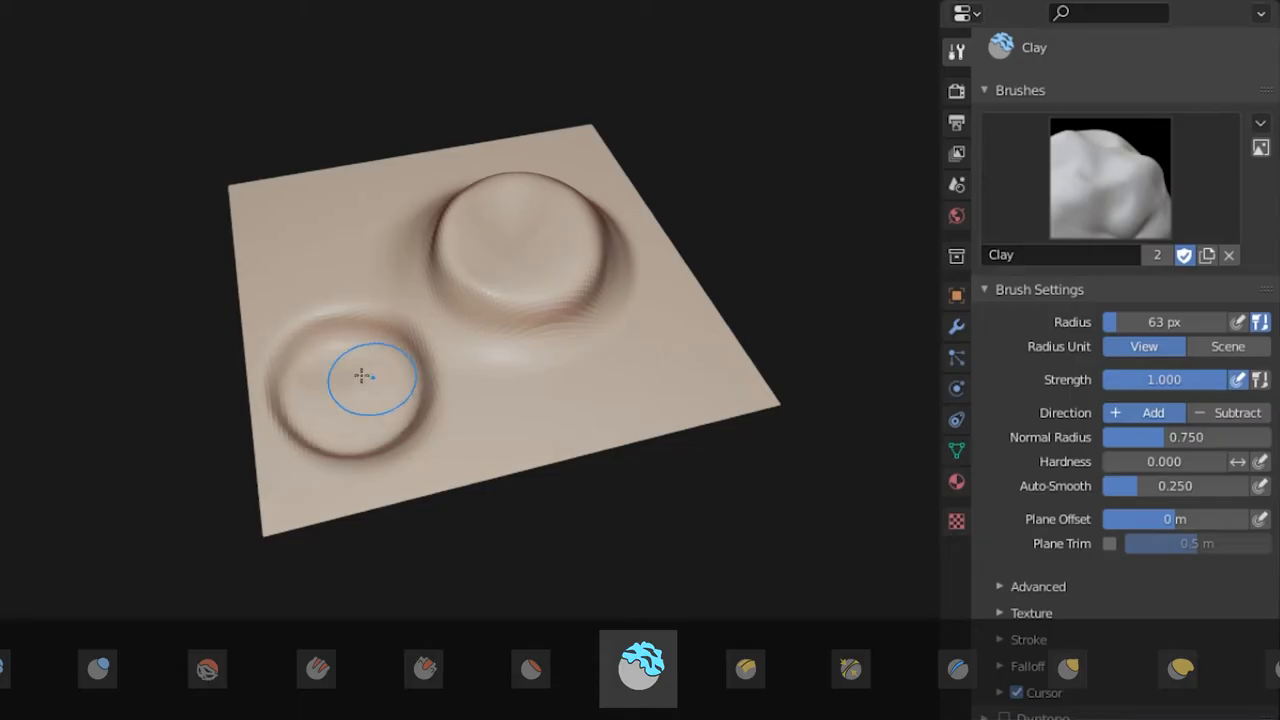
Build a round Clay mound on the plane and scrape an angled face into the sphere
left_click_drag(370, 378, 360, 262)
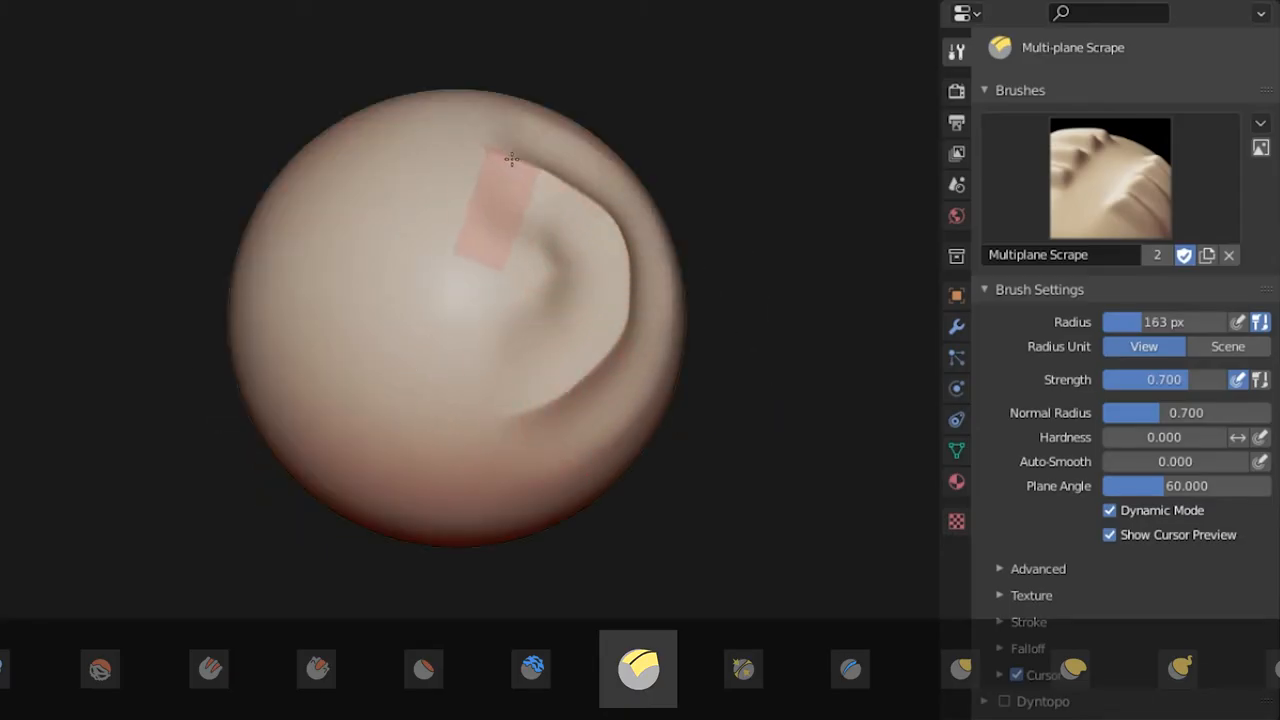
left_click_drag(512, 160, 376, 236)
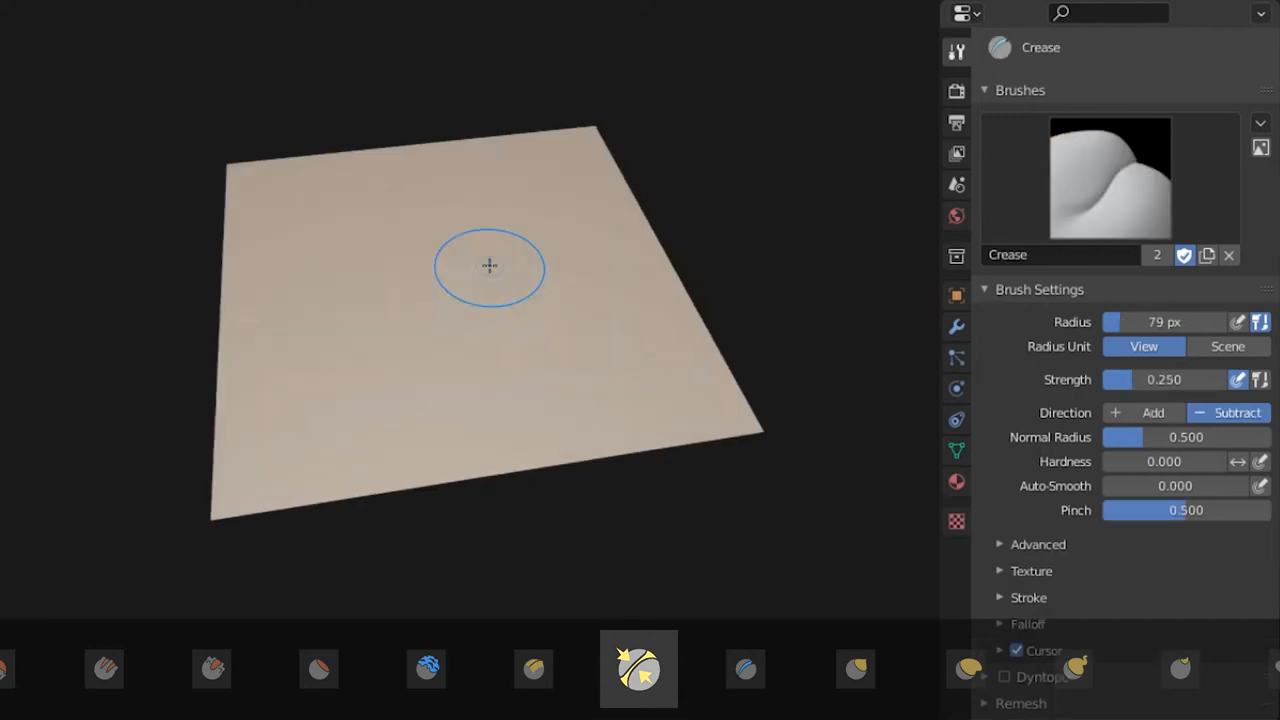
Cut two crease lines into the plane, then compare pinch at zero and a higher amount
left_click_drag(490, 264, 390, 380)
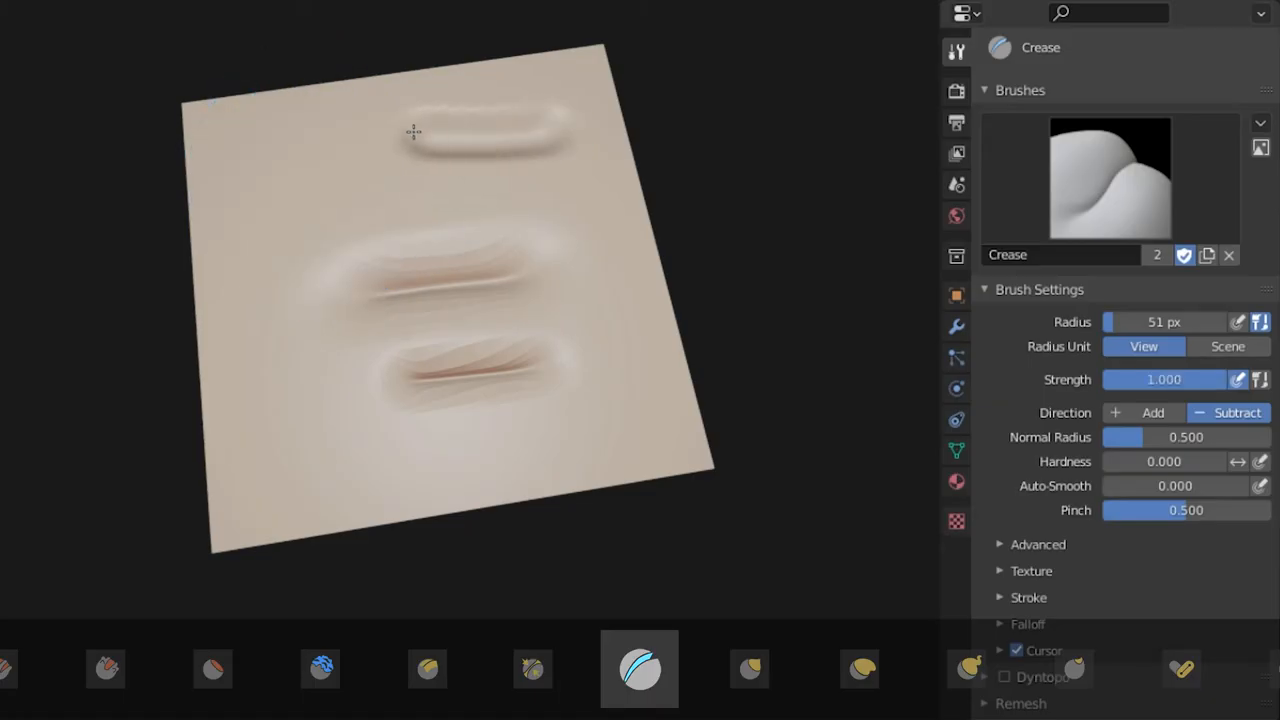
left_click_drag(450, 130, 316, 388)
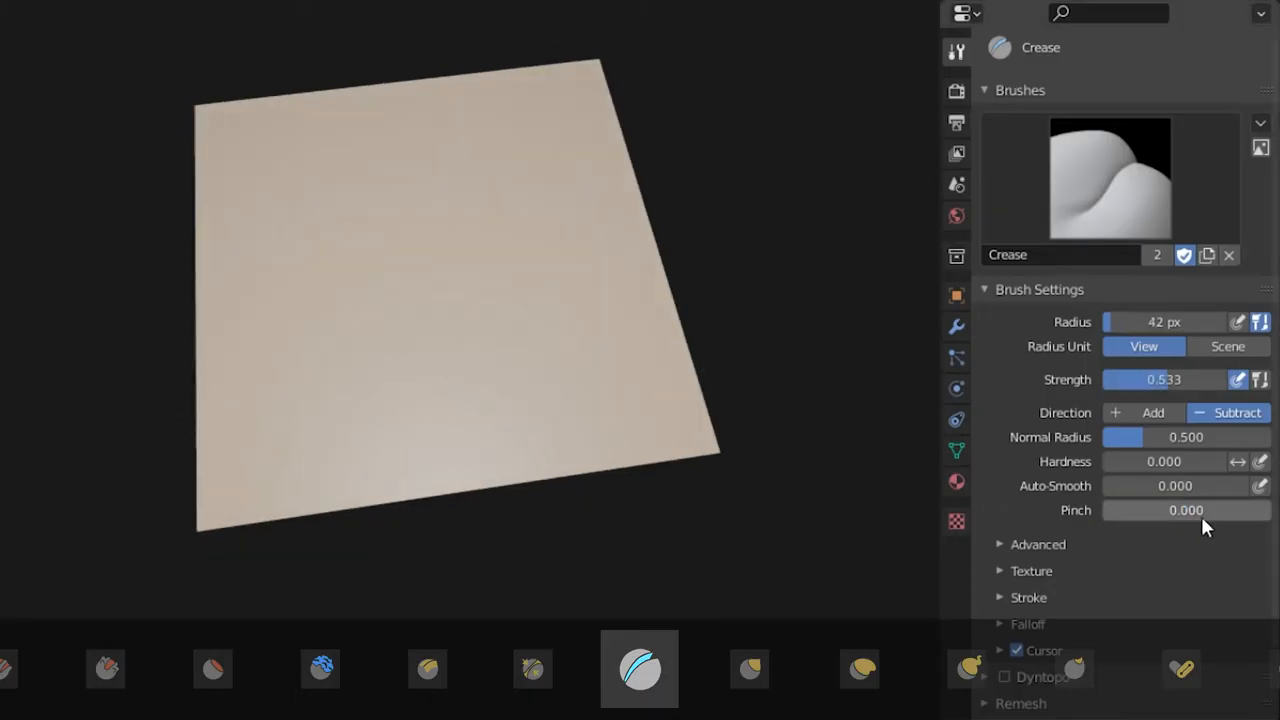
left_click_drag(340, 176, 536, 176)
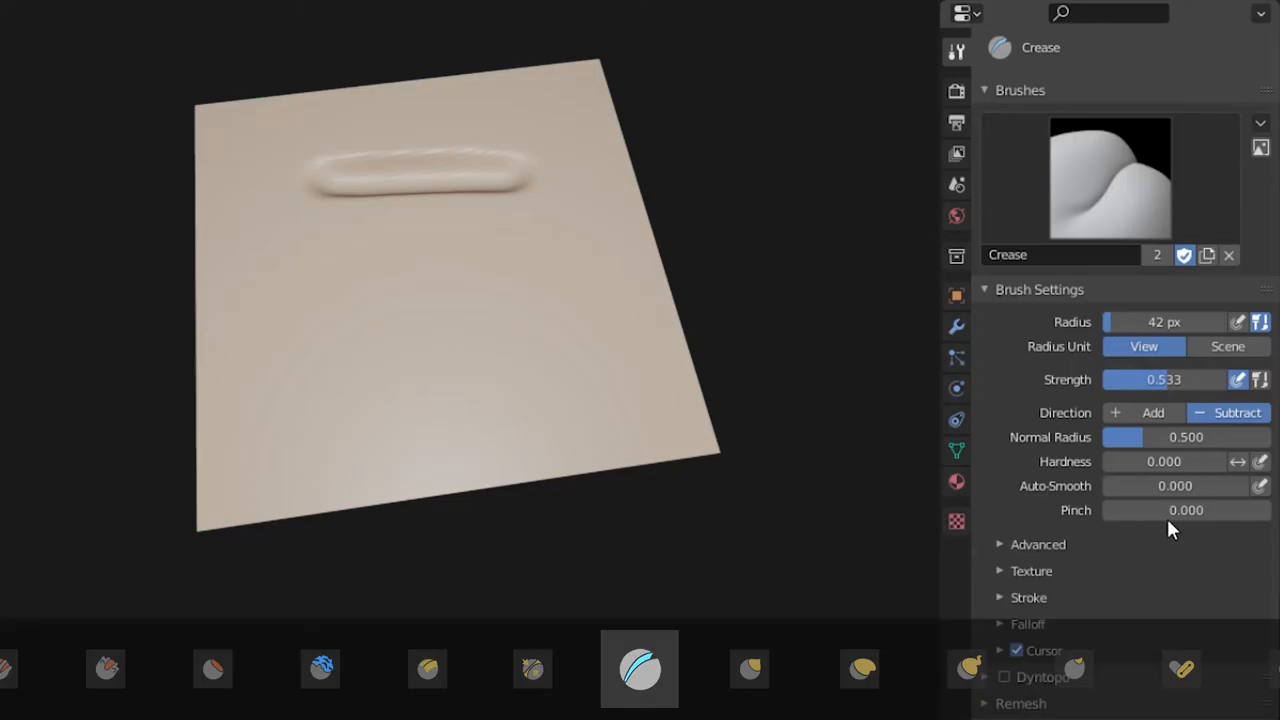
left_click_drag(1150, 510, 1184, 510)
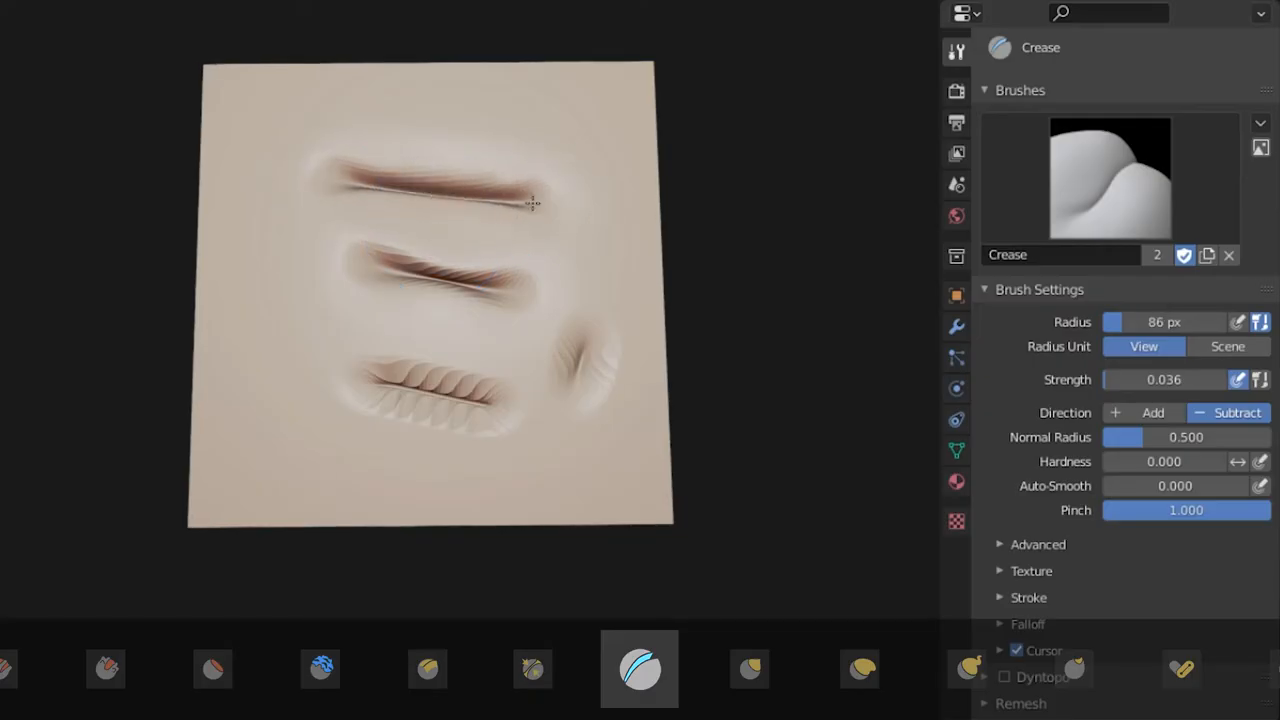
Select the Grab brush and toggle silhouette grabbing on and off
left_click(636, 668)
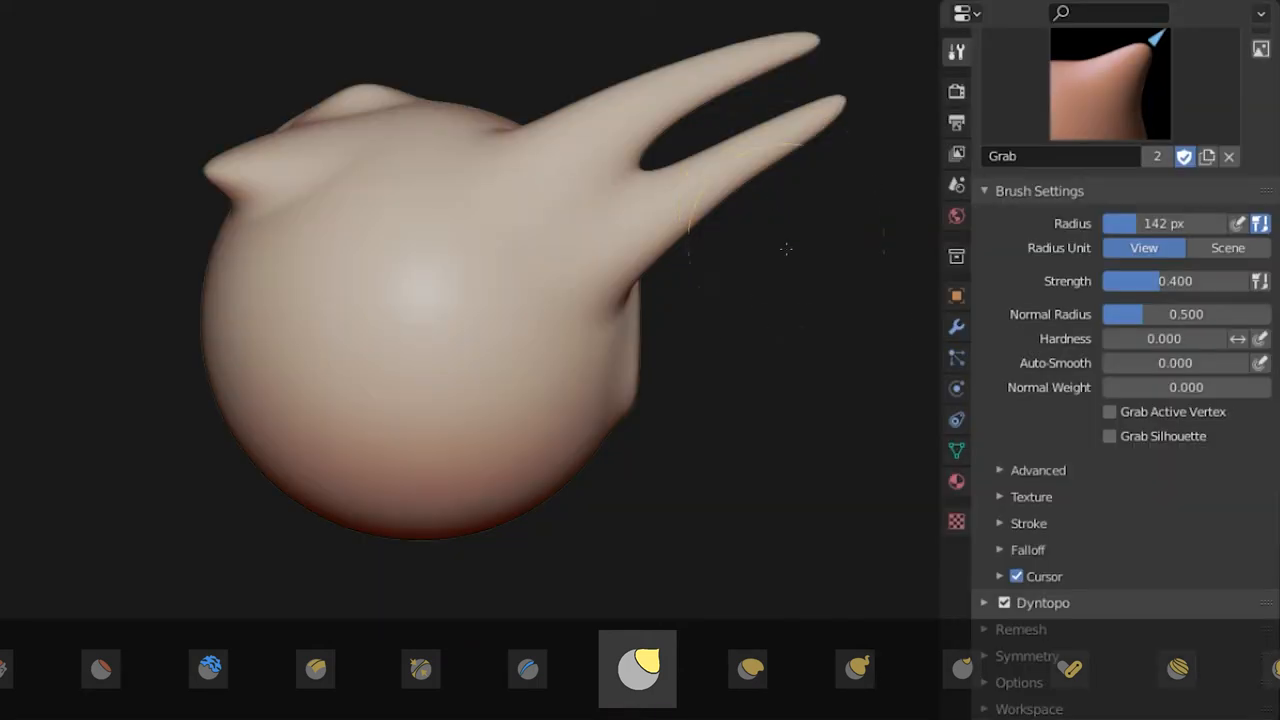
left_click(1108, 436)
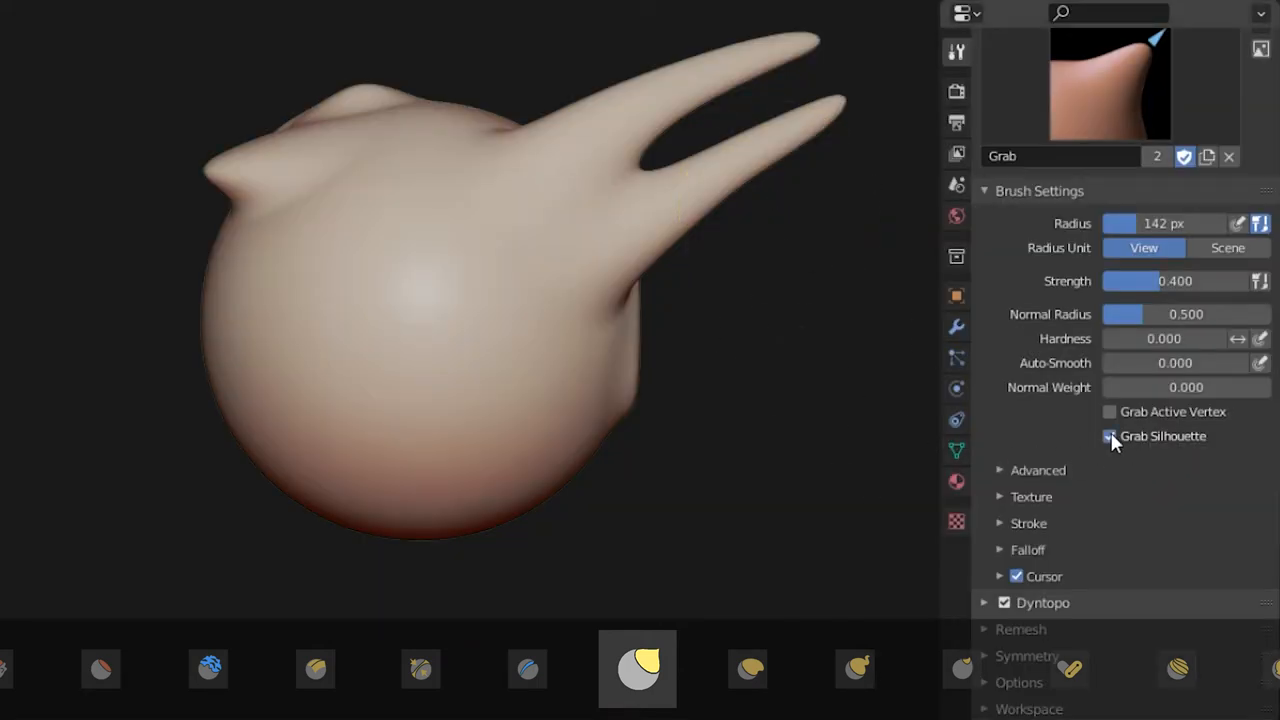
left_click(1108, 436)
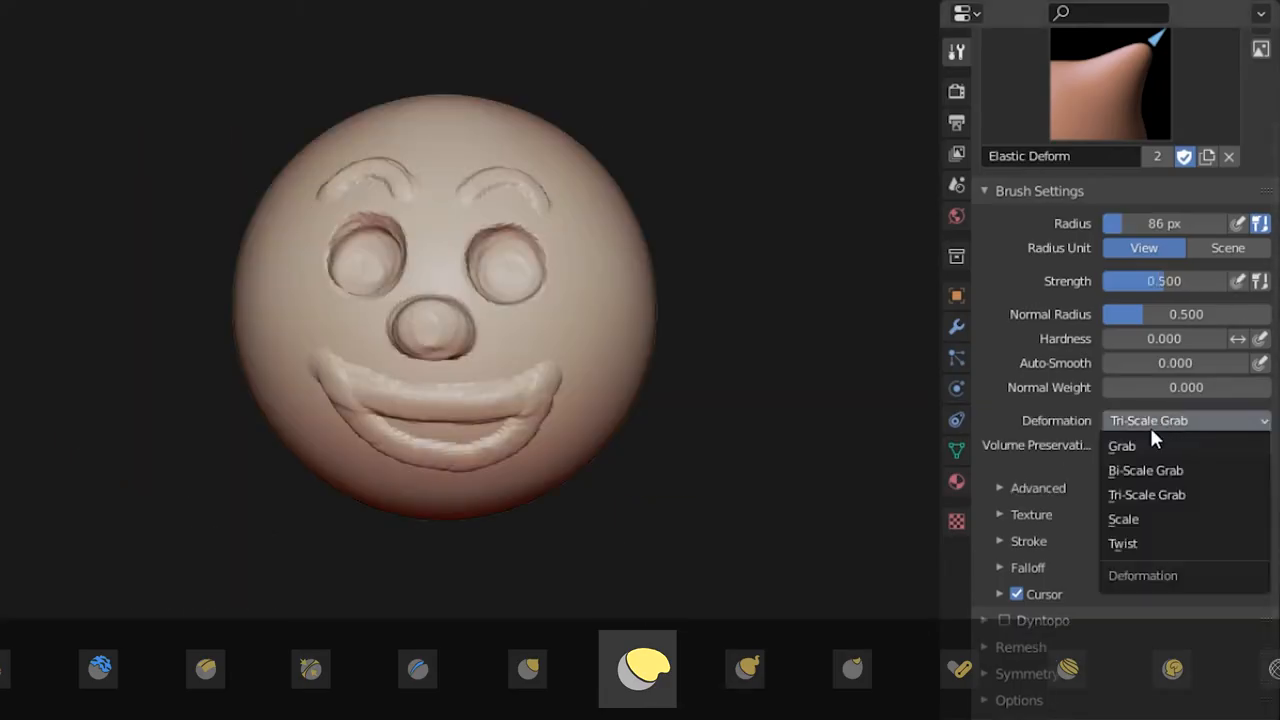
Set Elastic Deform's deformation to Grab variants to shape the clown face
left_click(1122, 444)
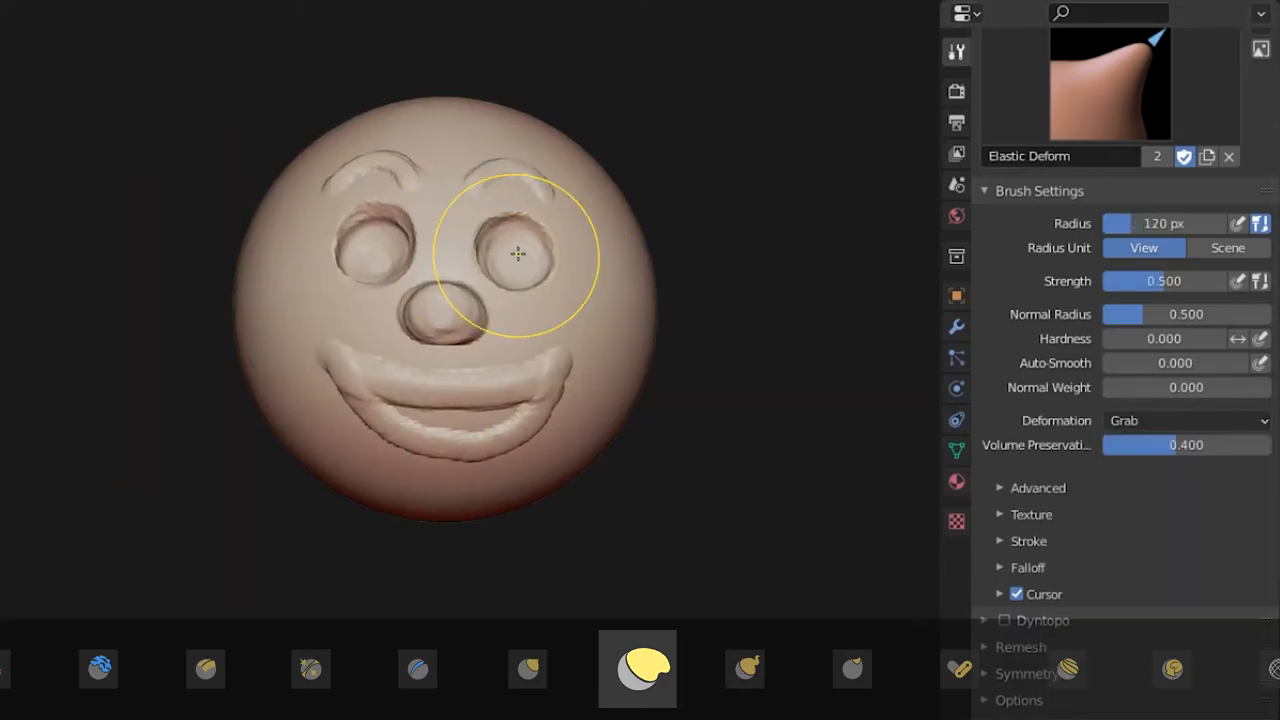
left_click(1186, 420)
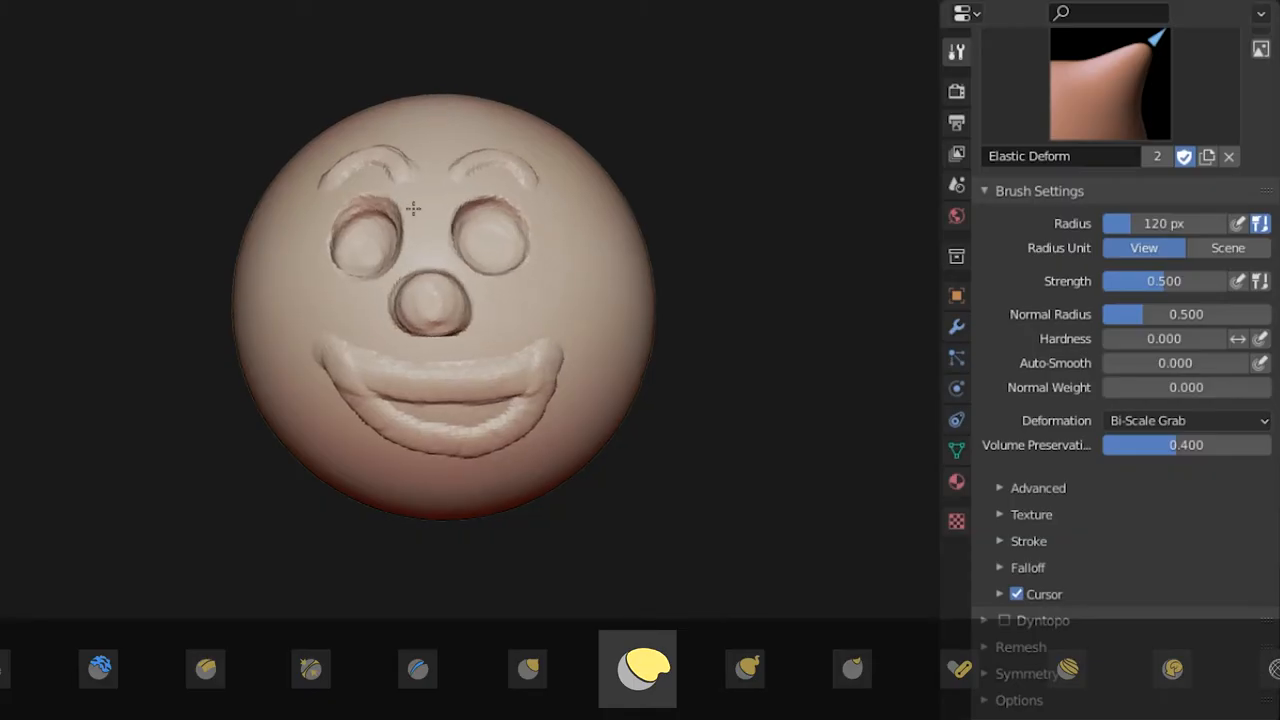
left_click(1188, 420)
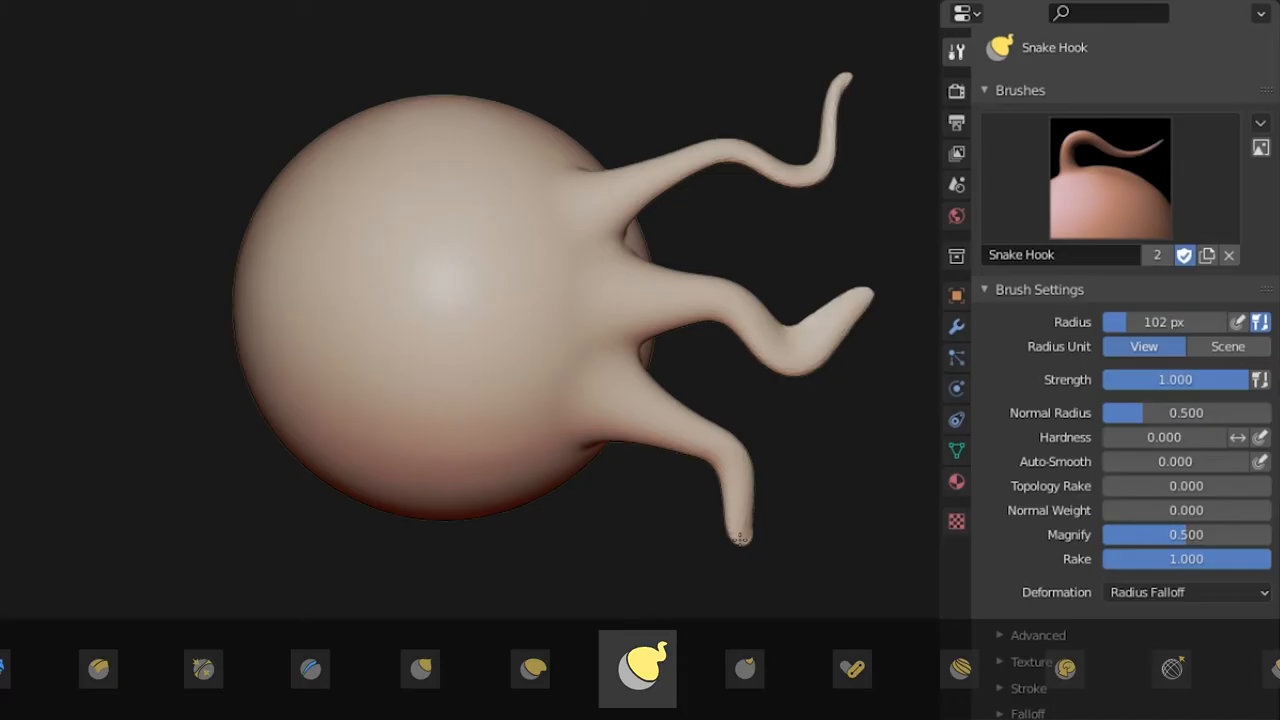
Set Snake Hook's deformation mode to Elastic for wavier tentacles
left_click(1186, 592)
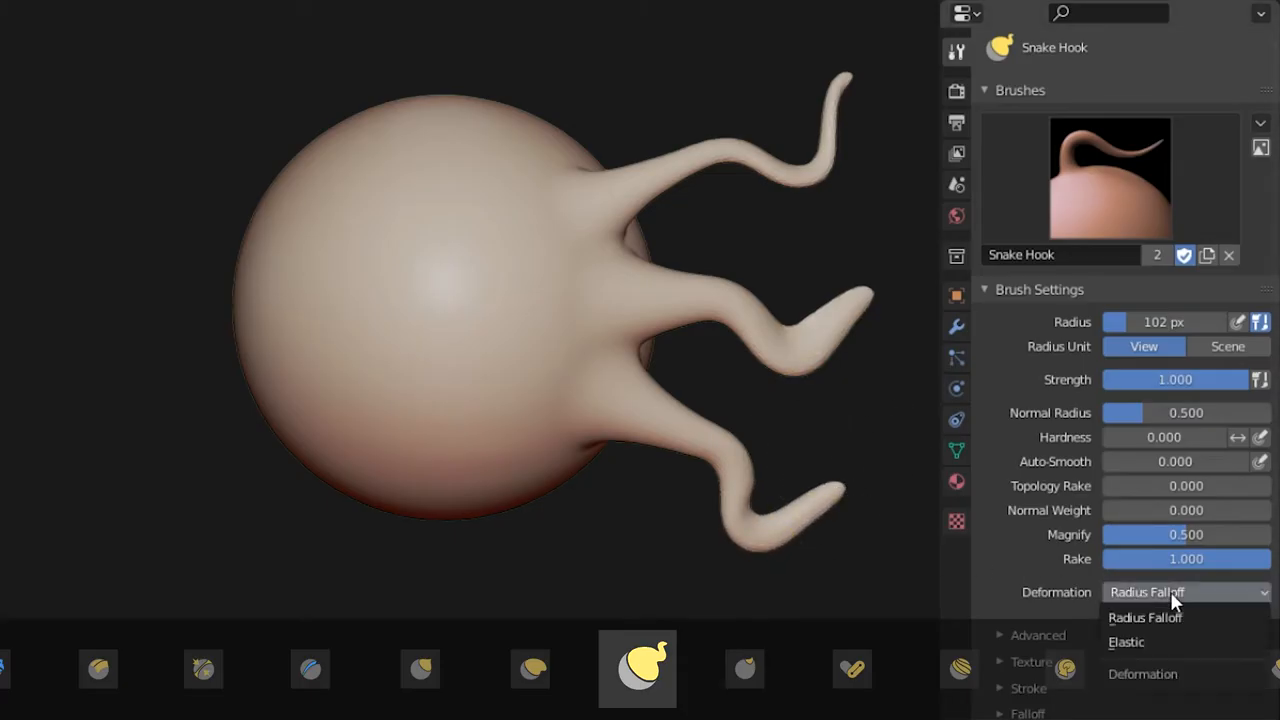
left_click(1126, 640)
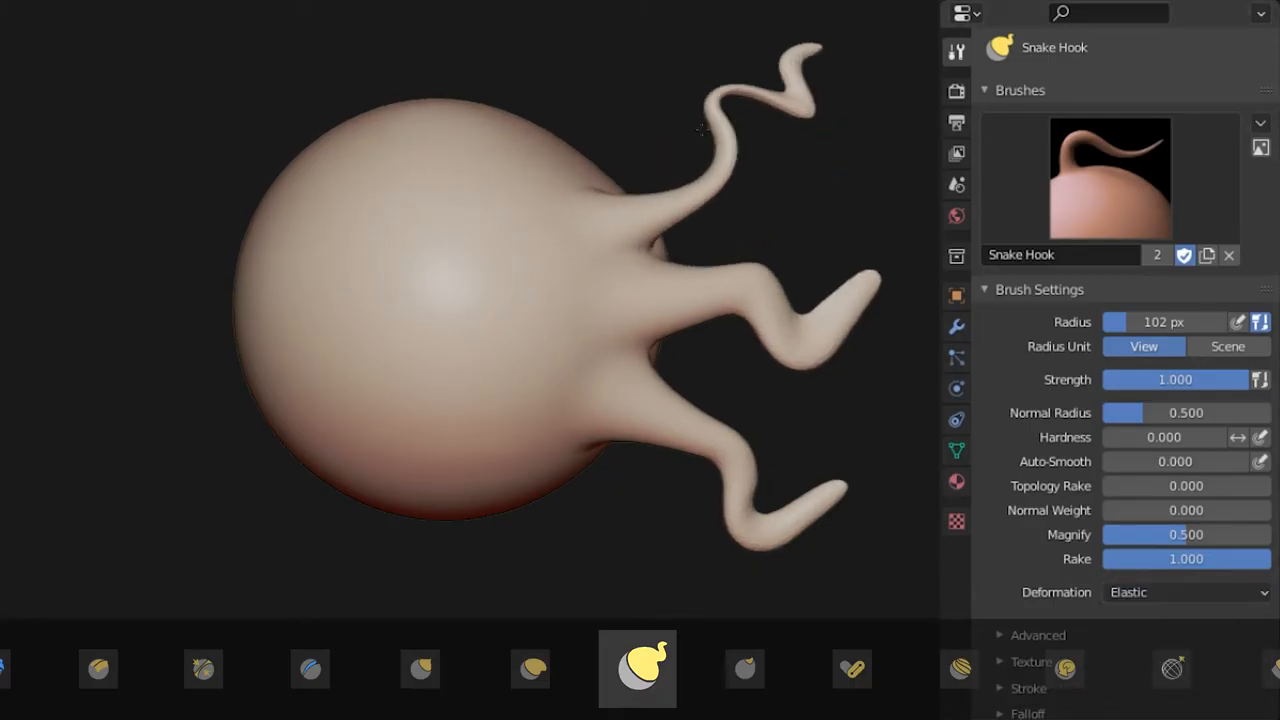
Smear the sphere's surface downward and to the right with the Thumb brush
left_click(636, 668)
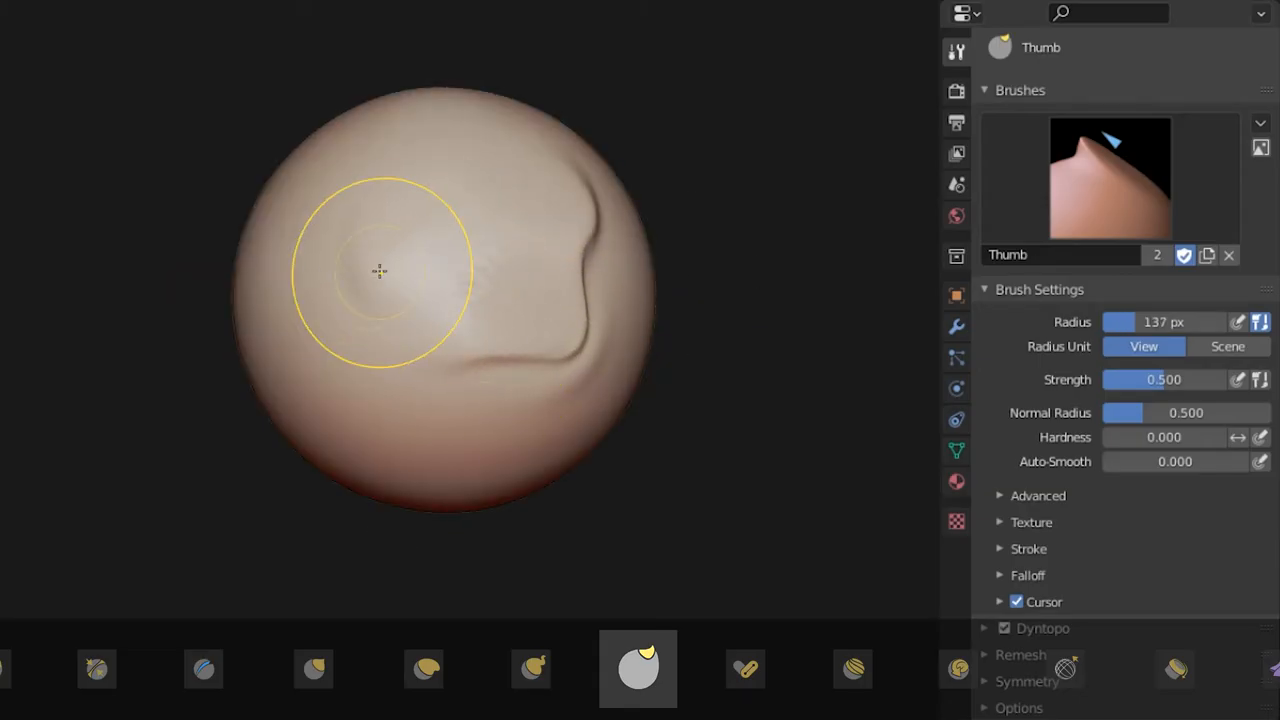
left_click_drag(378, 272, 480, 432)
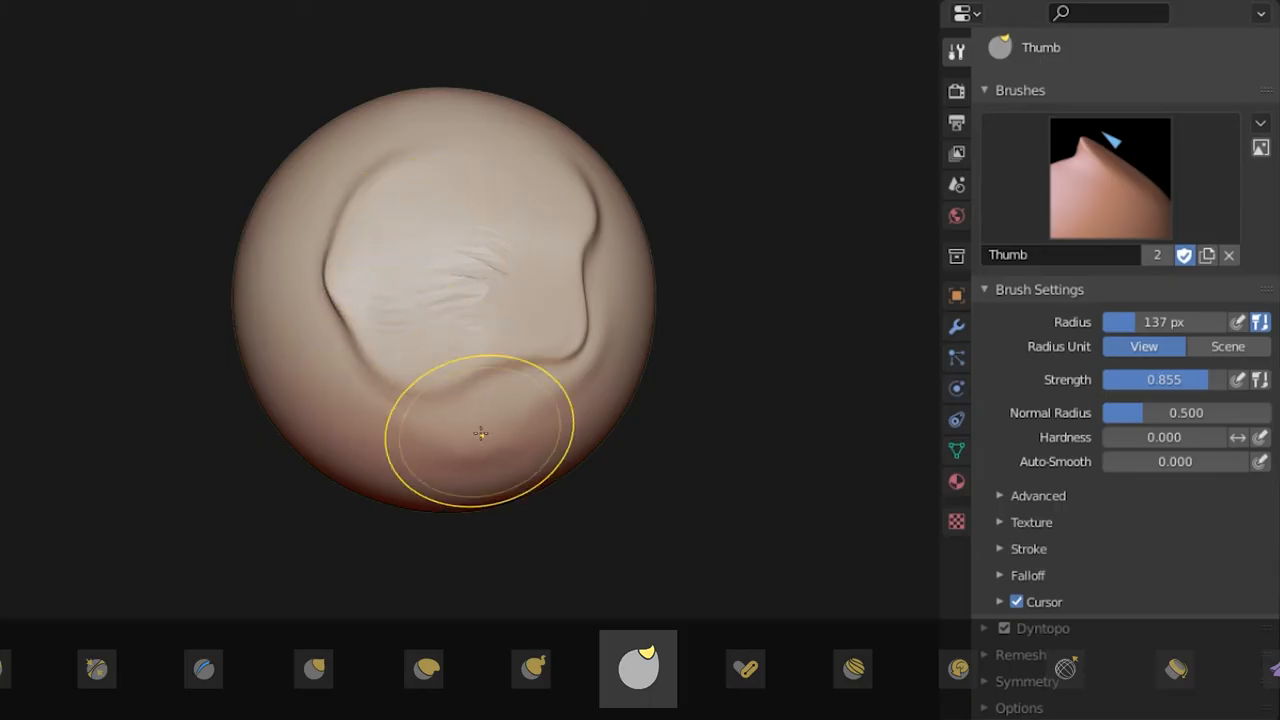
left_click_drag(480, 432, 572, 320)
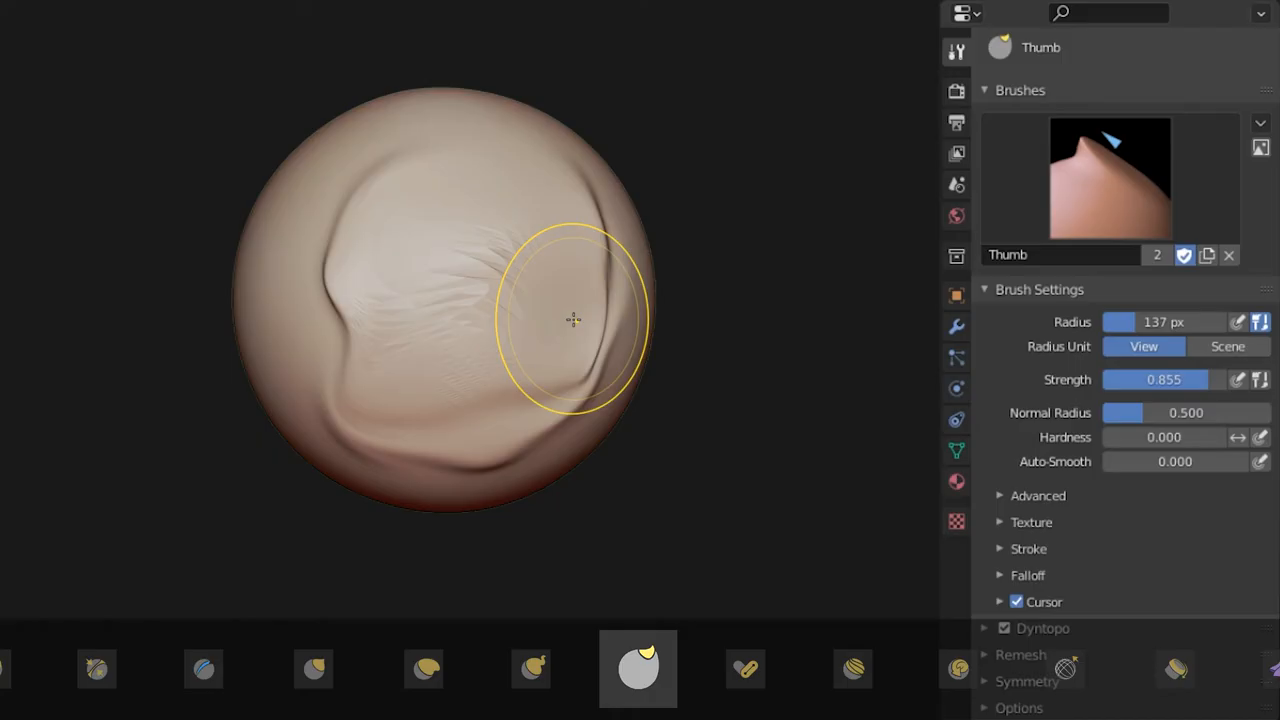
left_click(638, 668)
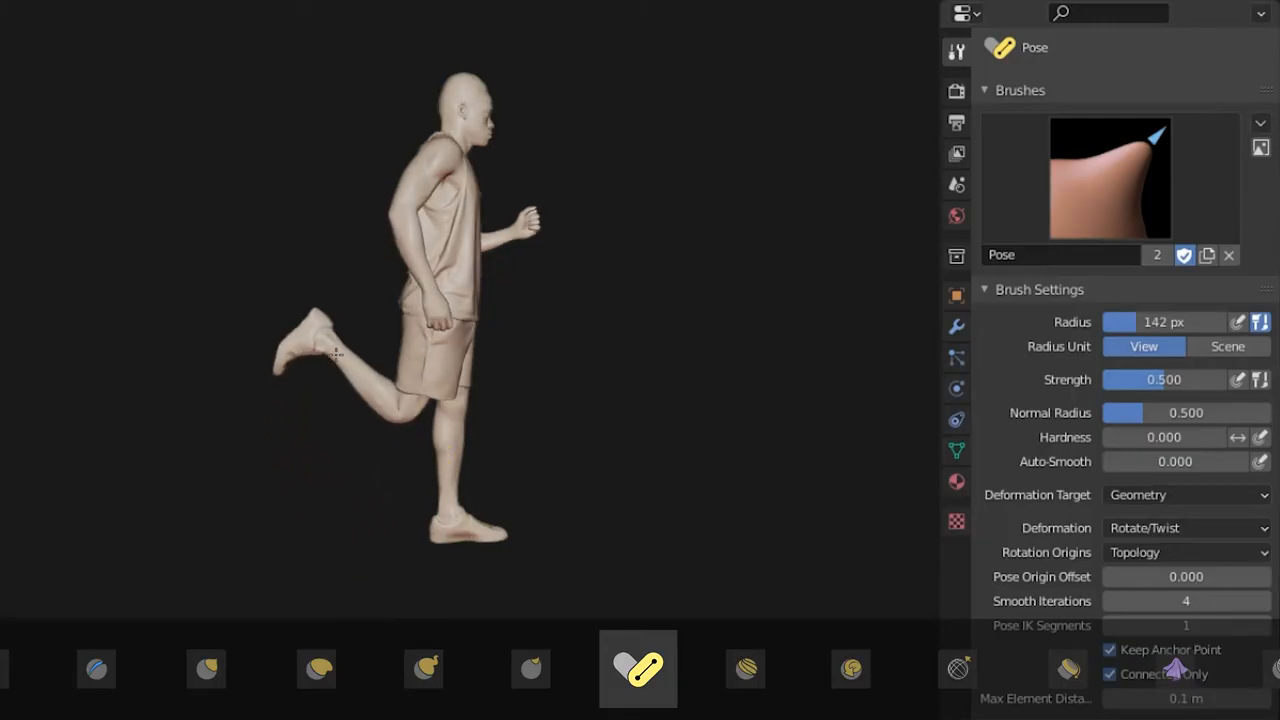
Bend the cloth-simulation figure's forearm with Pose, reset to Rotate/Twist and check rotation origins
scroll("down", 3)
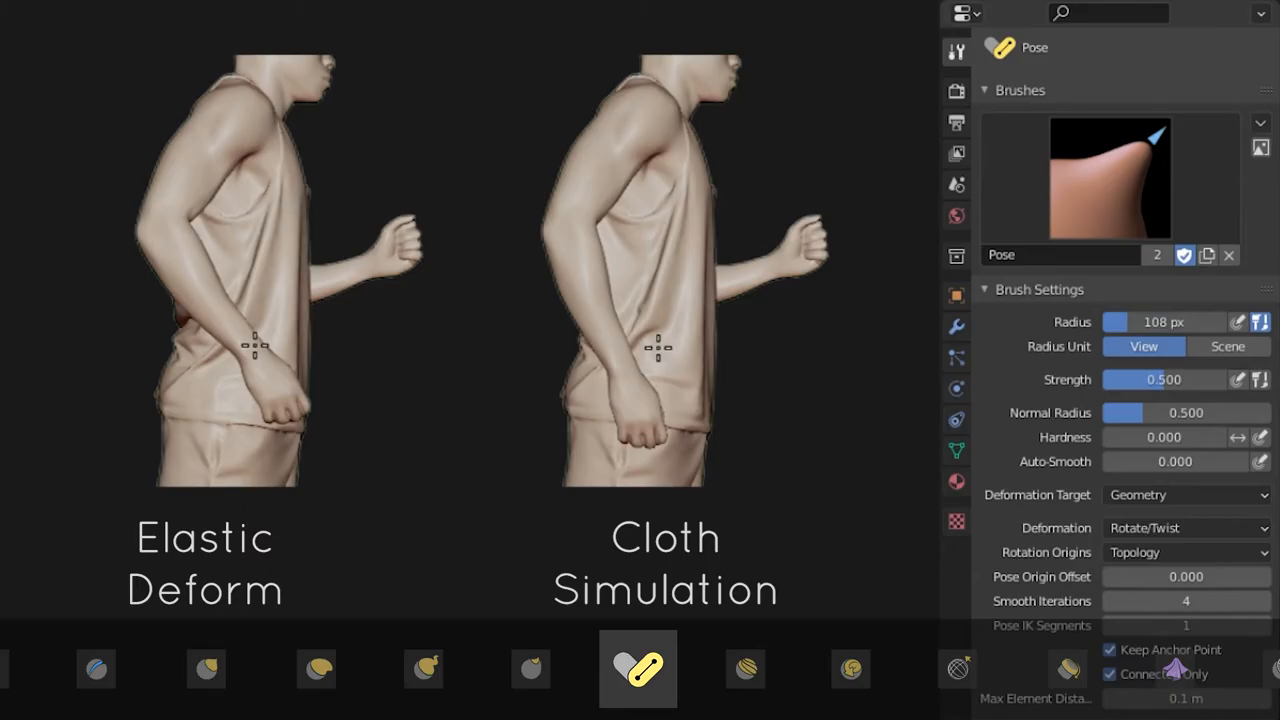
left_click_drag(660, 344, 724, 280)
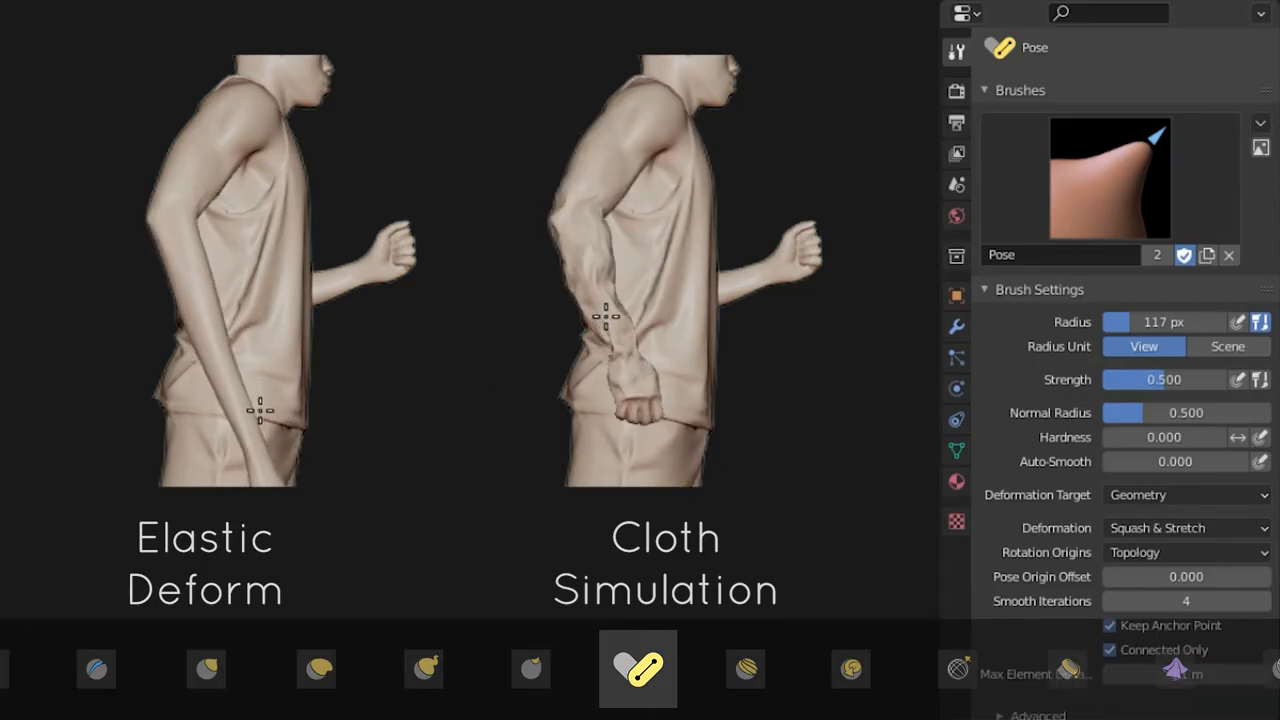
left_click(1186, 528)
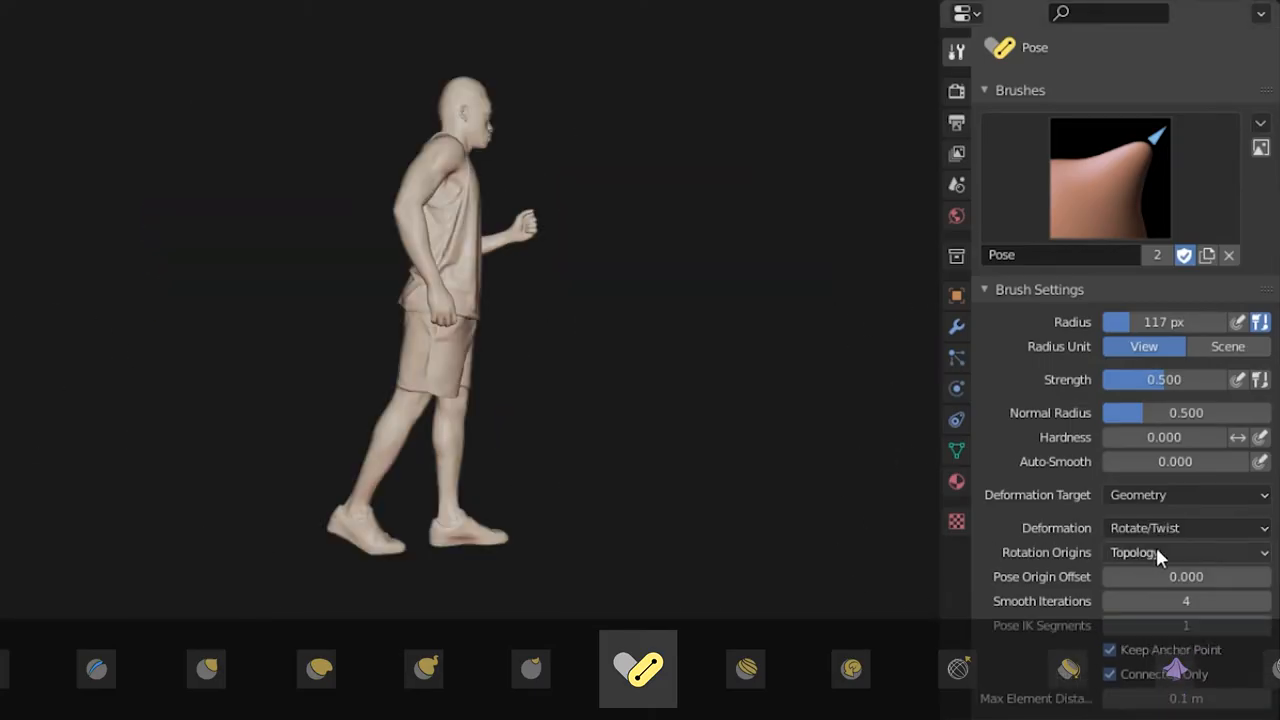
left_click(1186, 552)
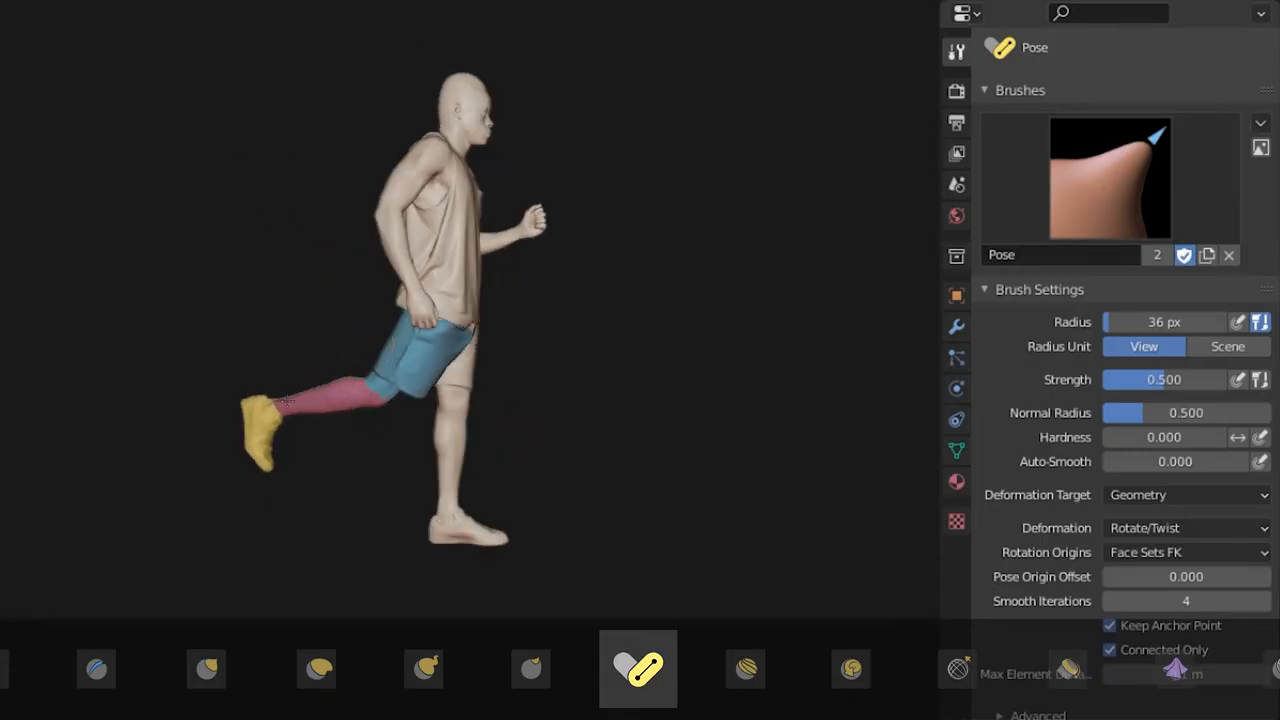
Pose the runner's limb with a larger brush and origin offset 0.500, bending the arm around it
left_click_drag(300, 400, 420, 356)
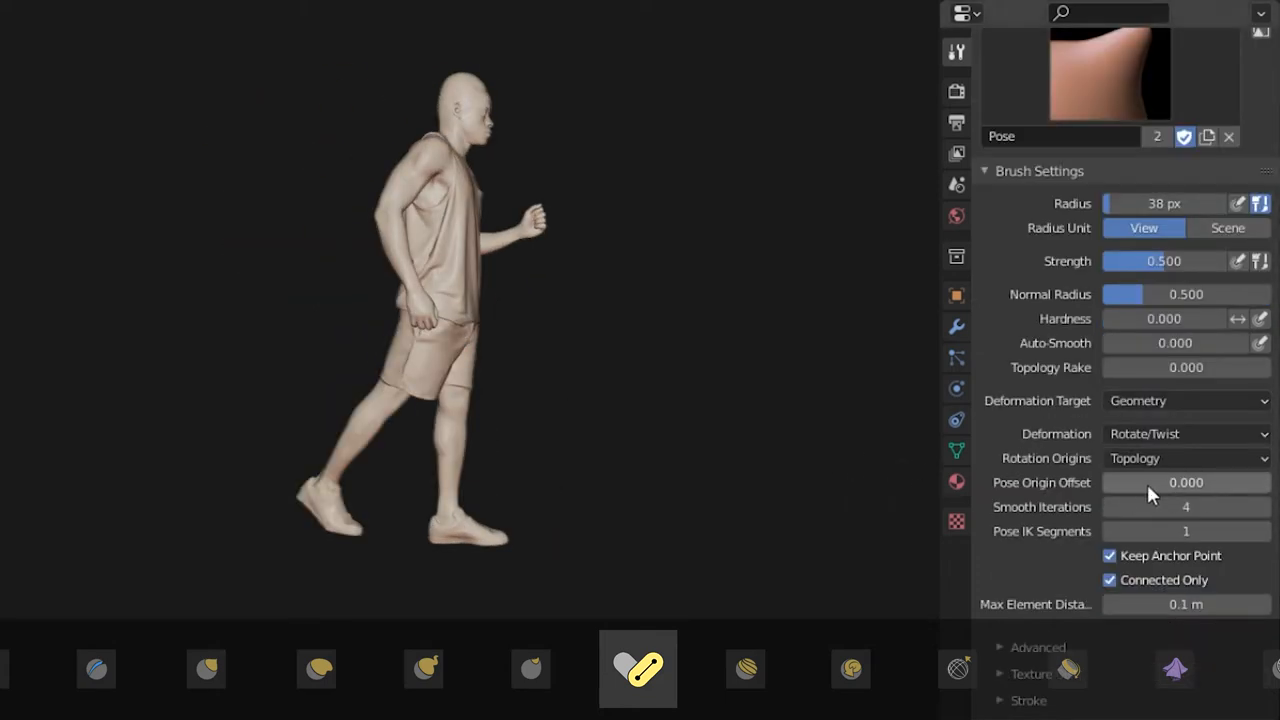
left_click_drag(1150, 204, 1186, 204)
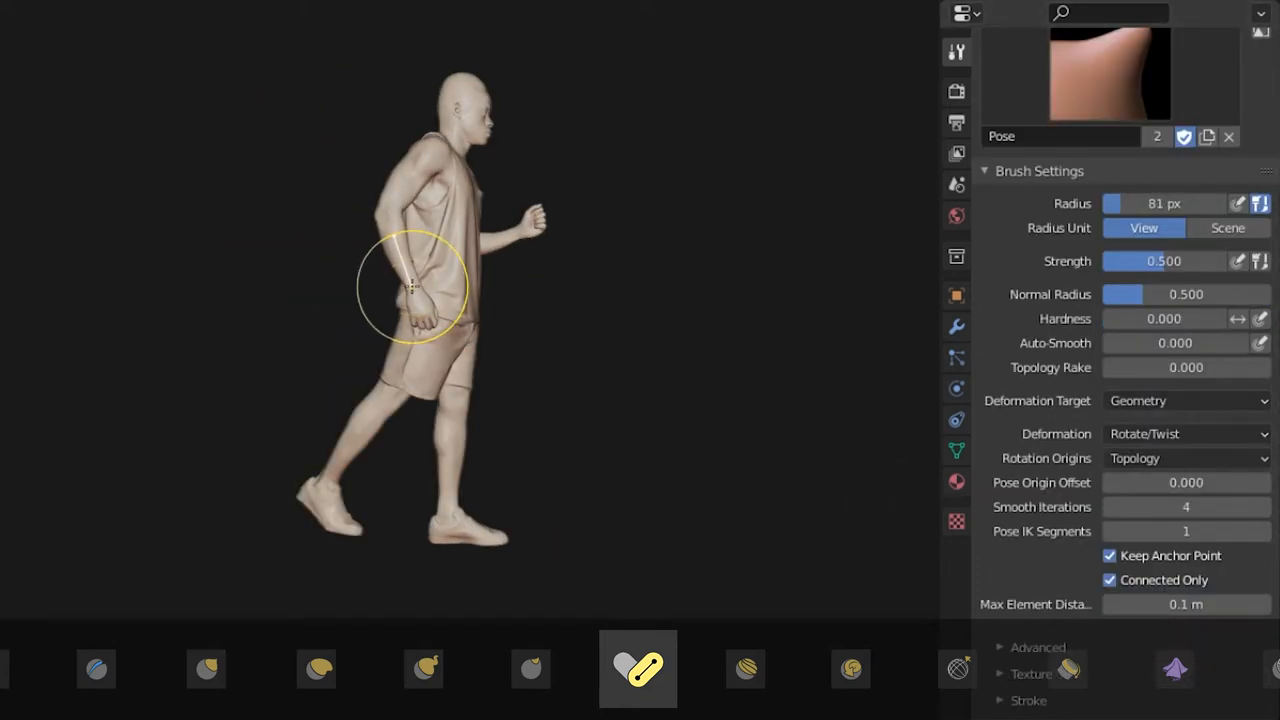
left_click_drag(1120, 482, 1186, 482)
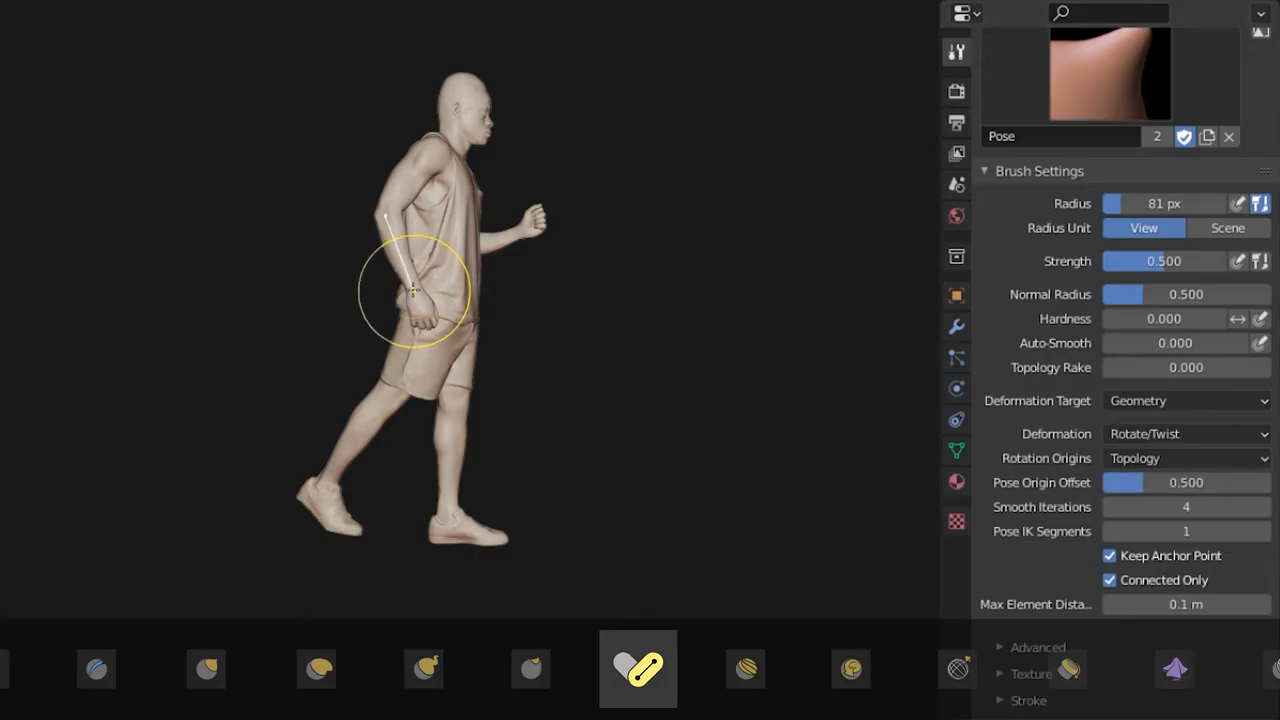
left_click_drag(1124, 482, 1260, 482)
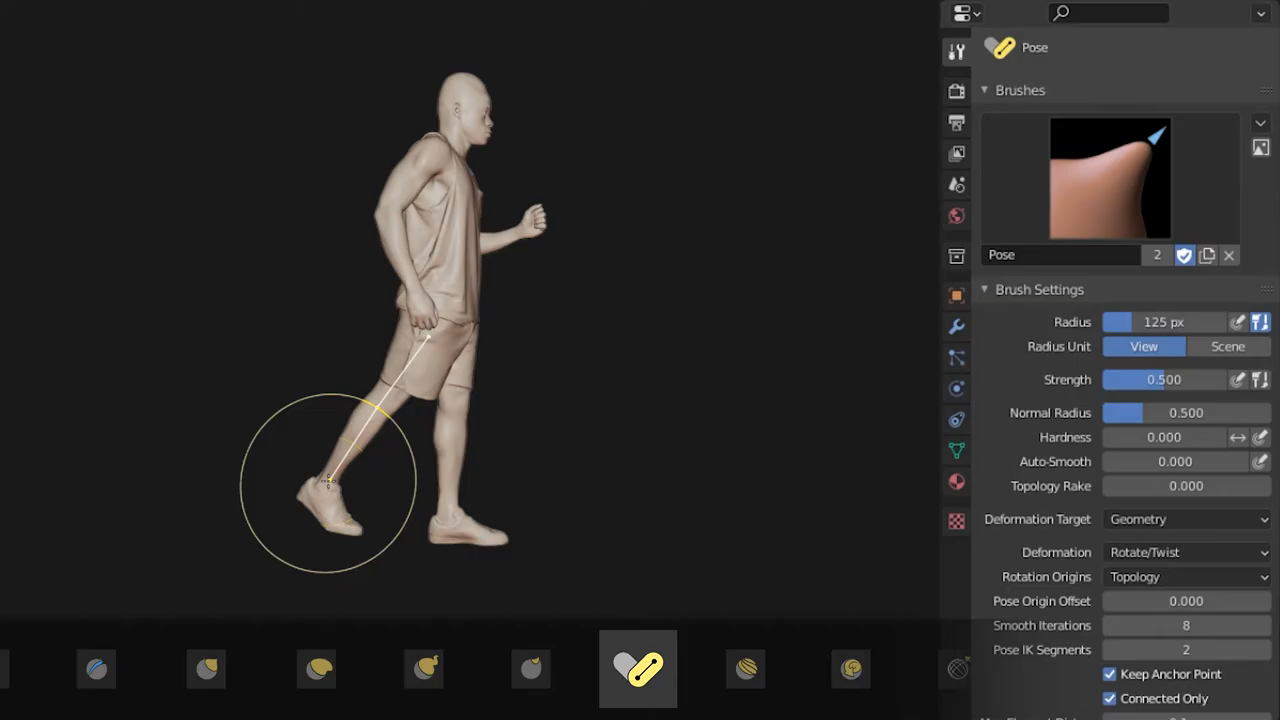
Set Pose deformation to Rotate/Twist and toggle keeping the anchor point fixed
left_click(1186, 552)
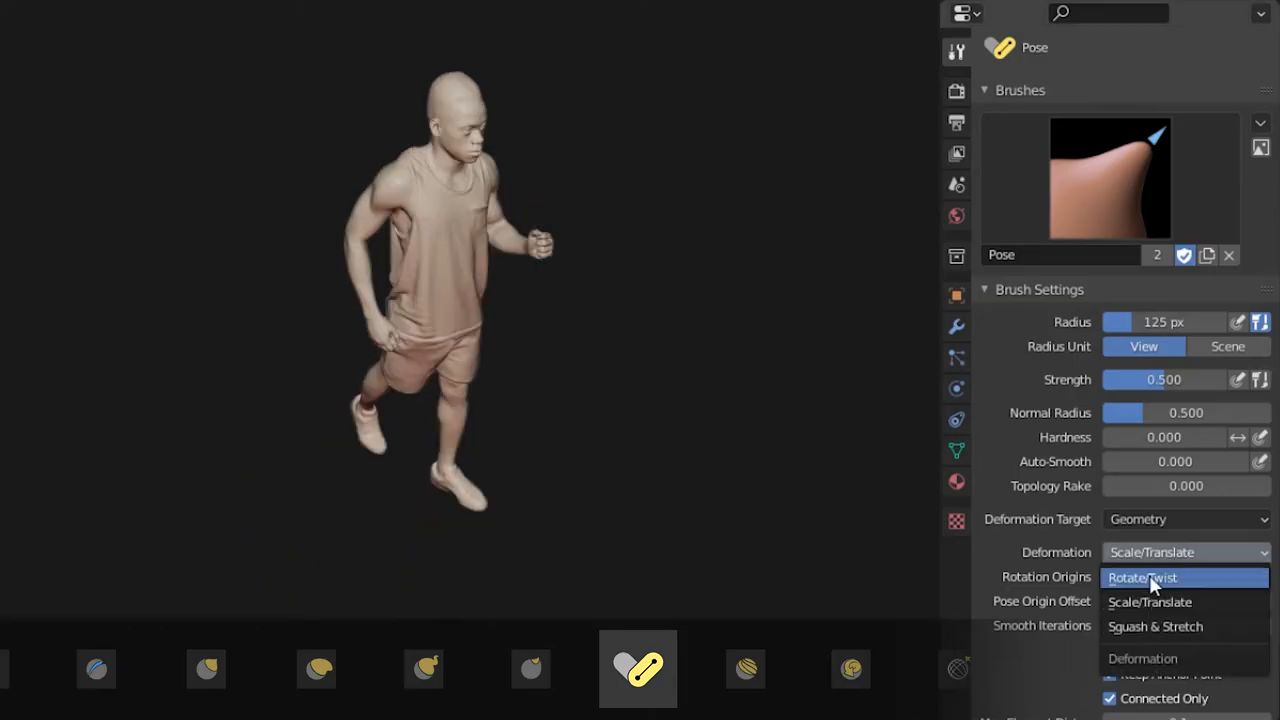
left_click(1136, 576)
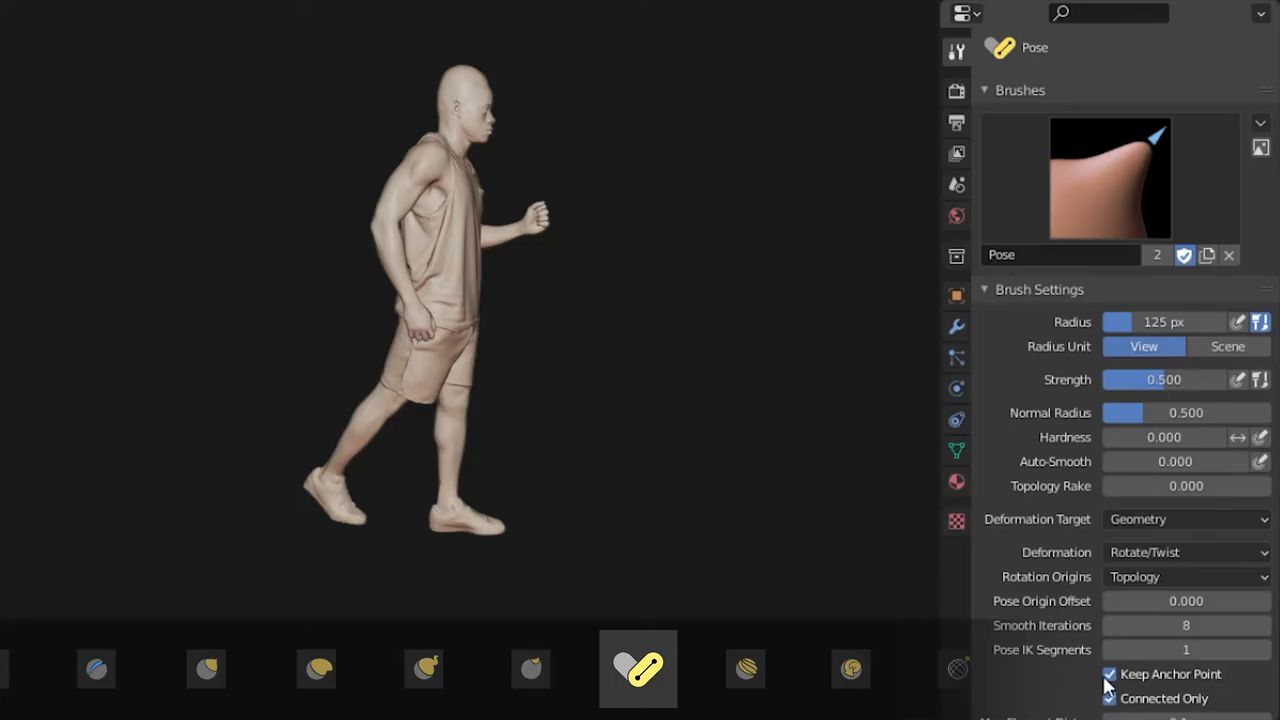
left_click(1108, 674)
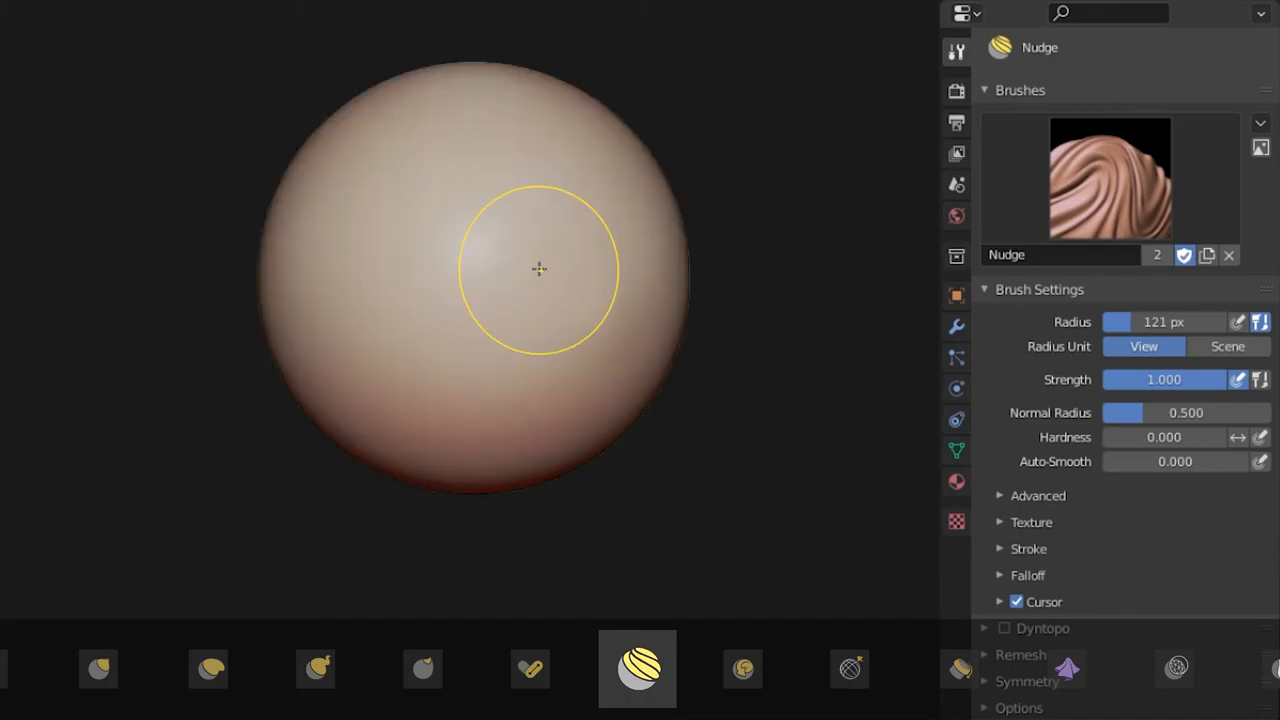
Nudge the sphere's surface sideways with the Nudge brush
left_click_drag(538, 268, 484, 256)
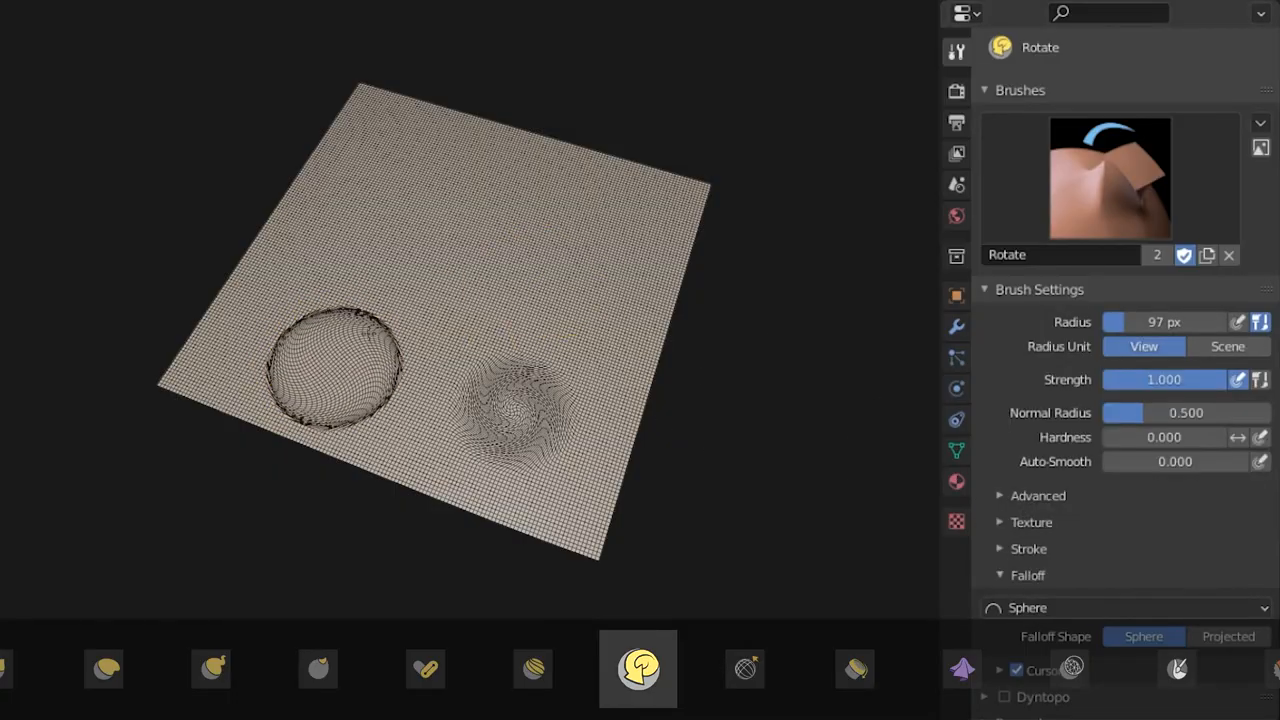
Twist a circular patch of the plane's grid with a Rotate brush stroke
left_click_drag(470, 270, 620, 230)
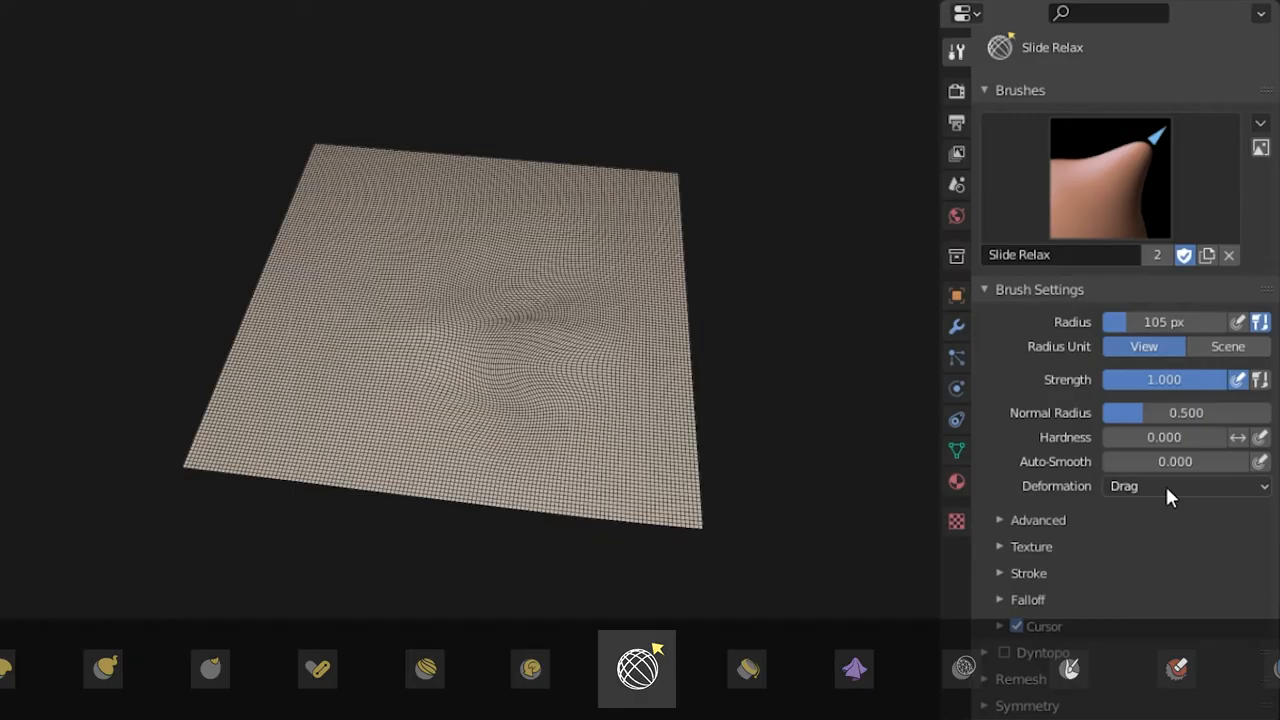
Set Slide Relax deformation to Pinch, then move on to the Boundary brush
left_click(1184, 486)
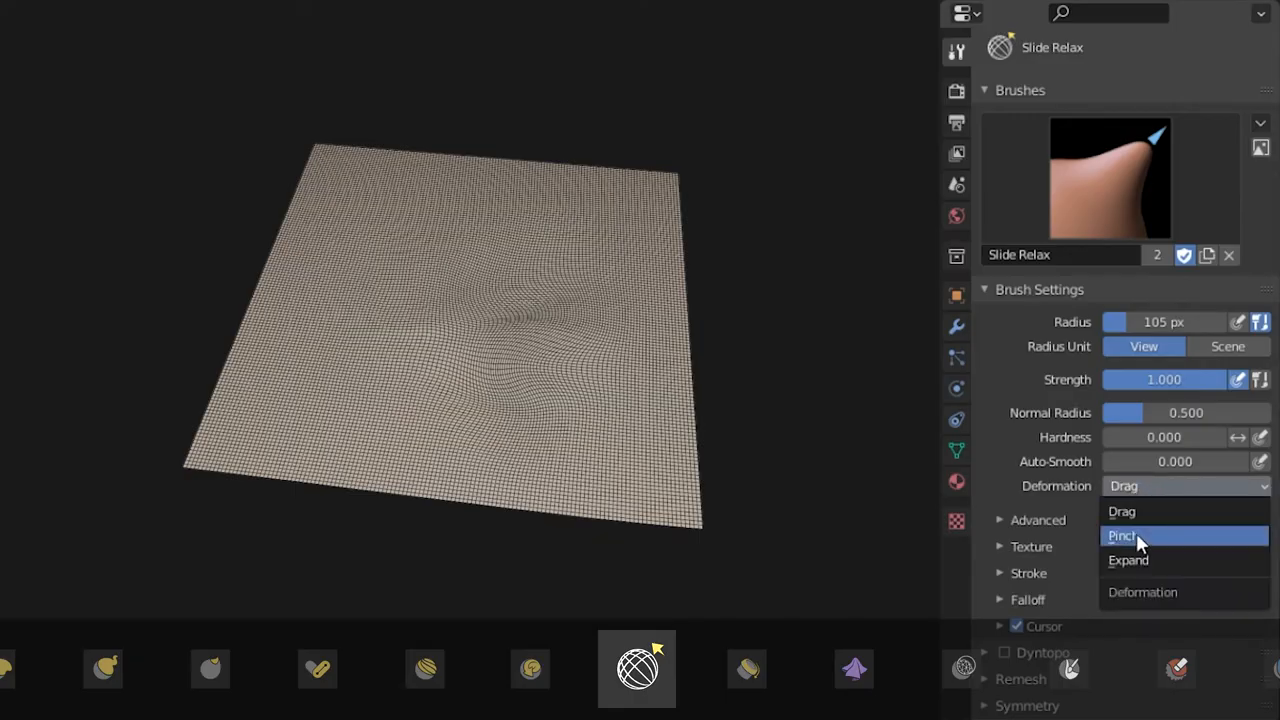
left_click(1124, 536)
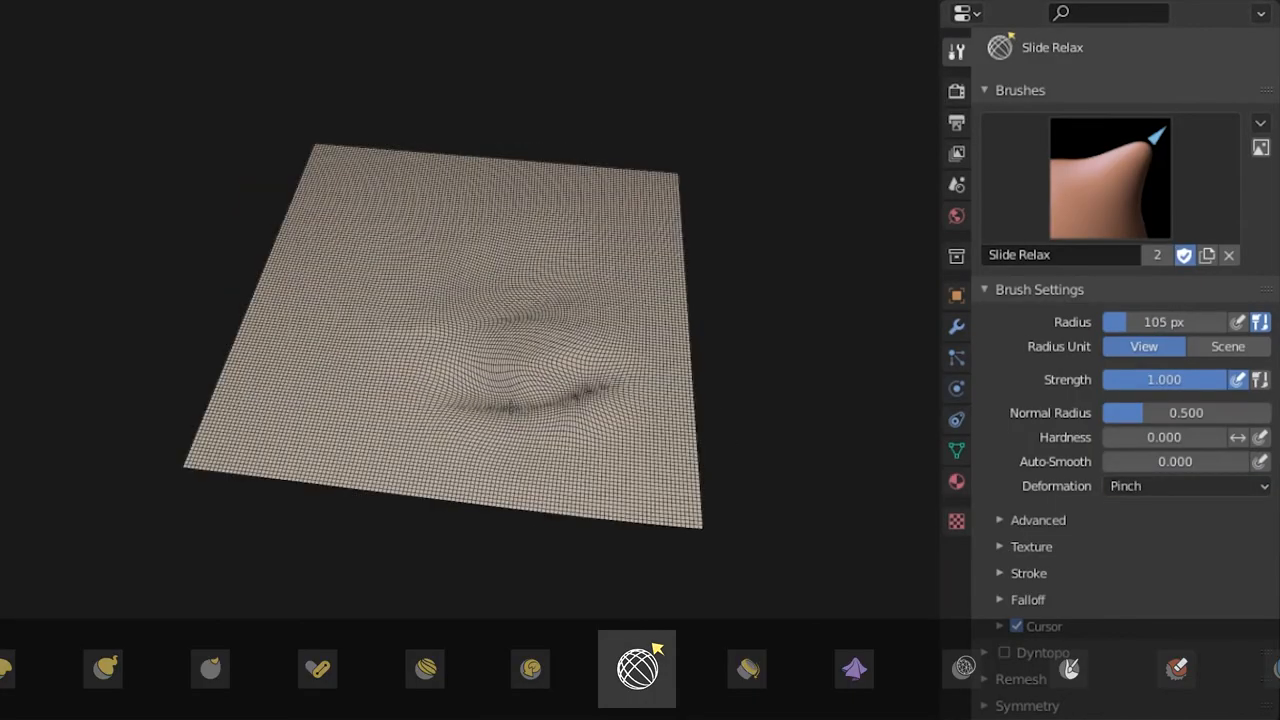
left_click(1186, 486)
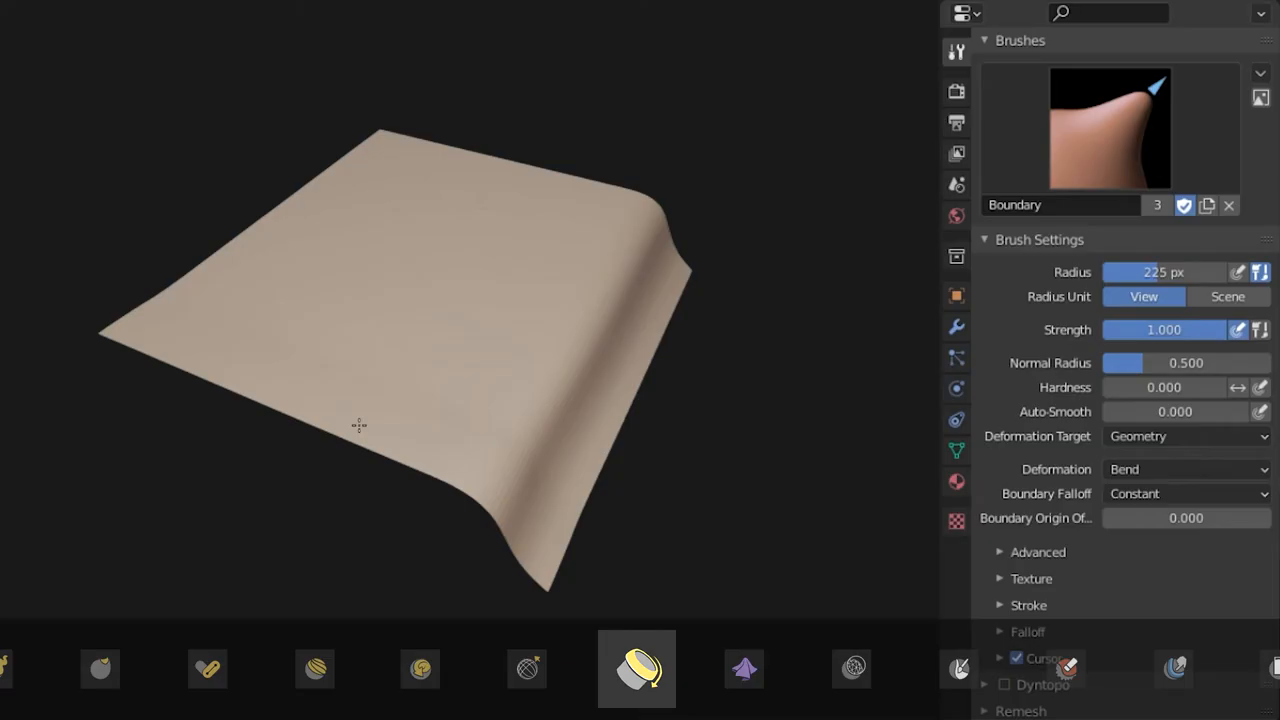
Bend the plane's border with the Boundary brush and enable Dyntopo
left_click_drag(1200, 272, 1110, 272)
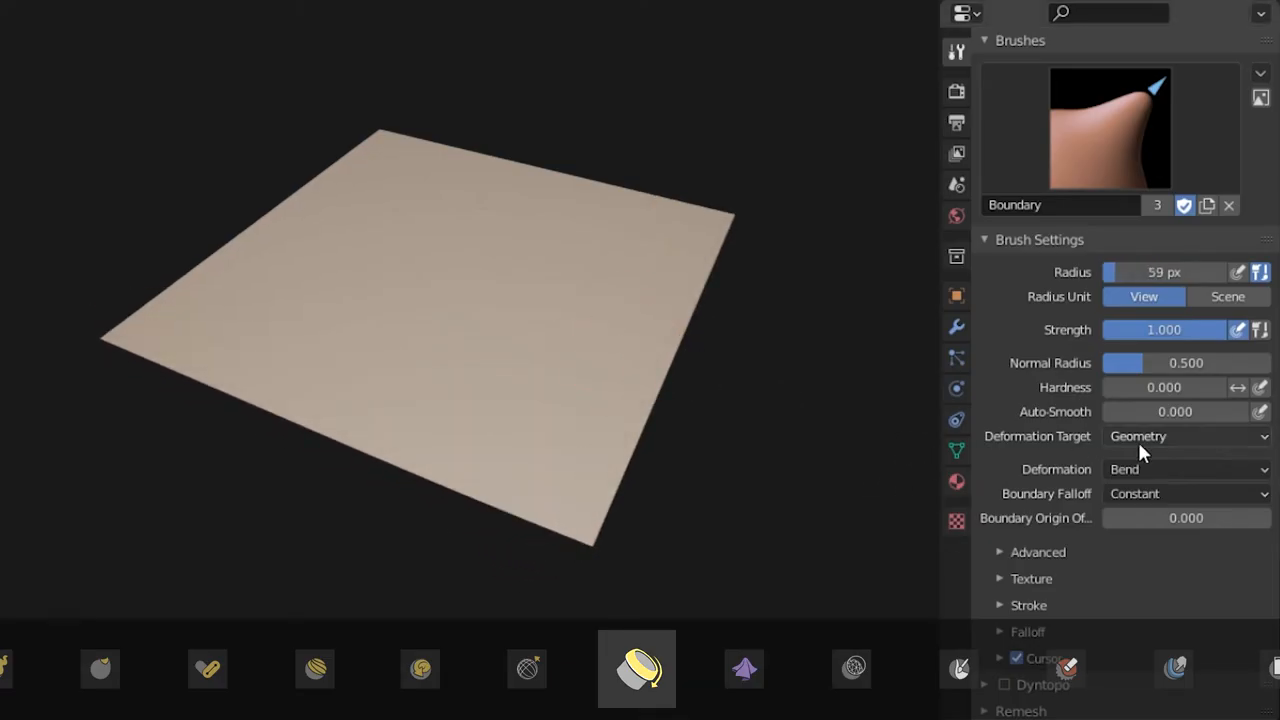
left_click(1186, 436)
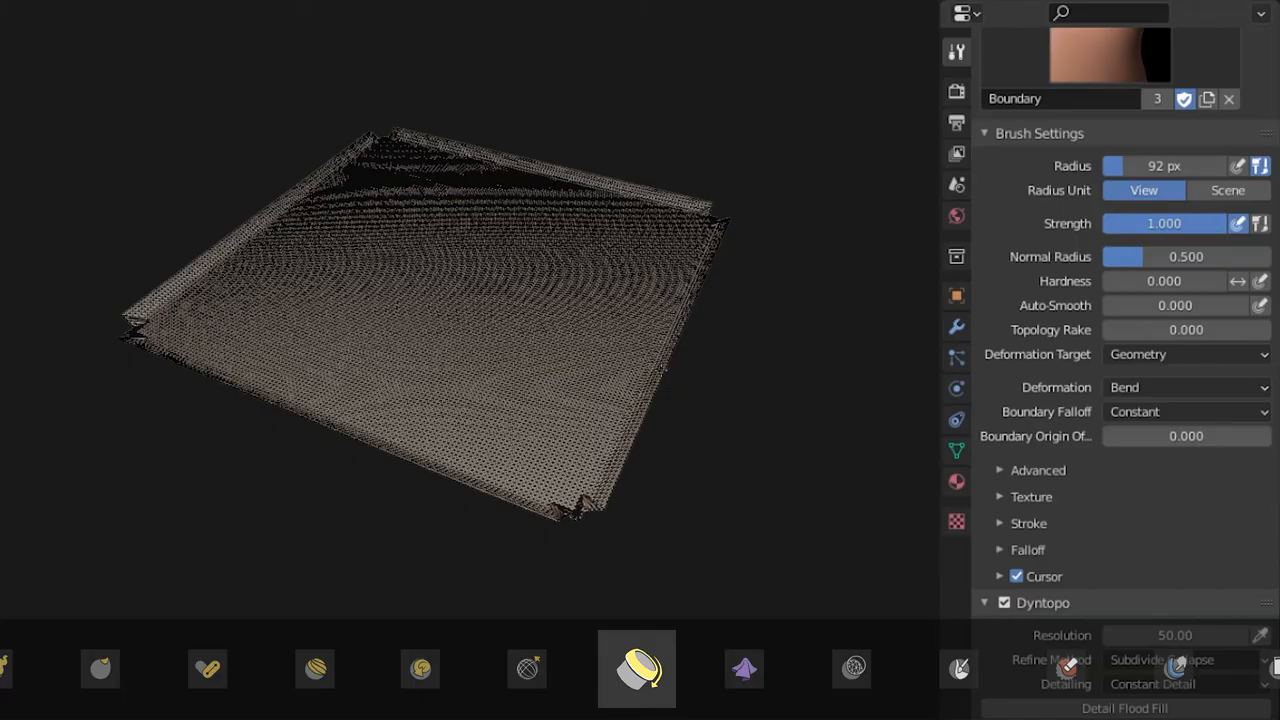
left_click(636, 668)
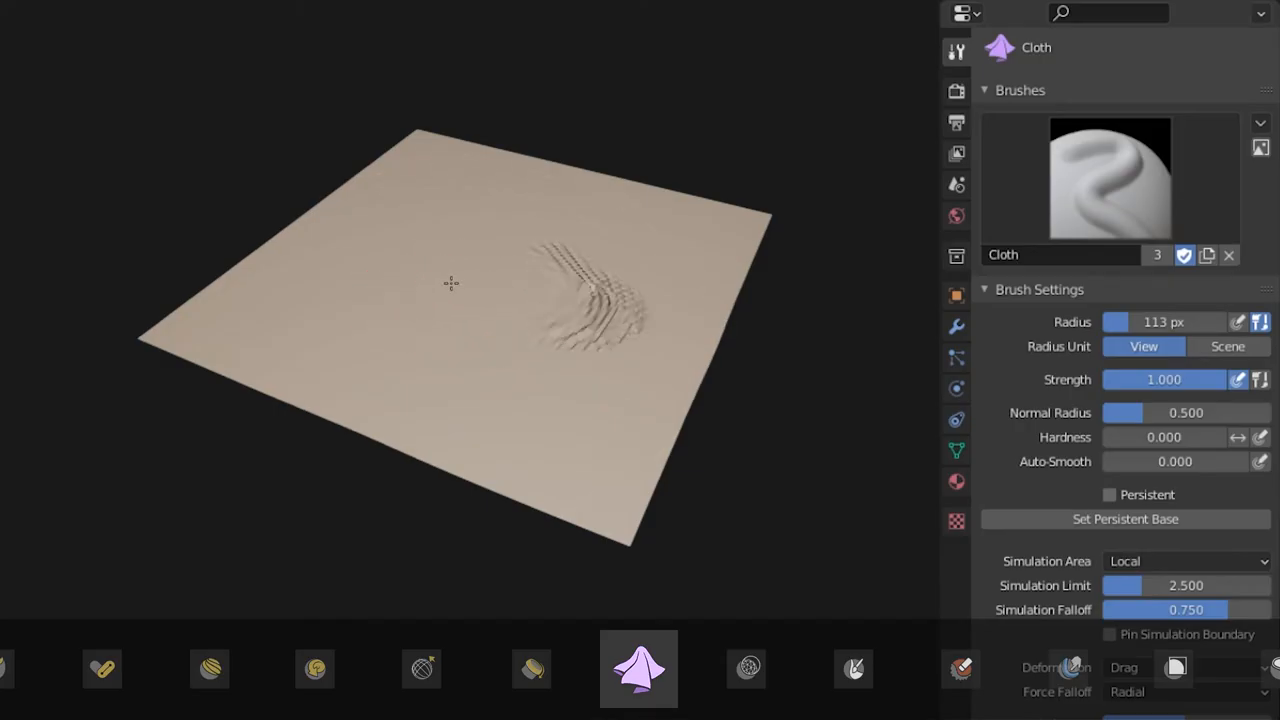
Wrinkle the plane with Cloth strokes under Local, Global and Dynamic simulation areas
left_click_drag(600, 290, 470, 310)
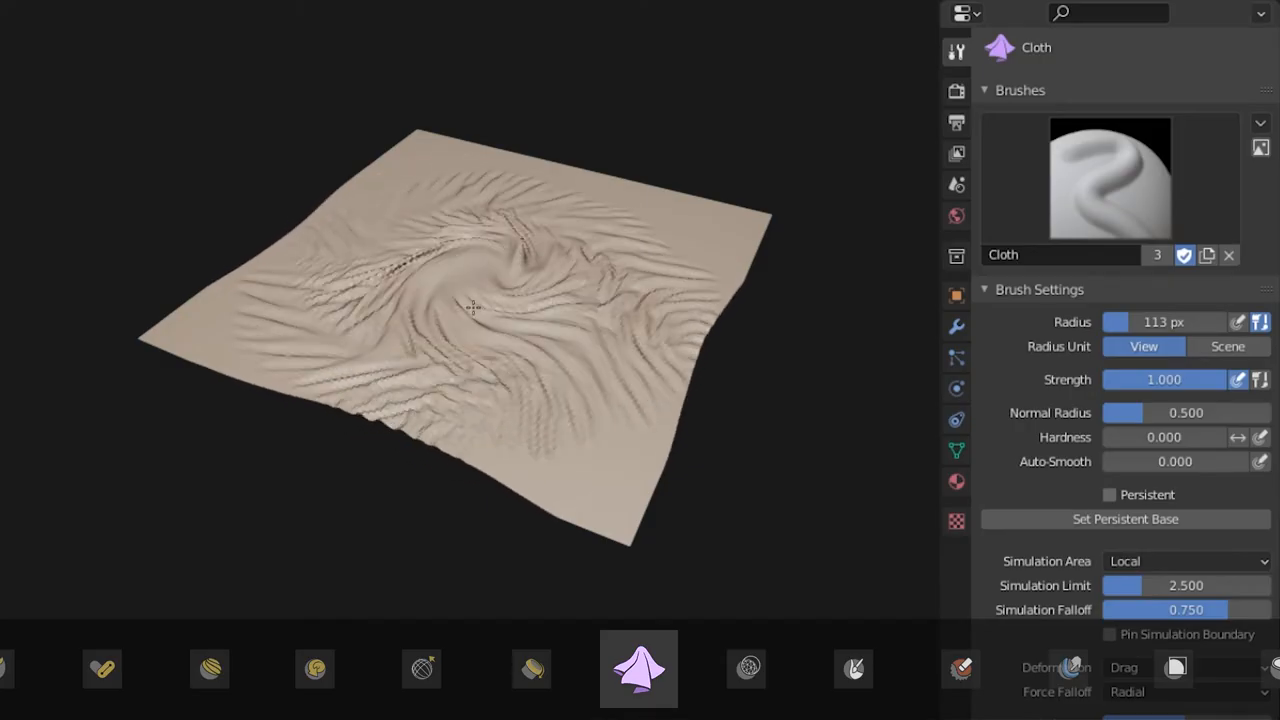
left_click_drag(476, 304, 490, 270)
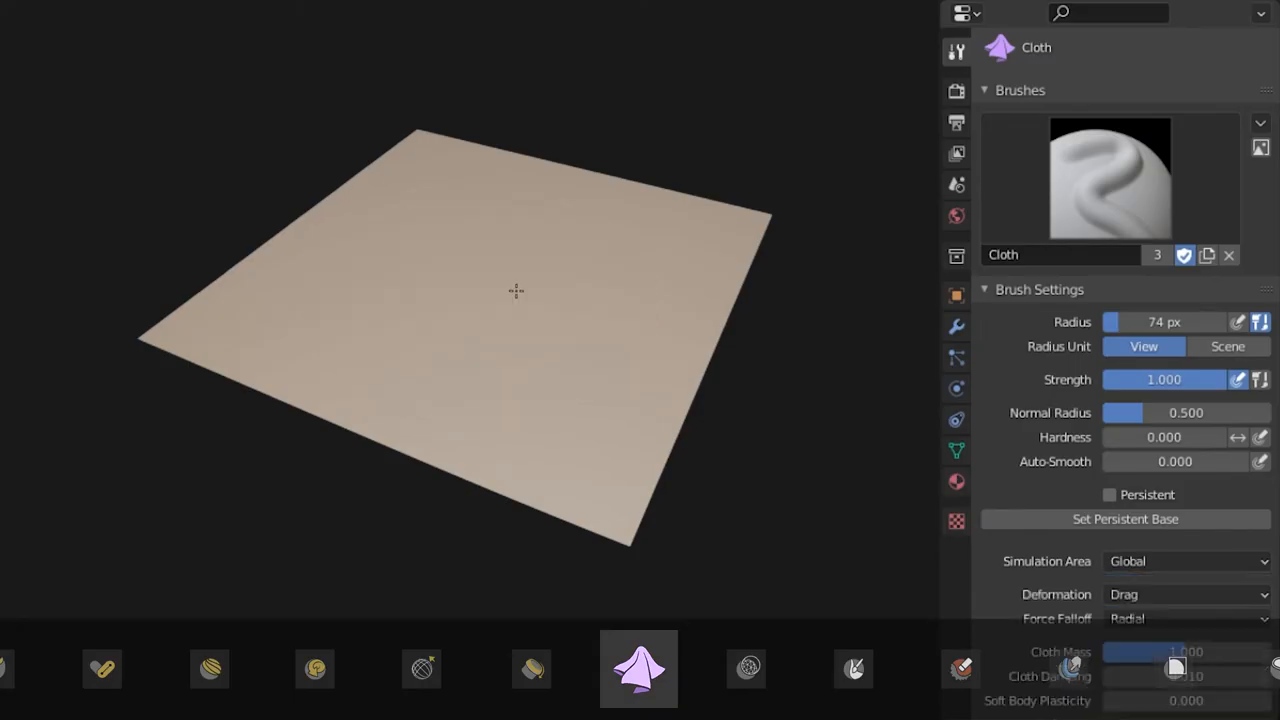
left_click(1188, 560)
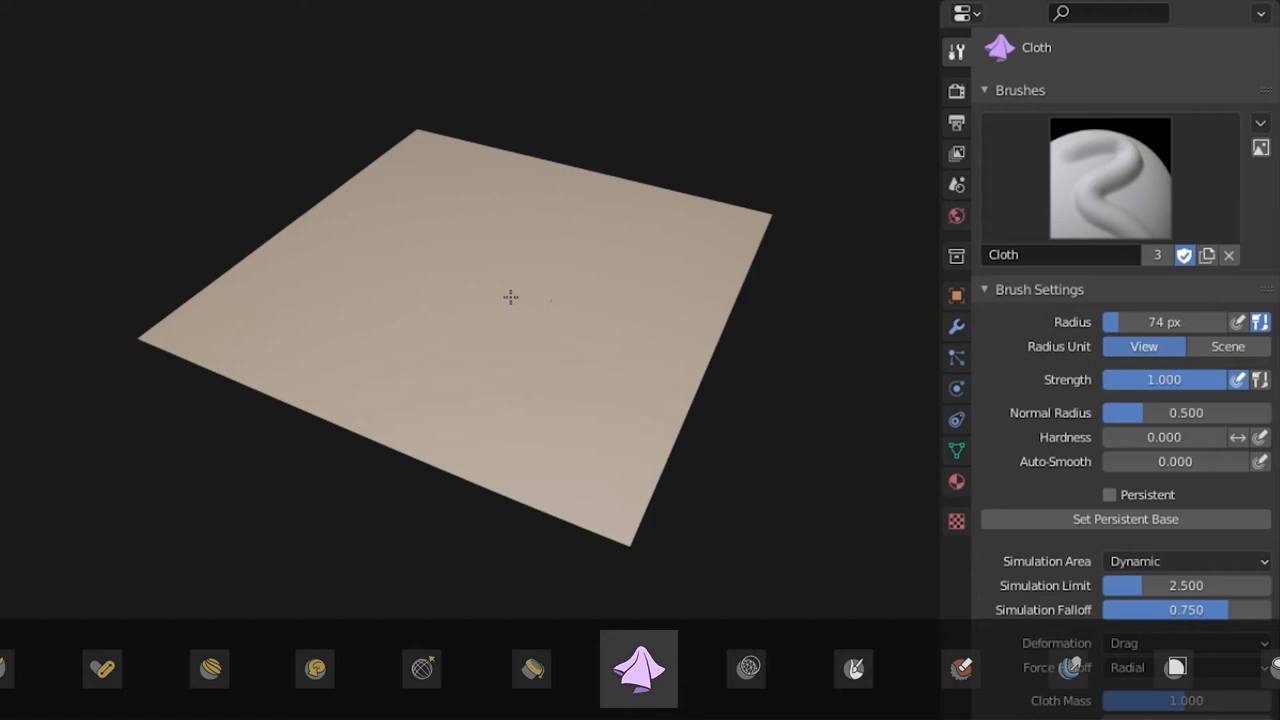
left_click_drag(510, 296, 390, 322)
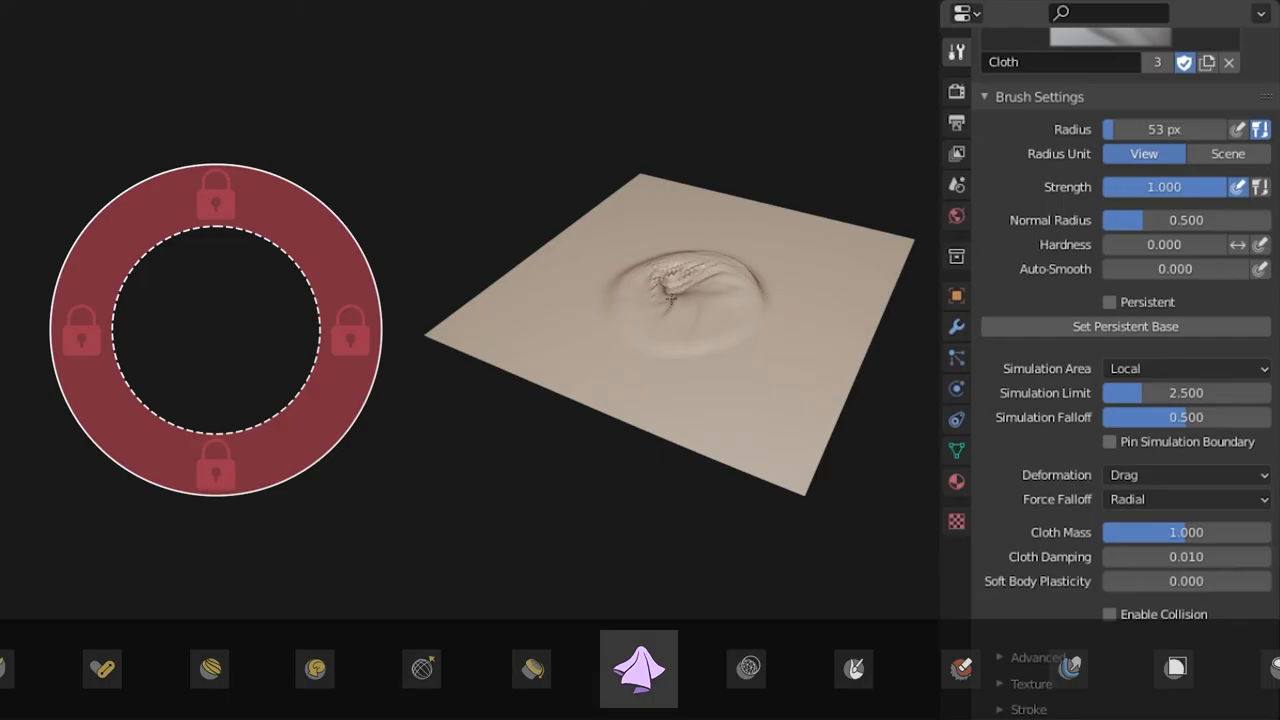
Toggle Pin Simulation Boundary on the Cloth brush on and off again
left_click(1108, 442)
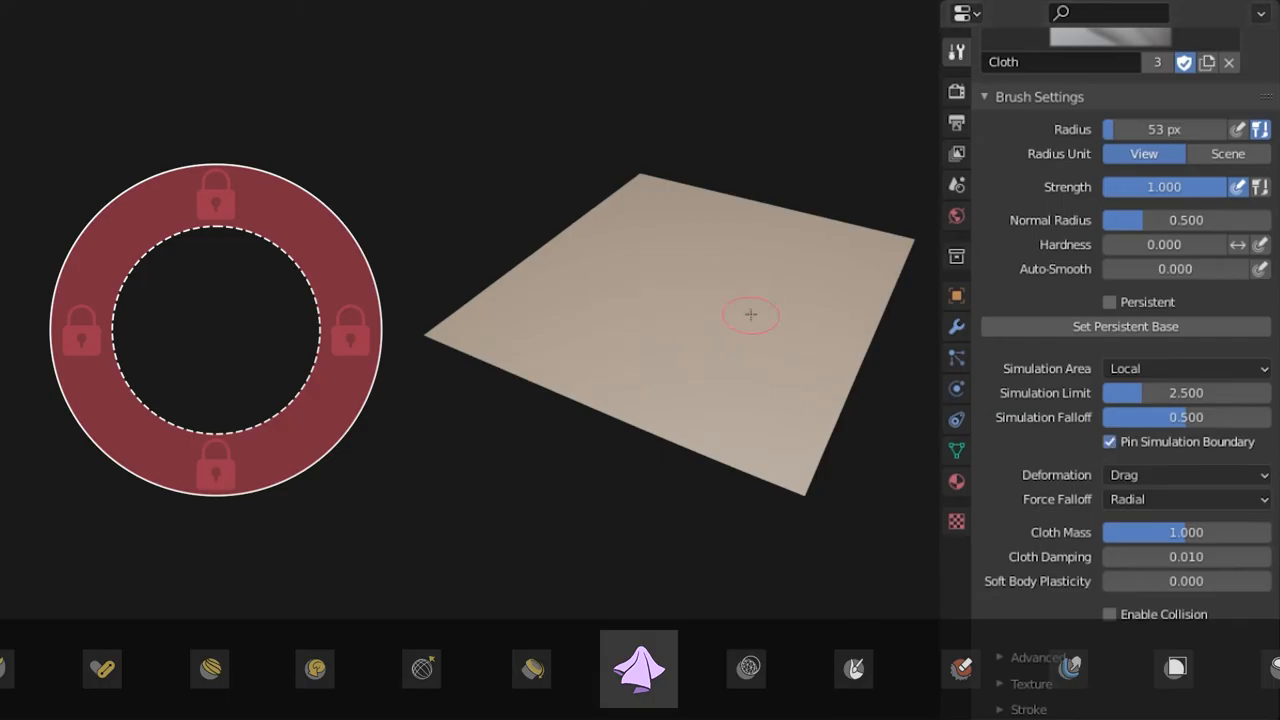
left_click(1108, 442)
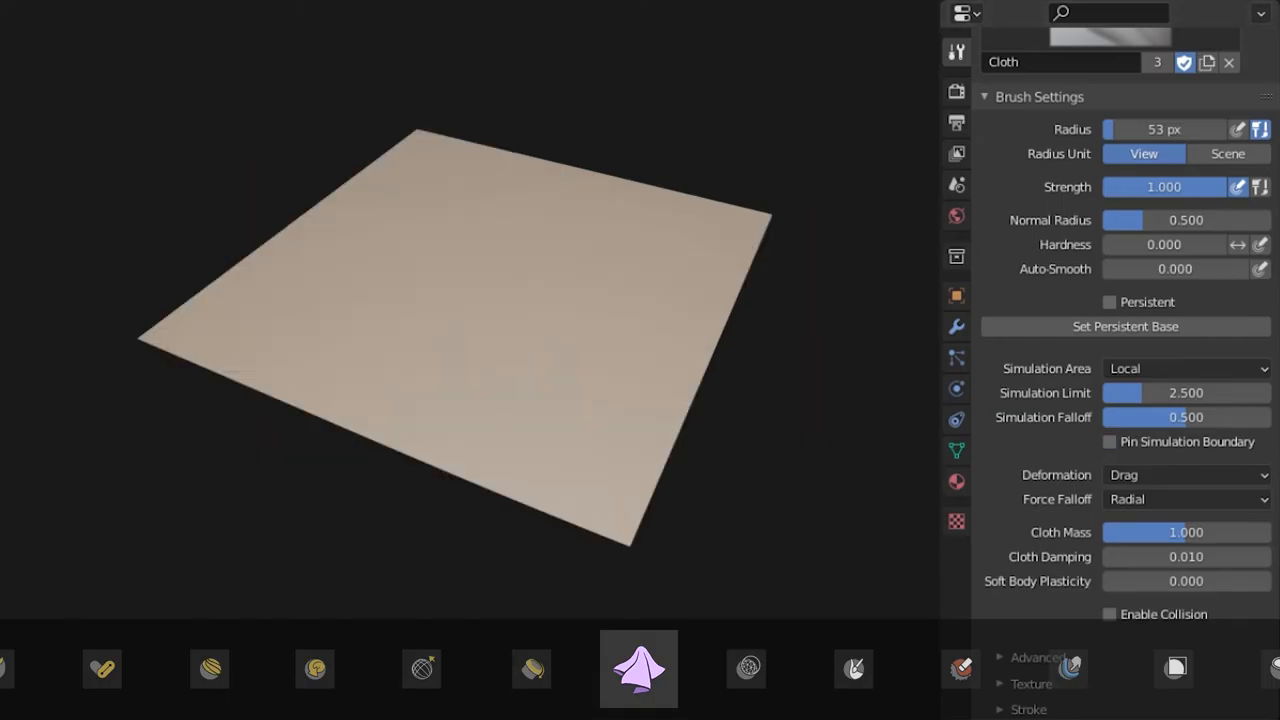
Switch the Cloth deformation through Push and Pinch Perpendicular modes
left_click(1186, 474)
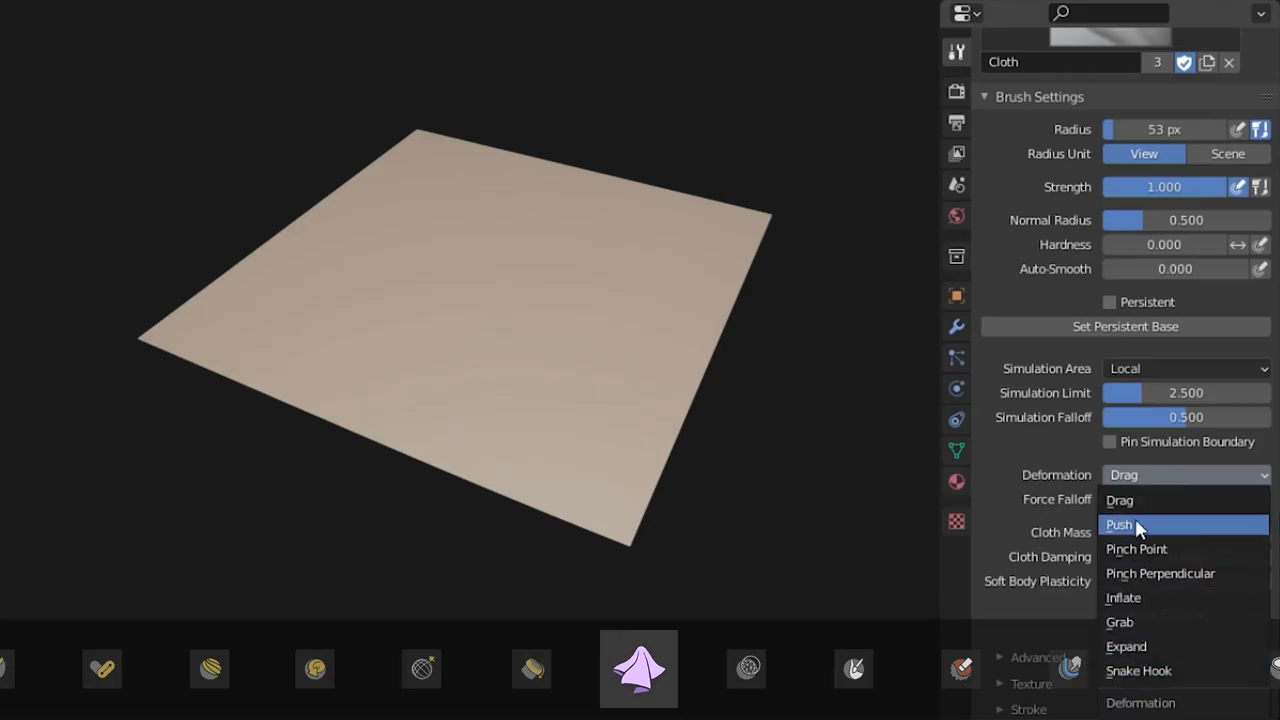
left_click(1138, 670)
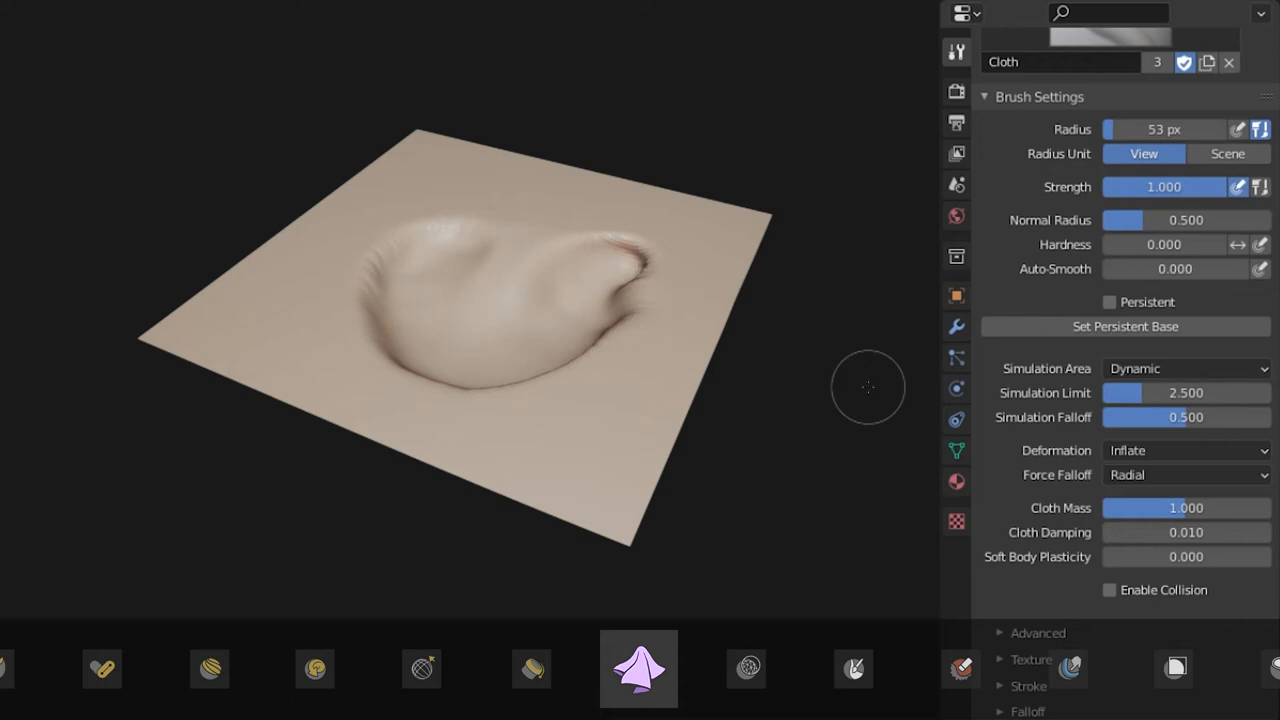
left_click(1186, 450)
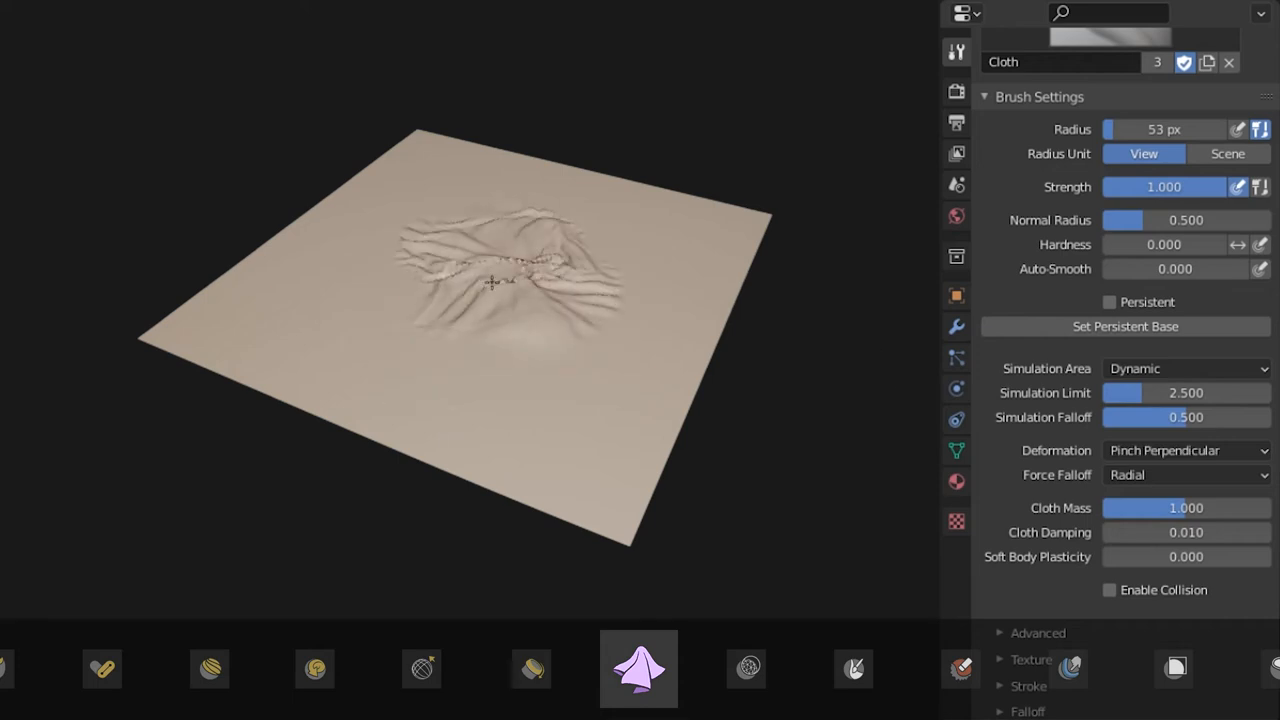
left_click(1186, 450)
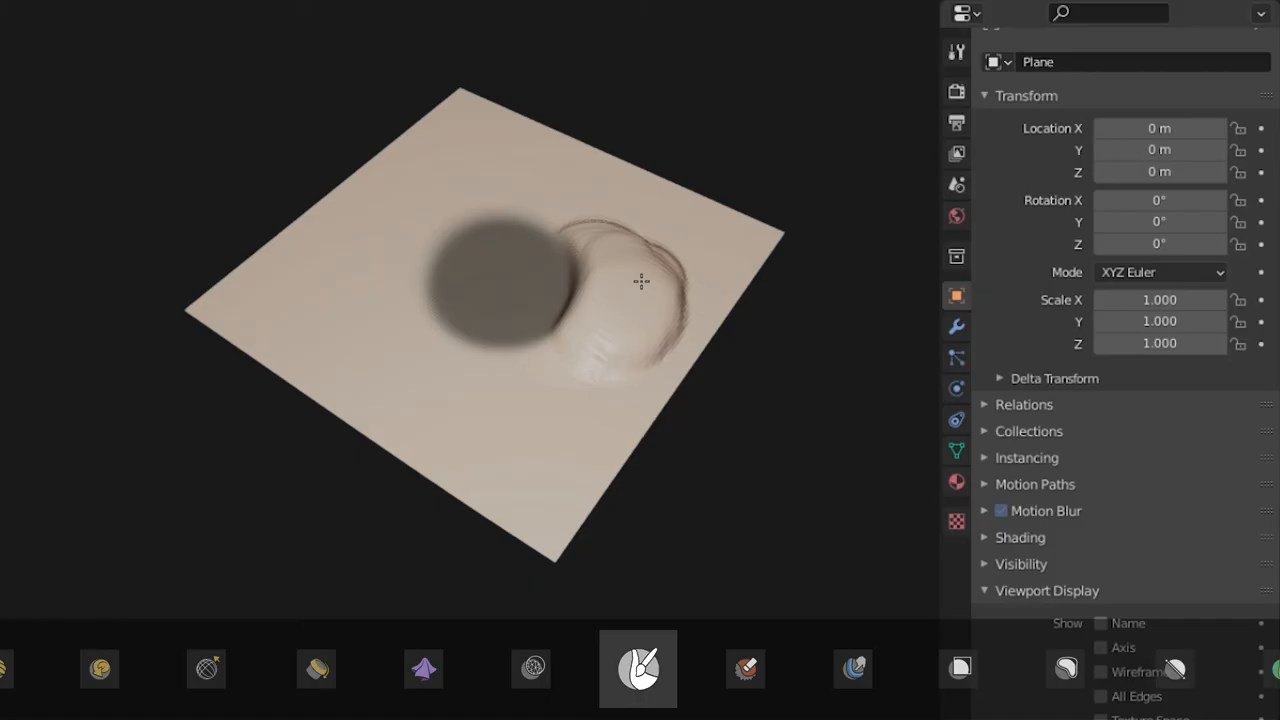
Paint a dark masked patch onto the plane beside the bump with the Mask brush
left_click_drag(640, 280, 464, 264)
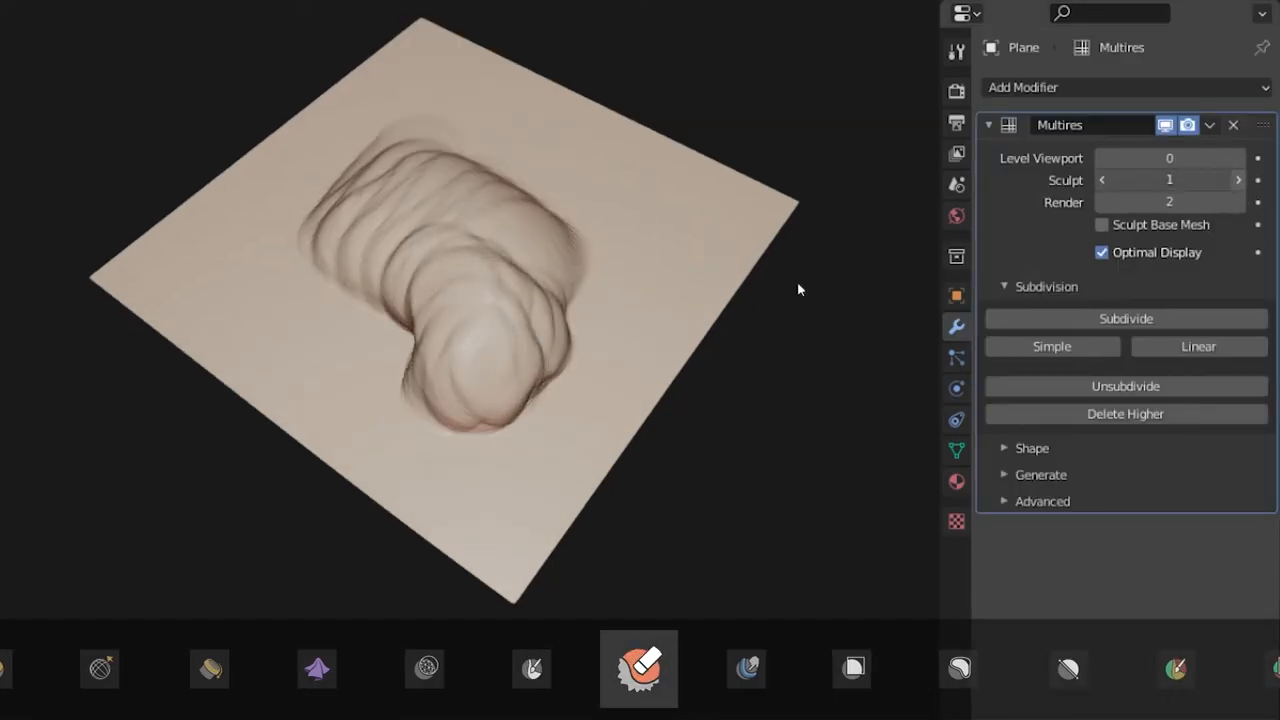
Use Multires Displacement Eraser then Smear on the plane's sculpted ridges
left_click(1238, 180)
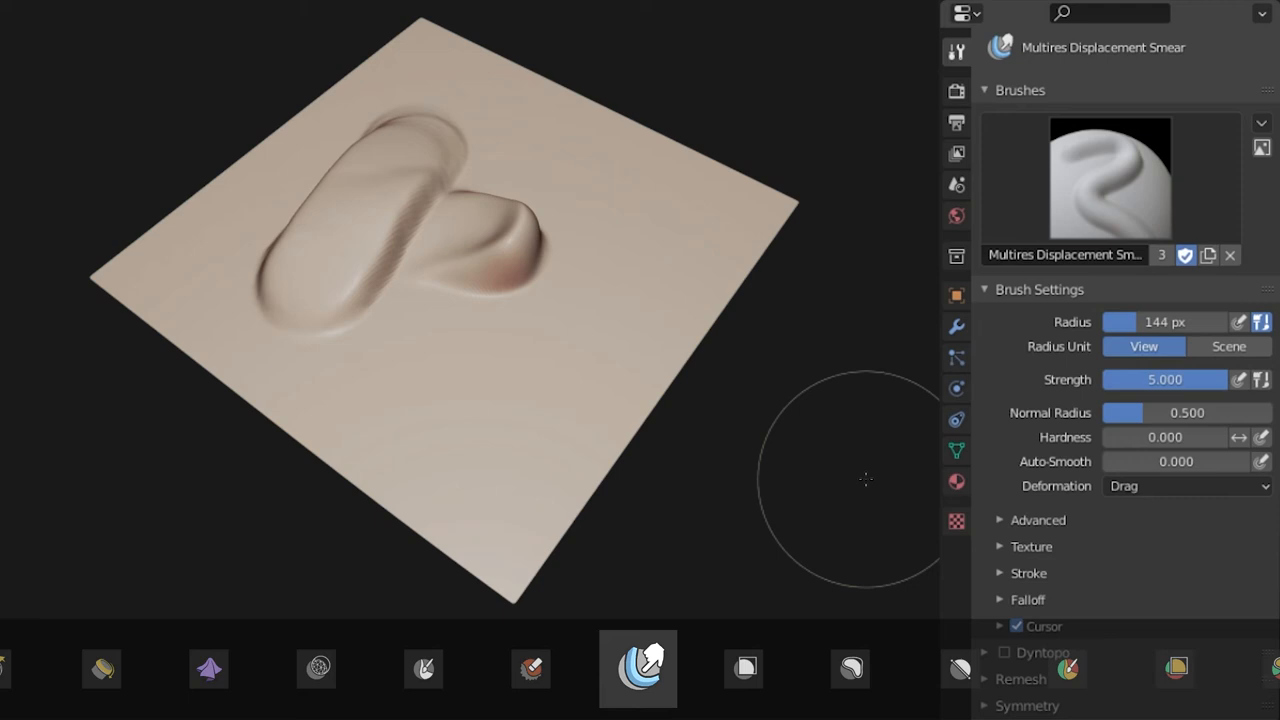
left_click(1184, 486)
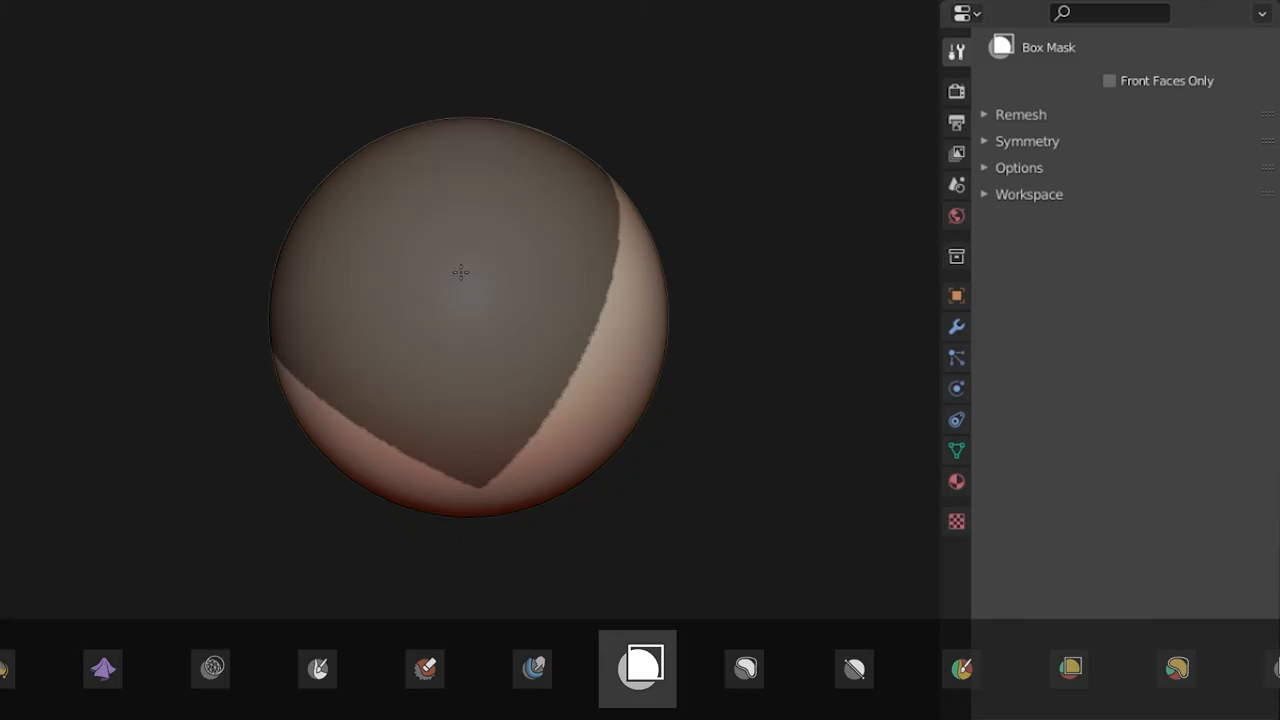
Enable Front Faces Only for Box Mask, switch to Lasso Mask, then Line Mask
left_click(1108, 80)
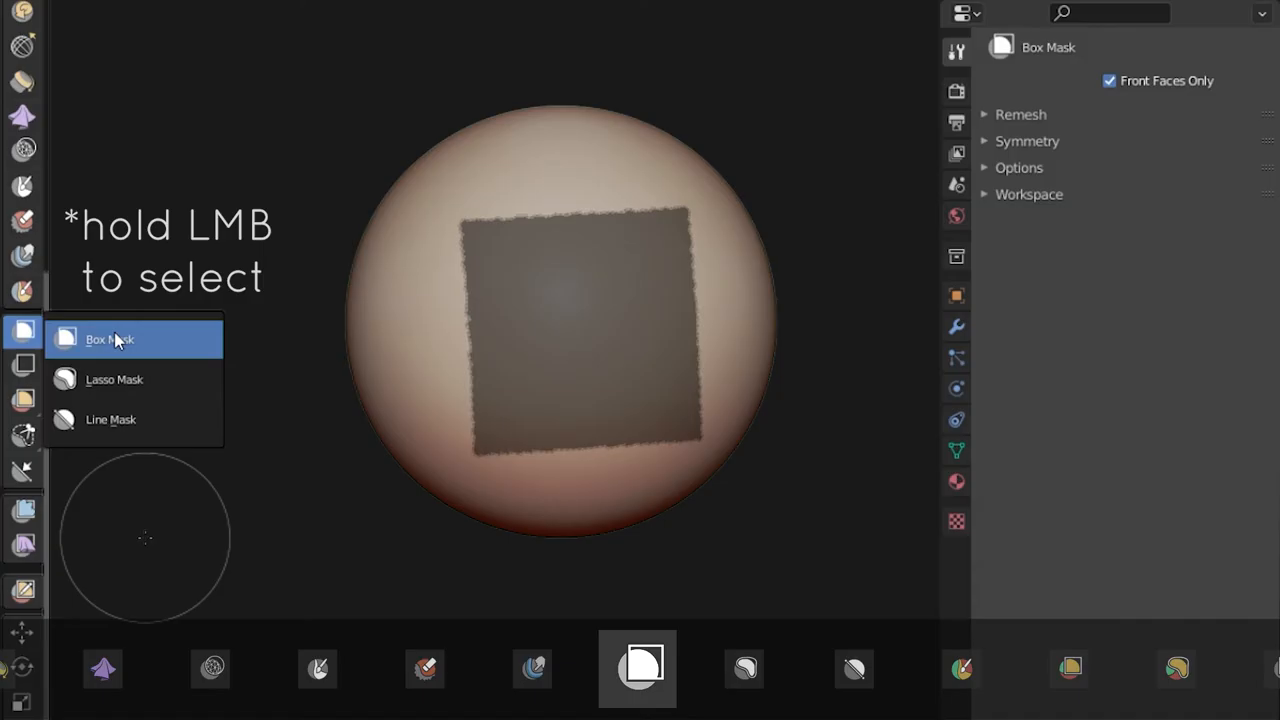
left_click(114, 380)
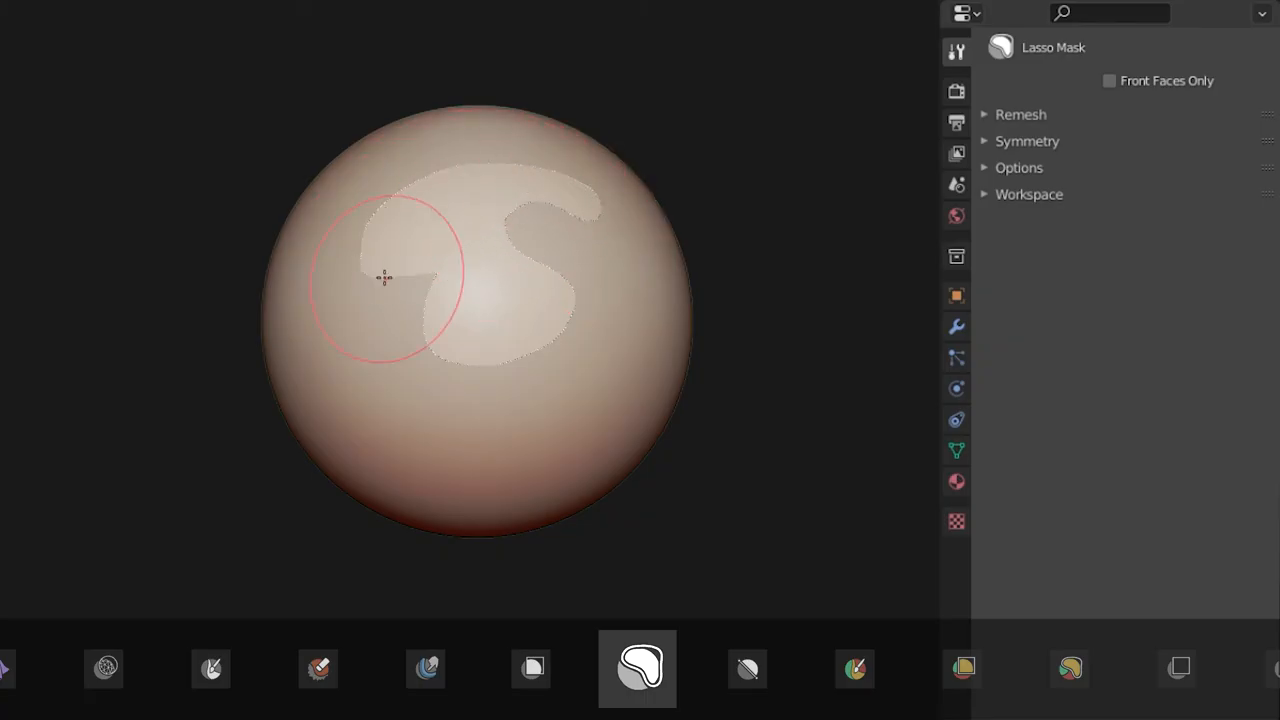
left_click(636, 668)
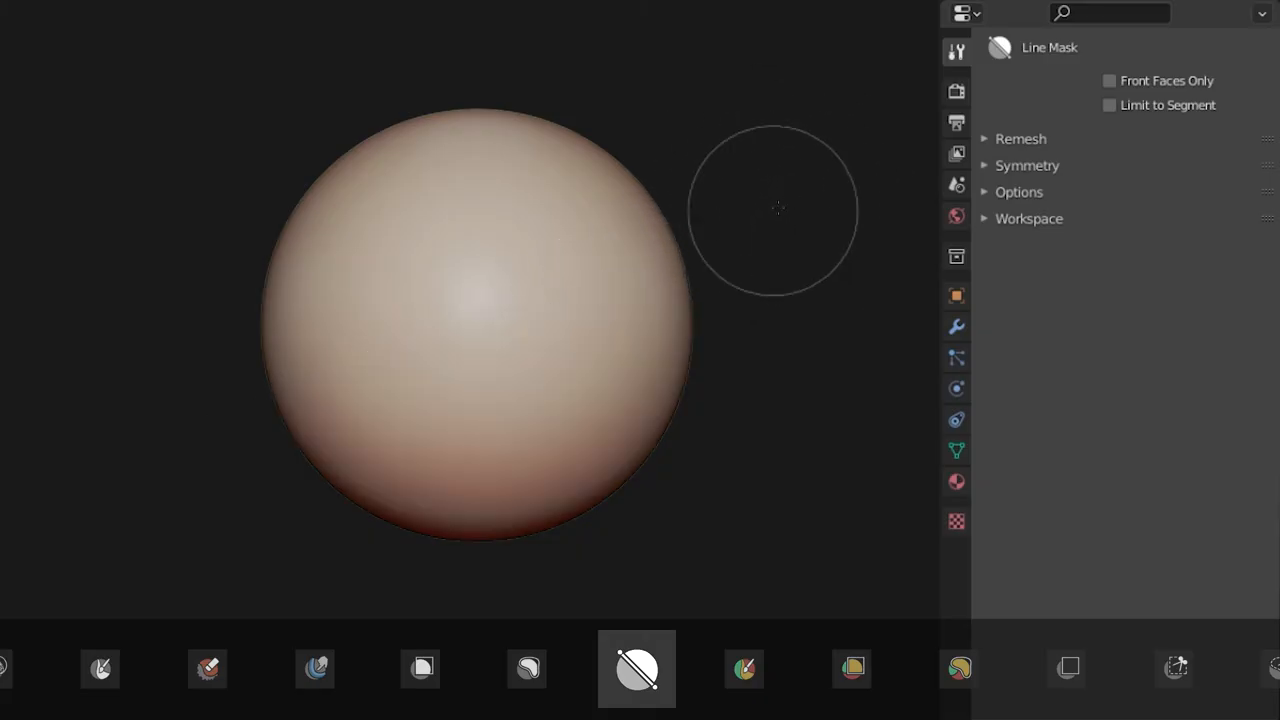
Mask half the sphere with Line Mask, then a narrow strip with Limit to Segment on
left_click_drag(778, 206, 192, 410)
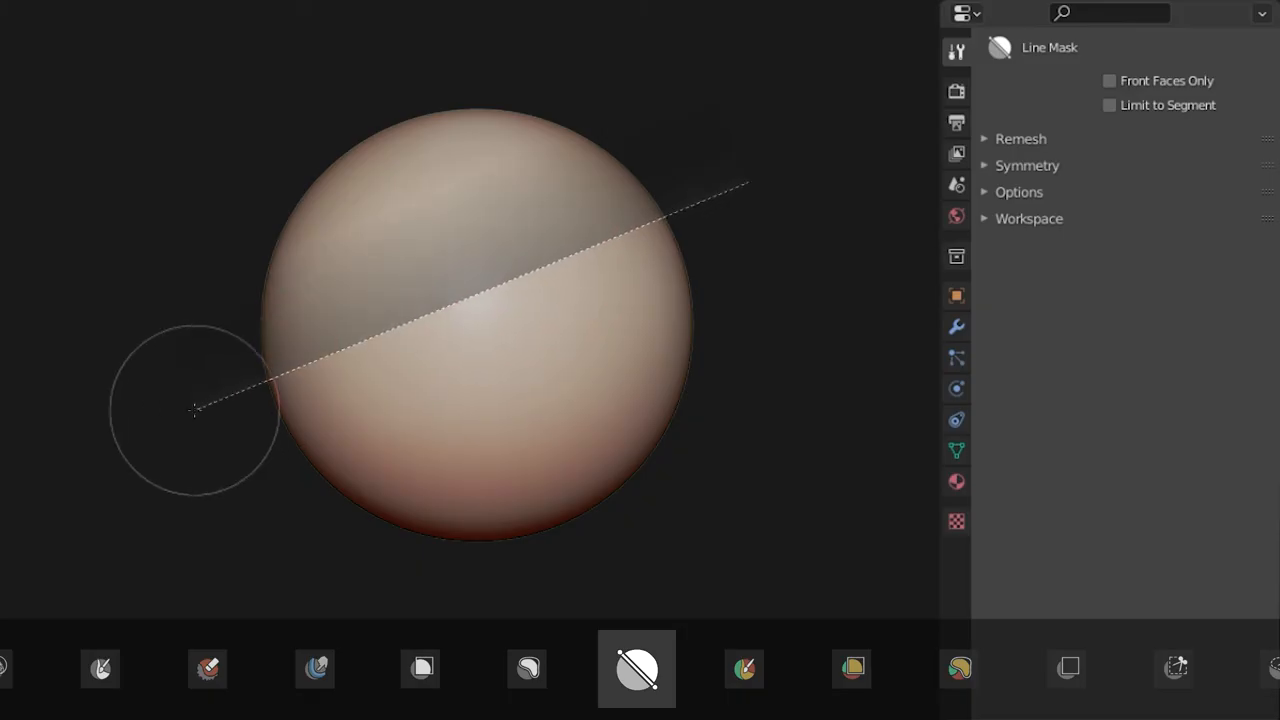
left_click(1108, 104)
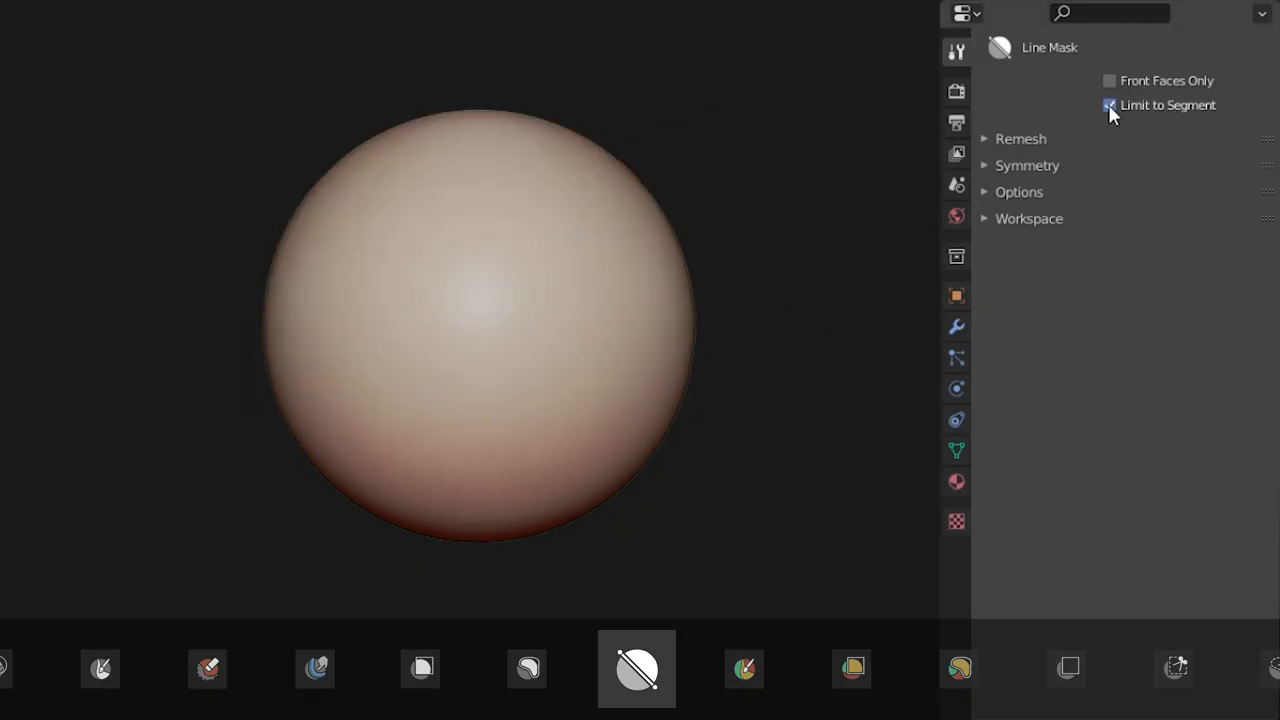
left_click(1108, 104)
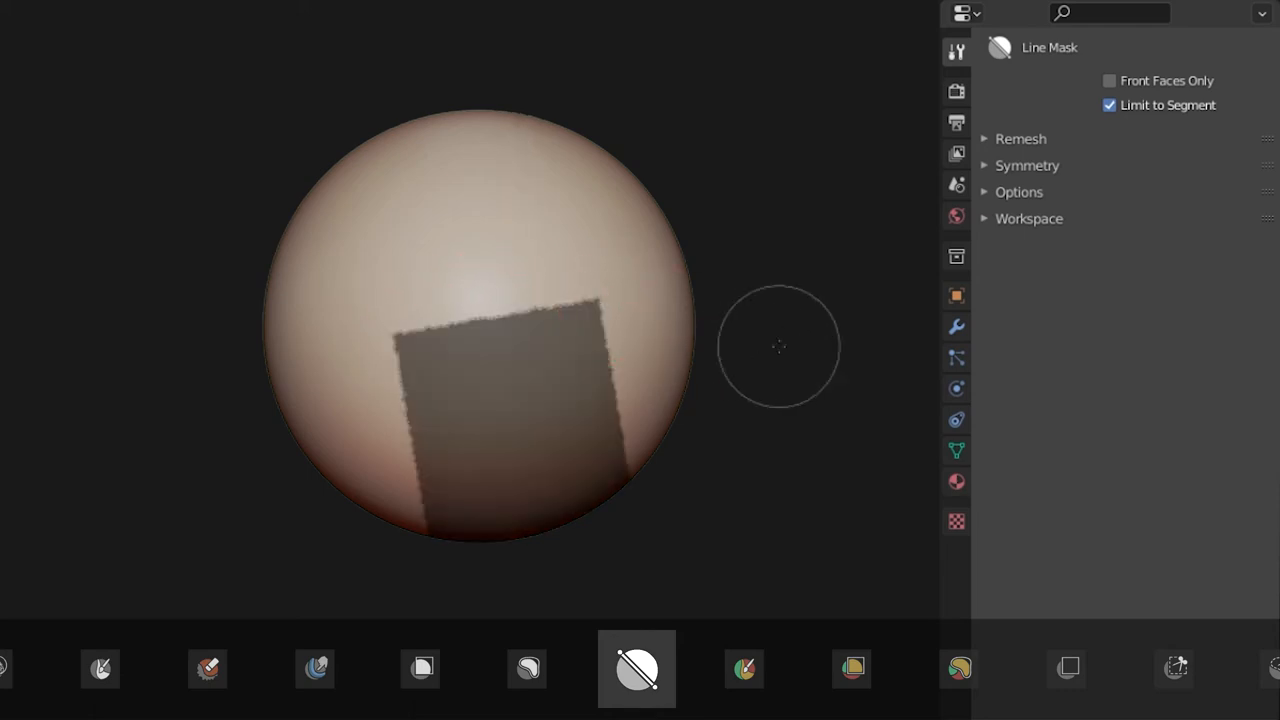
left_click(1108, 104)
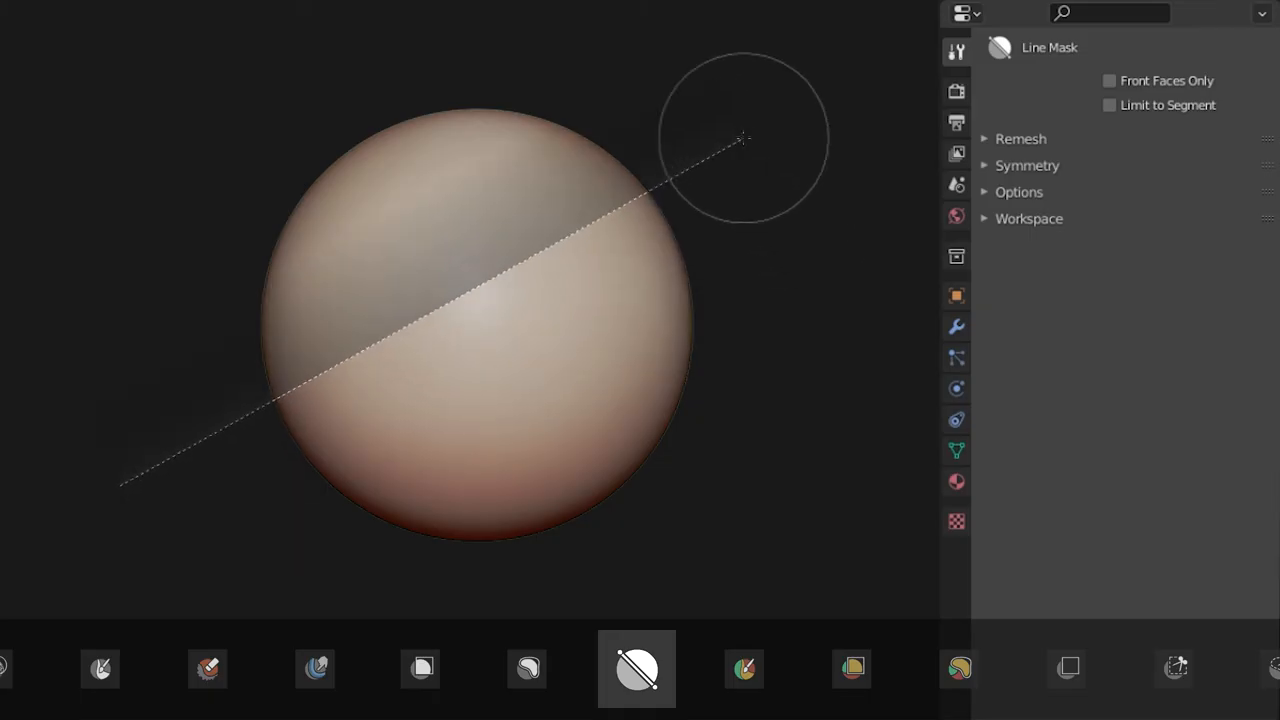
left_click(1108, 104)
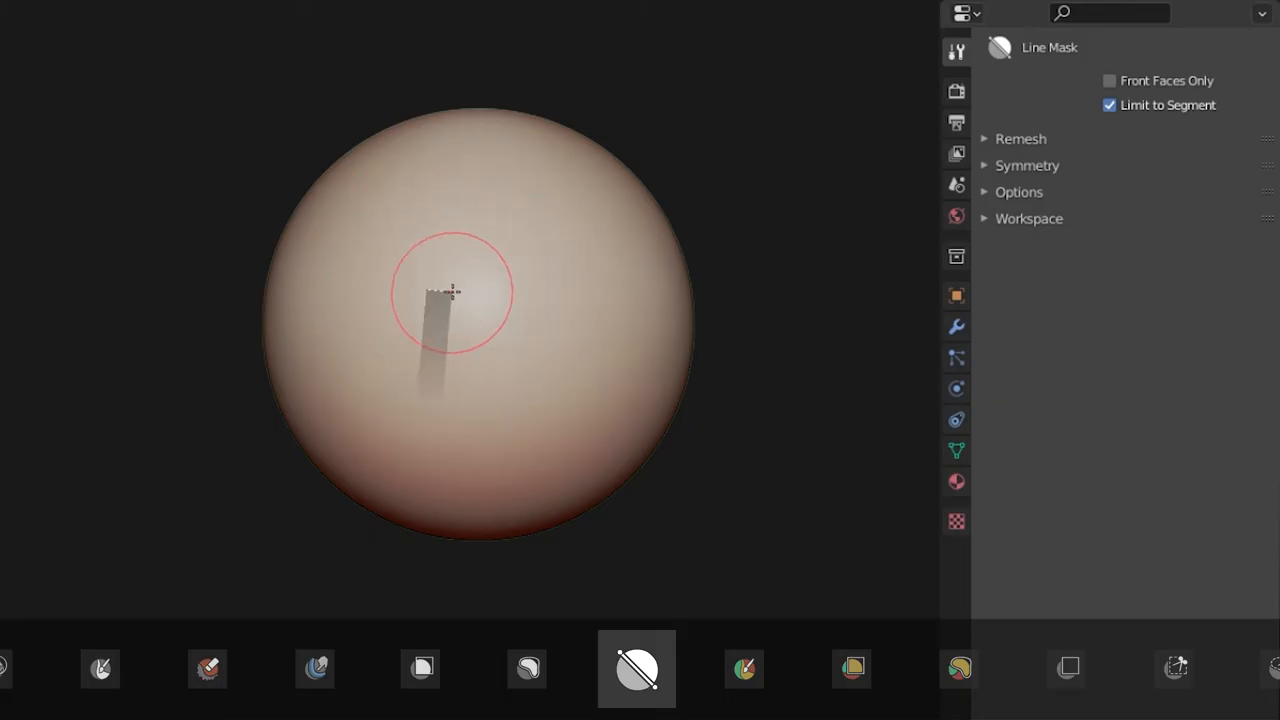
left_click_drag(450, 292, 516, 336)
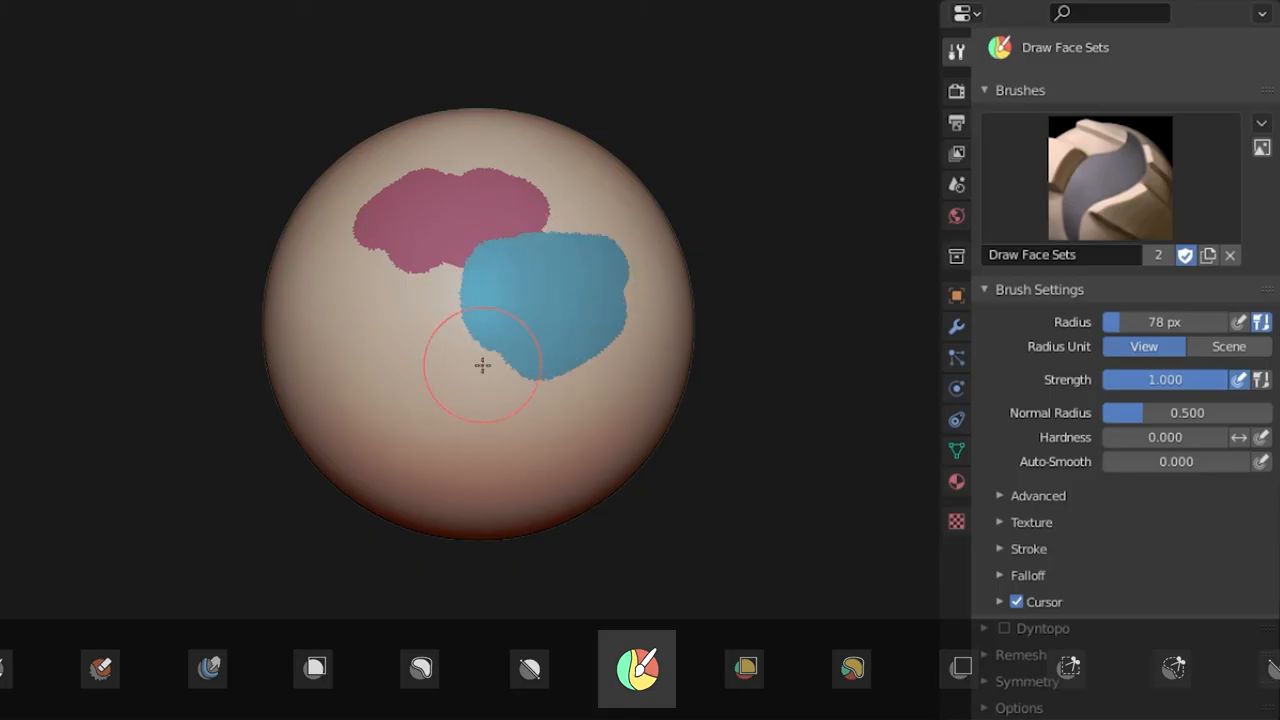
Paint a new face set patch onto the sphere with Draw Face Sets
left_click_drag(480, 364, 504, 452)
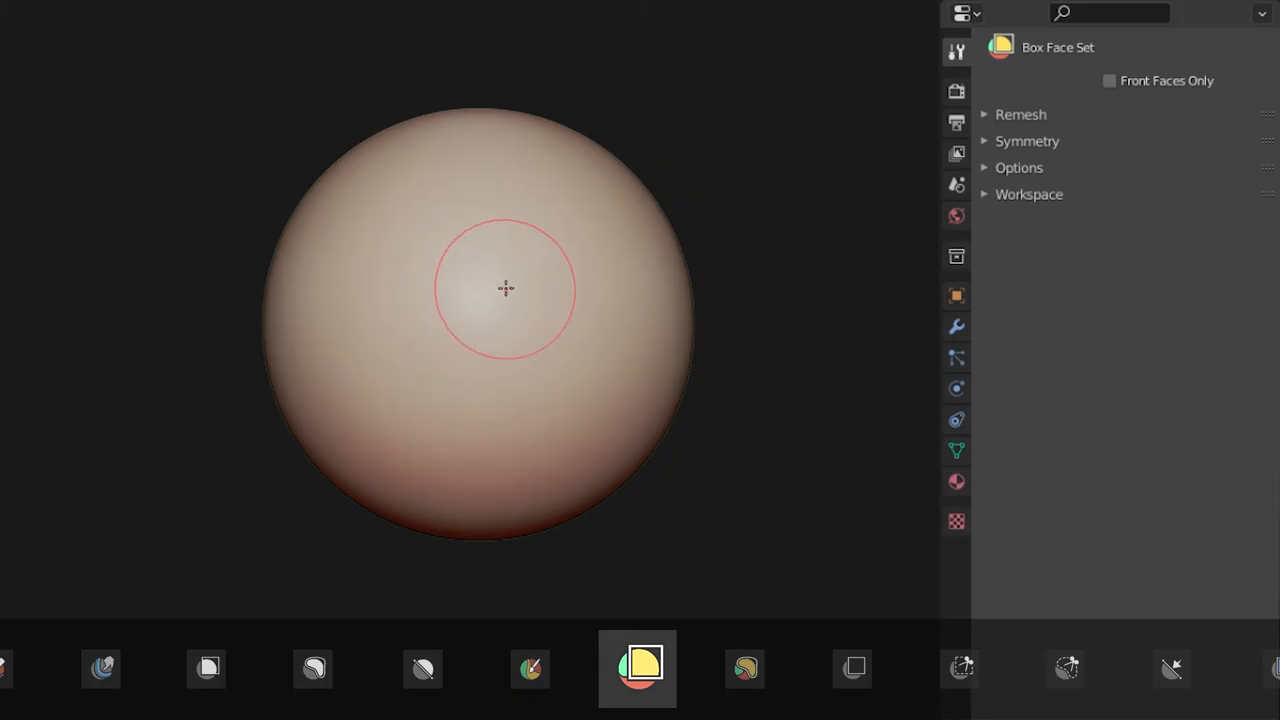
Paint a rectangular Box Face Set and a freehand Lasso Face Set region on the sphere
left_click_drag(504, 288, 488, 424)
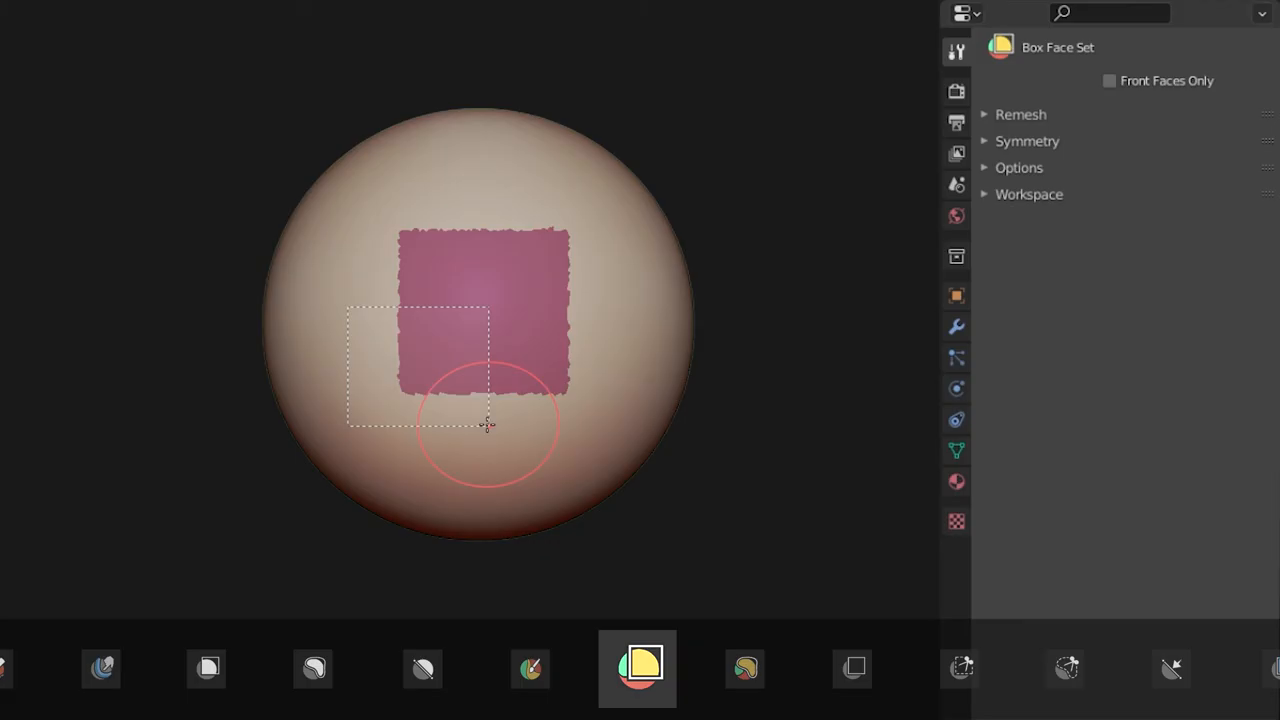
left_click(636, 668)
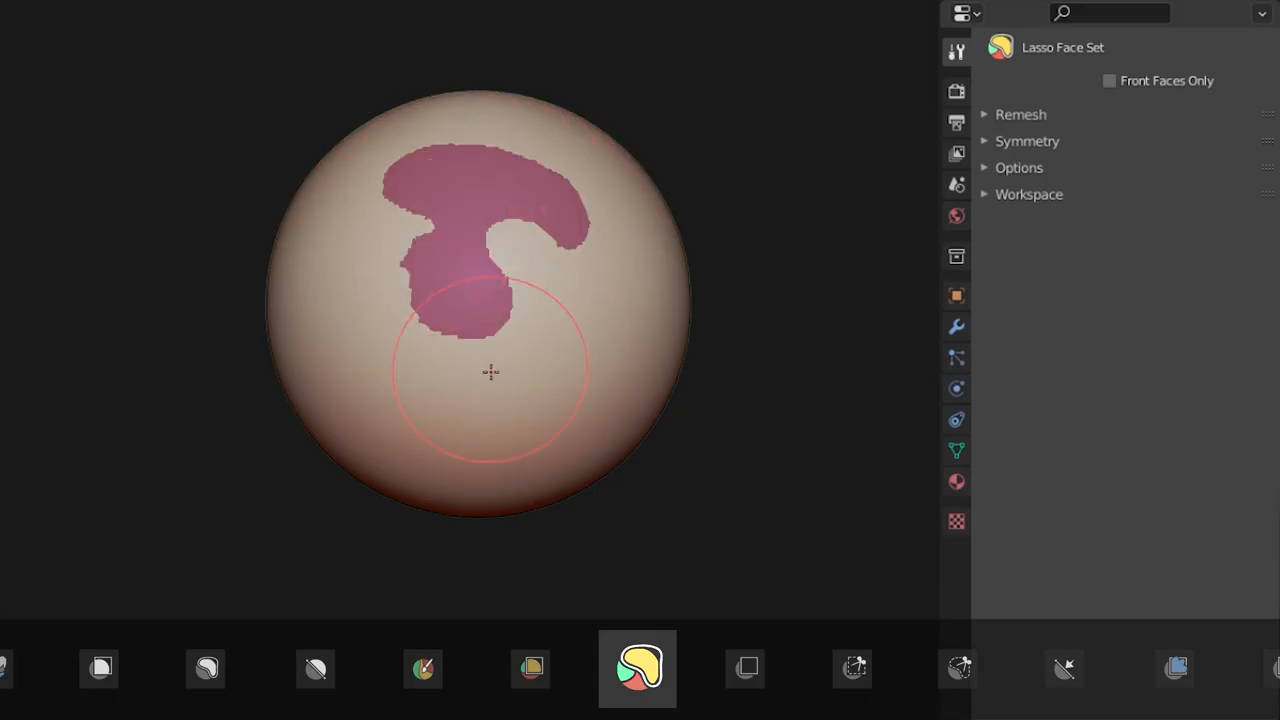
left_click_drag(490, 370, 586, 332)
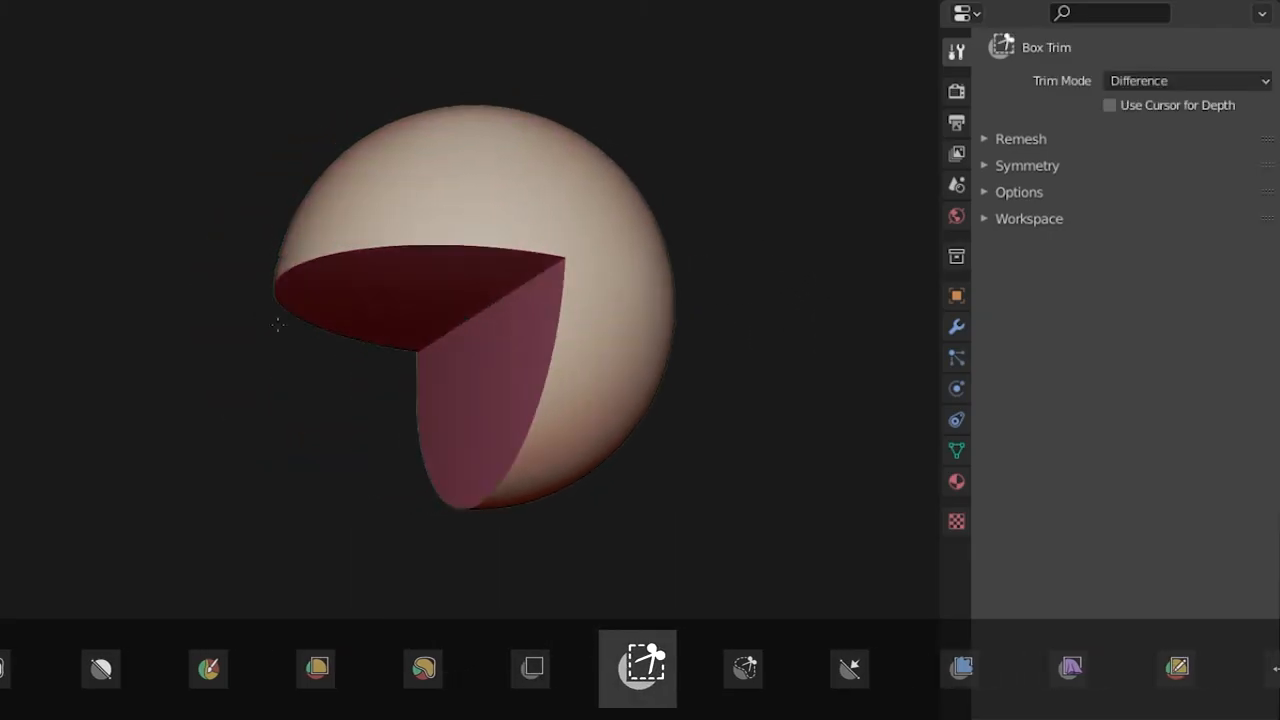
Box Trim a wedge out of the sphere, then with Trim Mode Join and Use Cursor for Depth add a small box onto it
left_click_drag(444, 216, 590, 370)
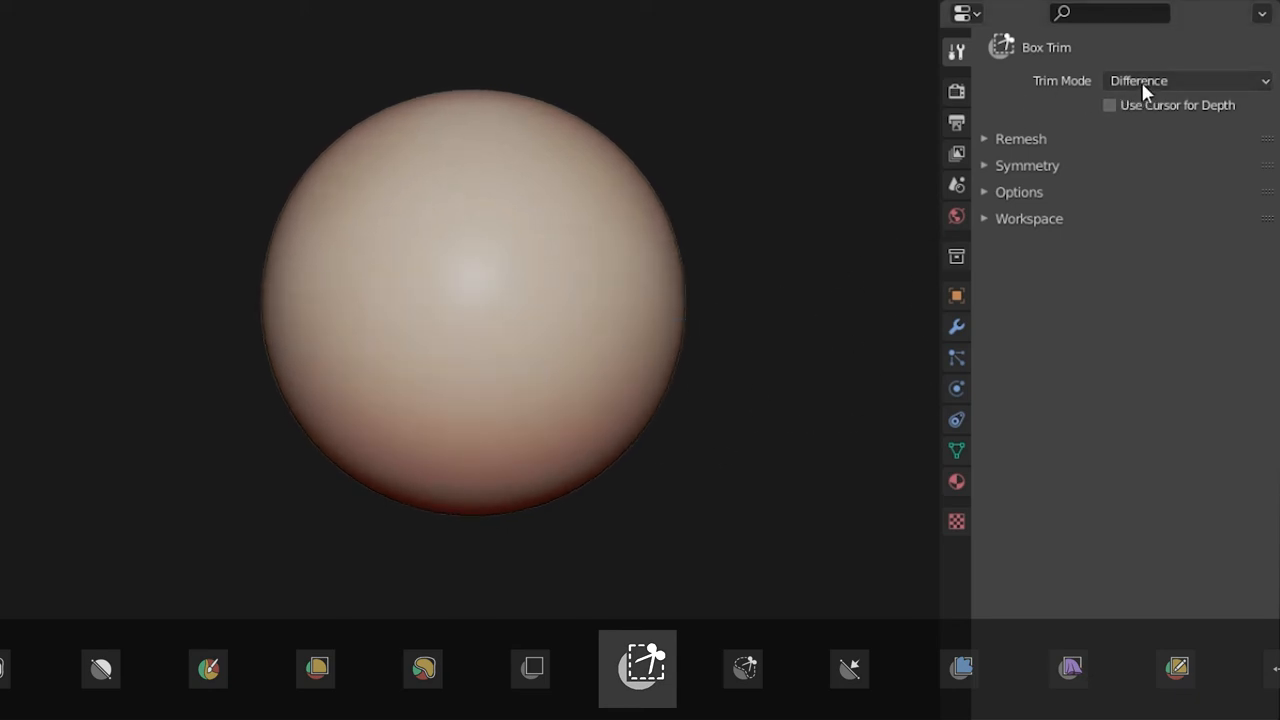
left_click_drag(600, 270, 690, 360)
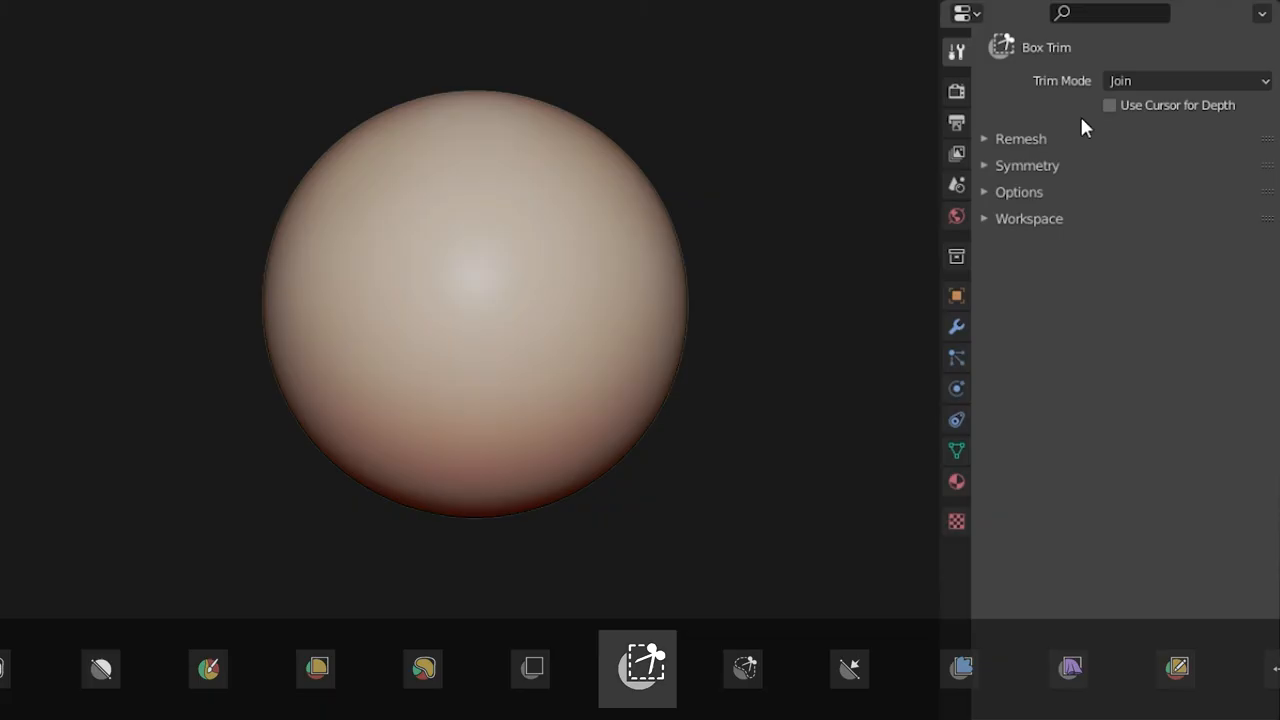
left_click(1108, 104)
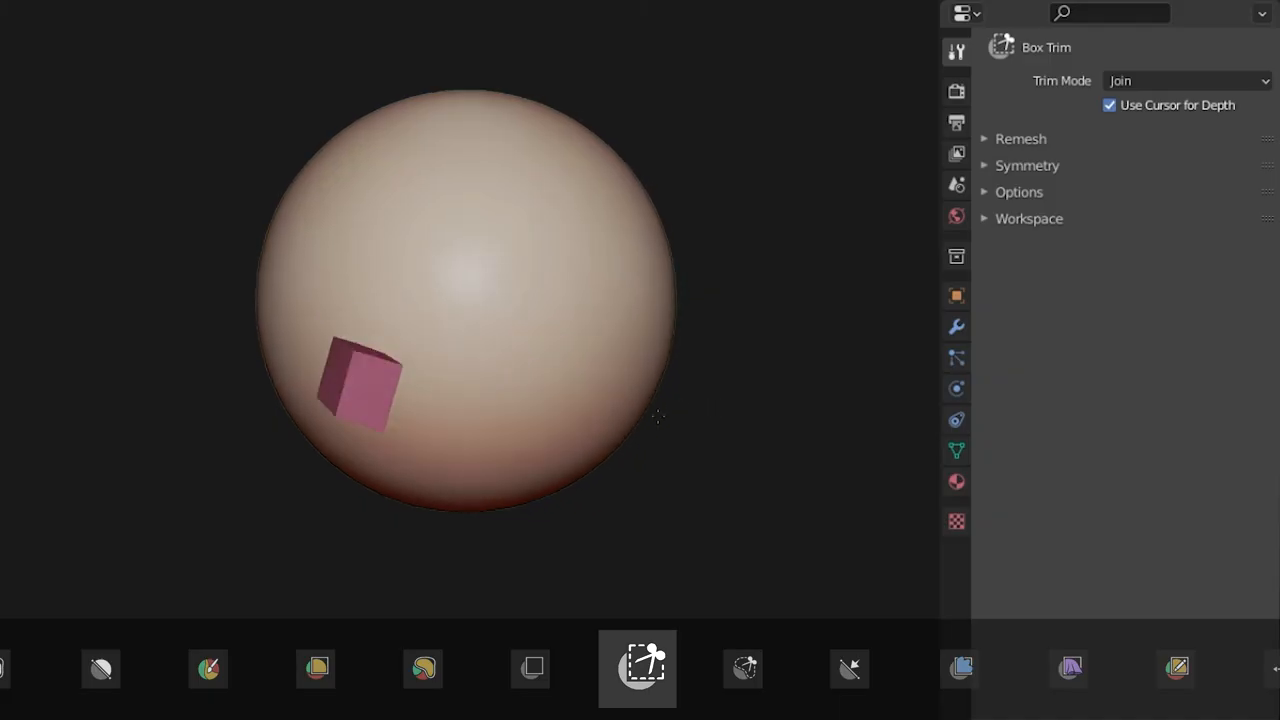
left_click(636, 668)
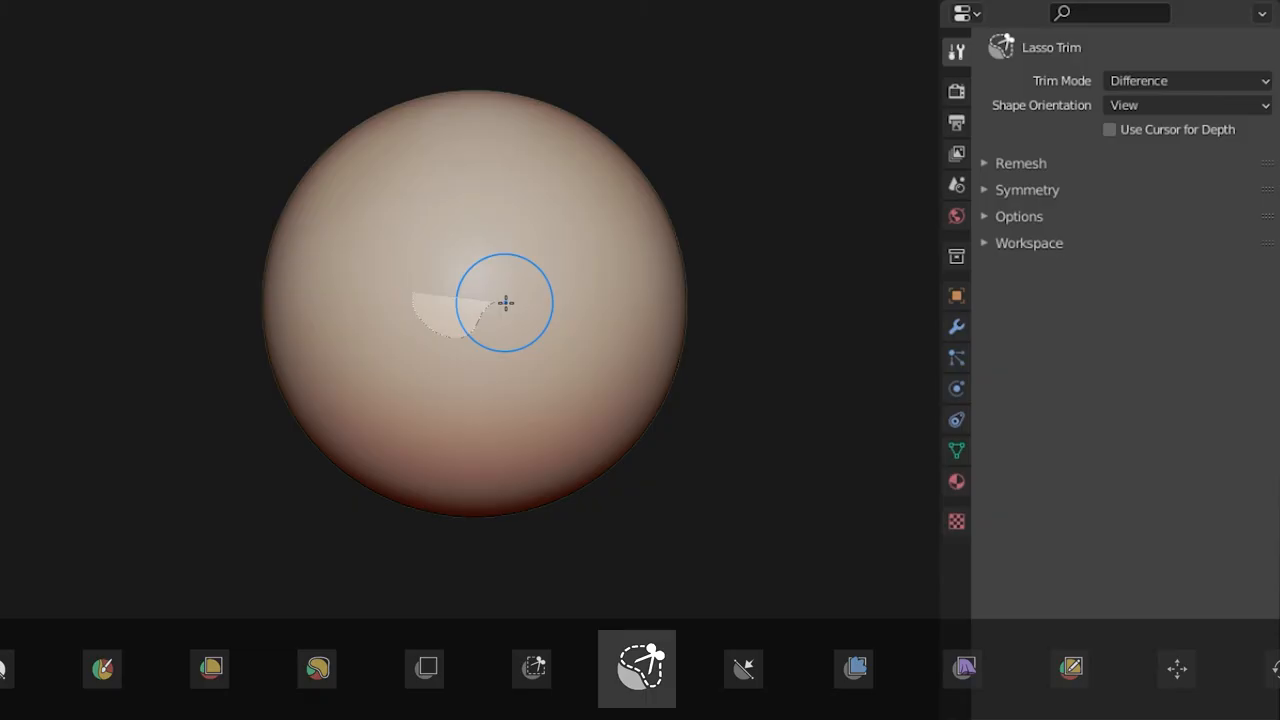
Lasso Trim a freehand slab joined onto the sphere with Surface shape orientation
left_click_drag(504, 304, 440, 252)
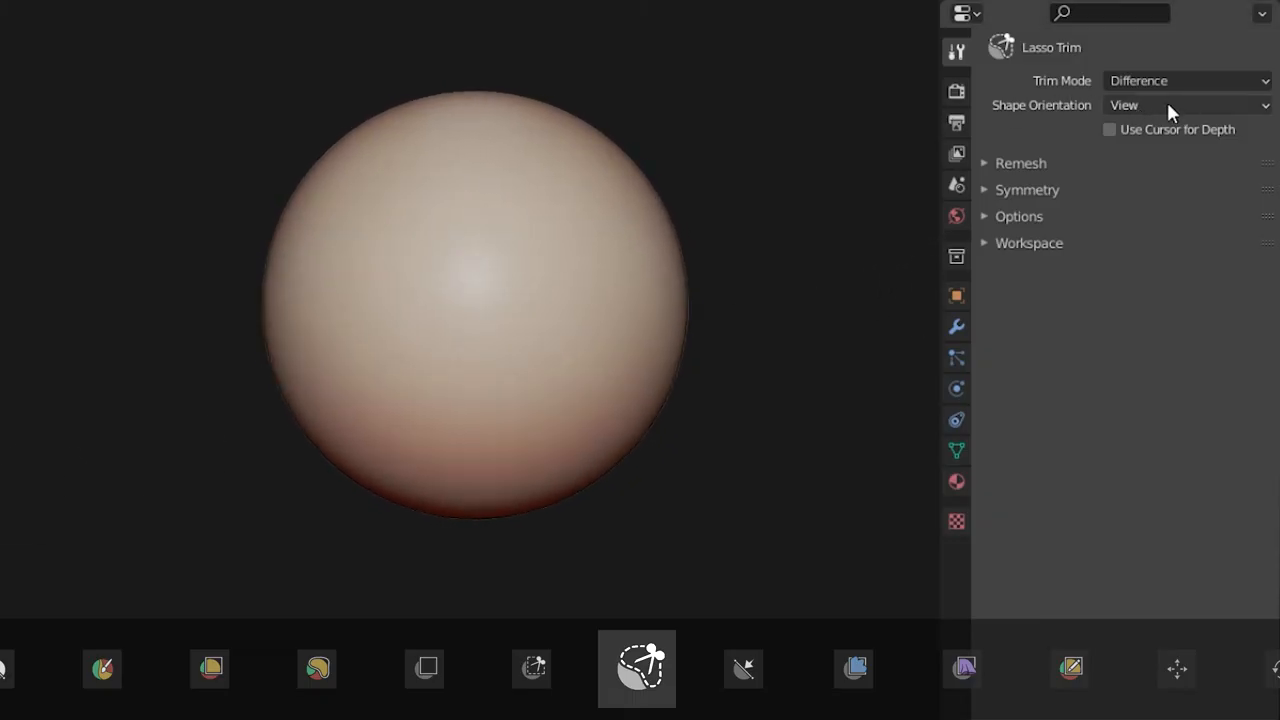
left_click(1188, 104)
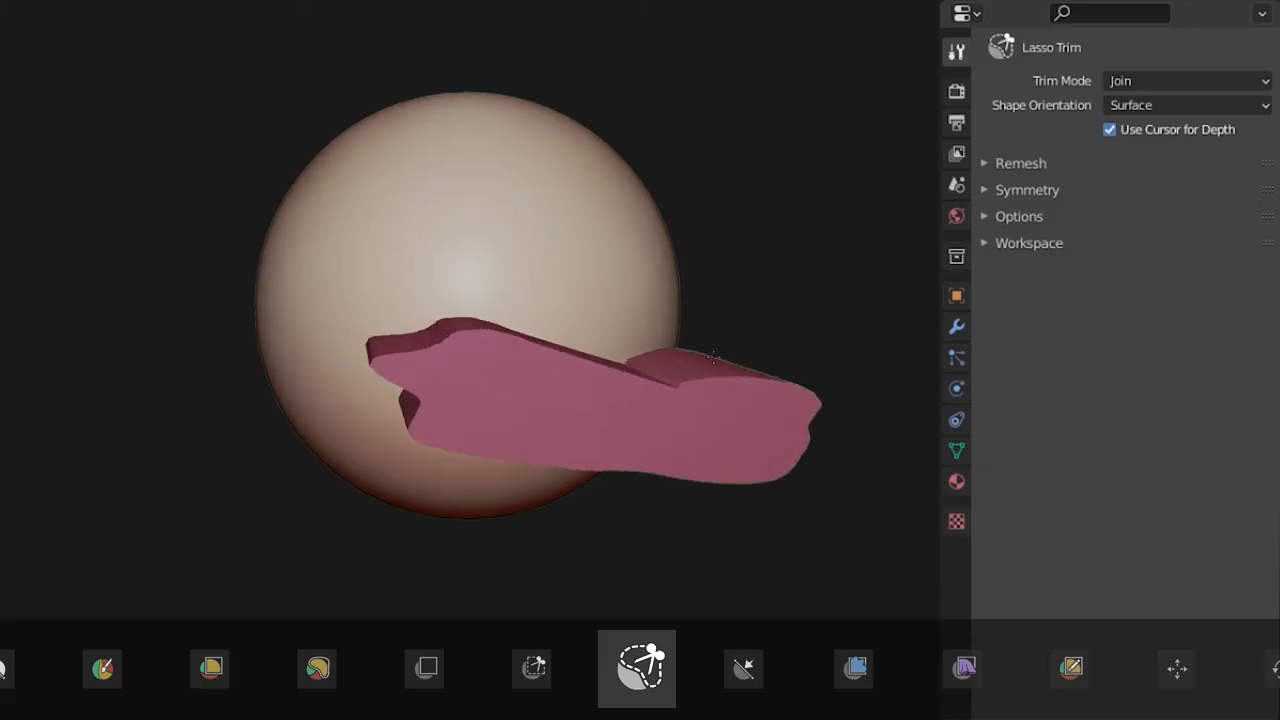
Flatten part of the sphere with Line Project using Limit to Segment
left_click(744, 668)
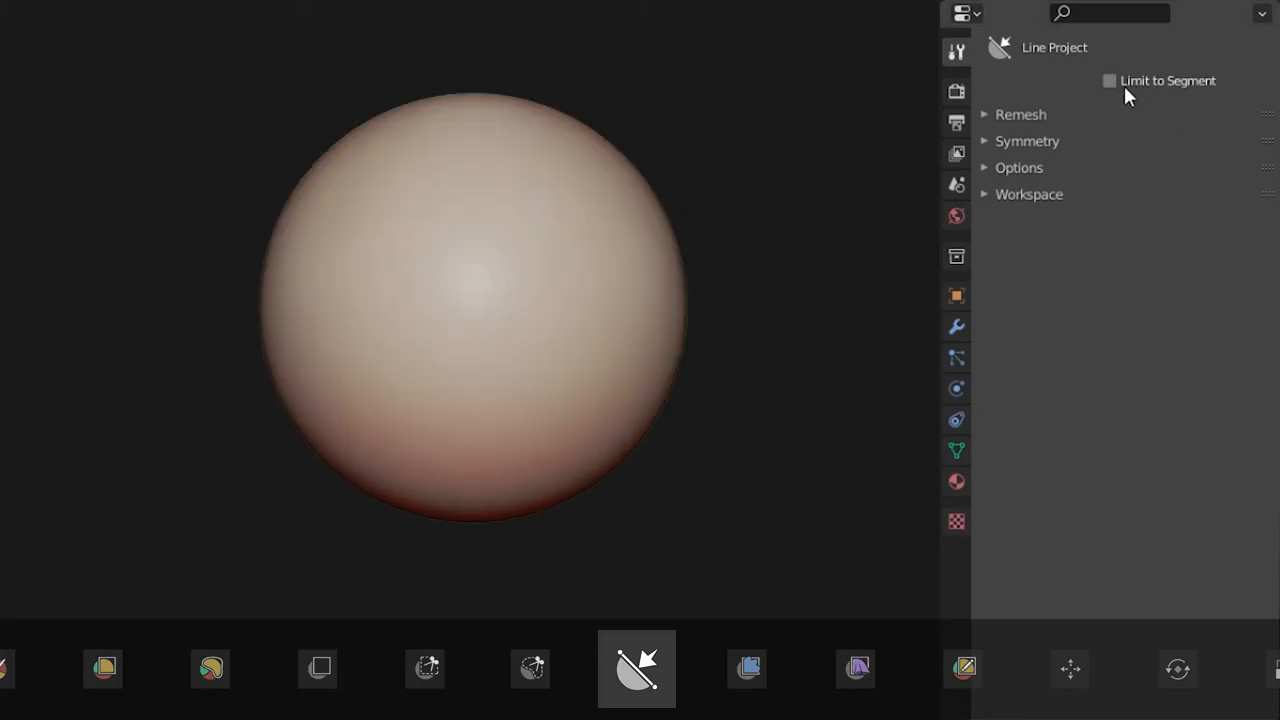
left_click(1108, 80)
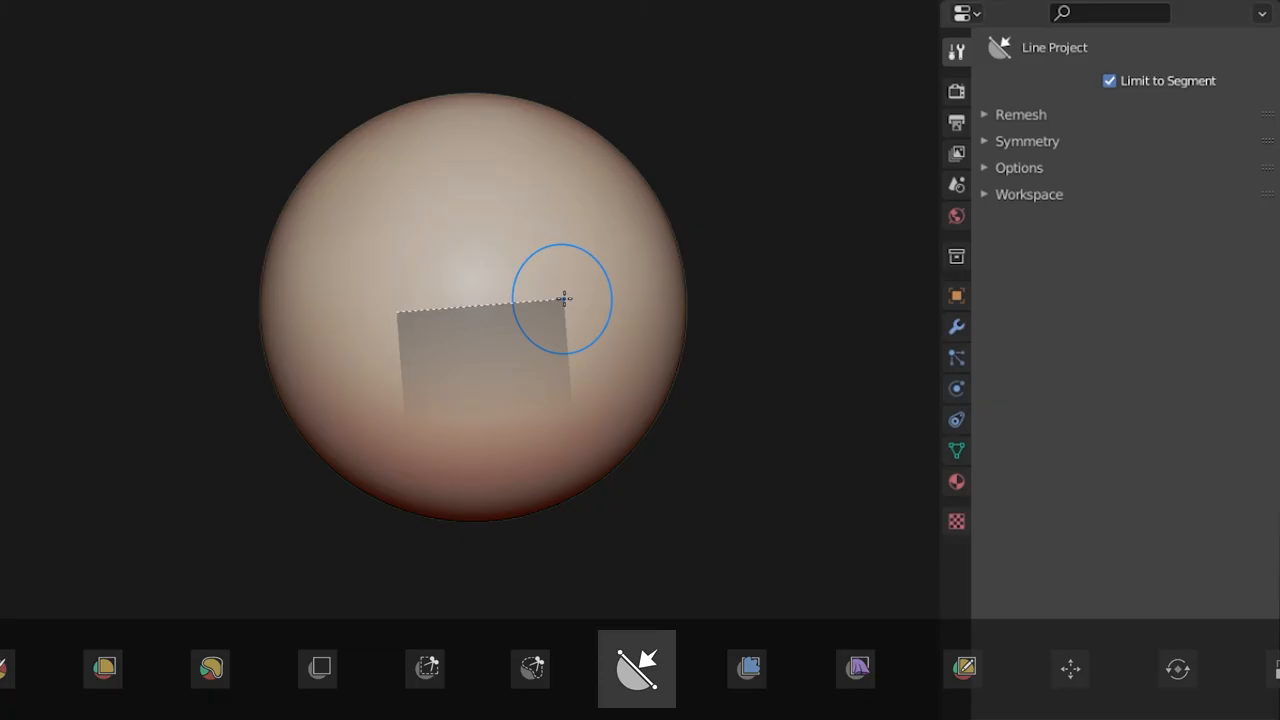
left_click(636, 668)
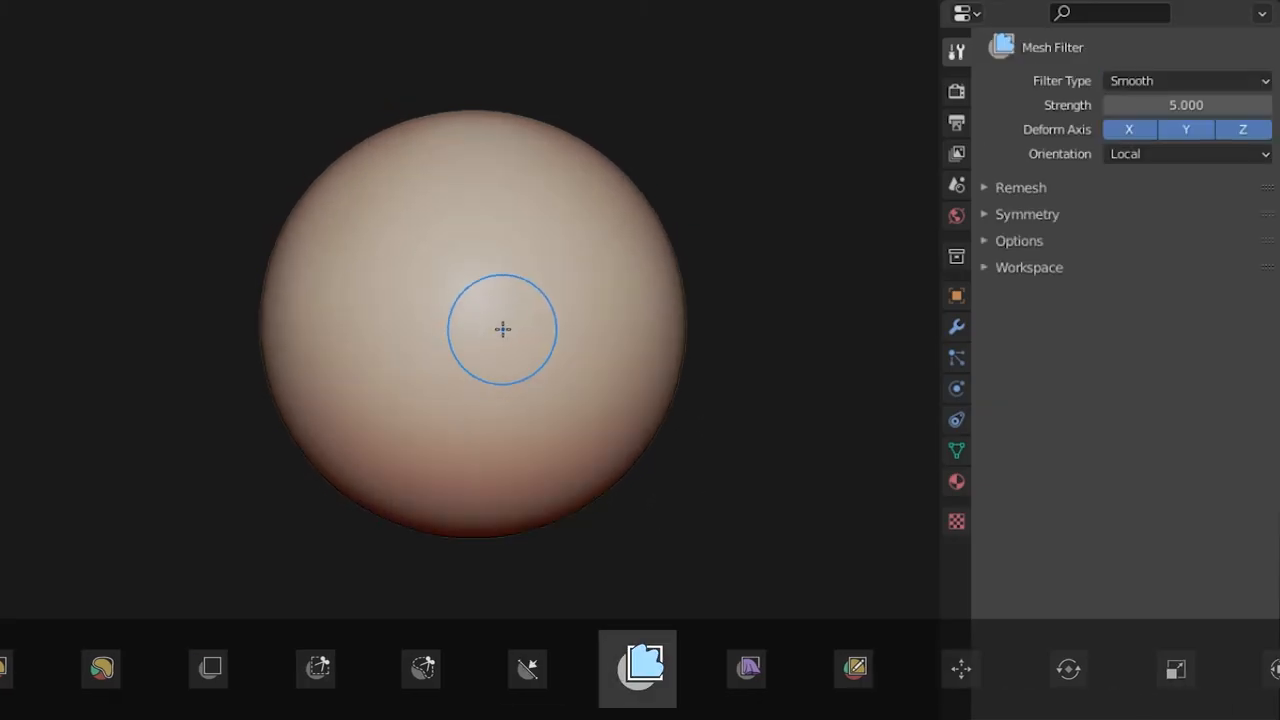
Run Mesh Filter types Smooth, Surface Smooth, Relax, Relax Face Sets and Sharpen over the sphere
left_click(1186, 80)
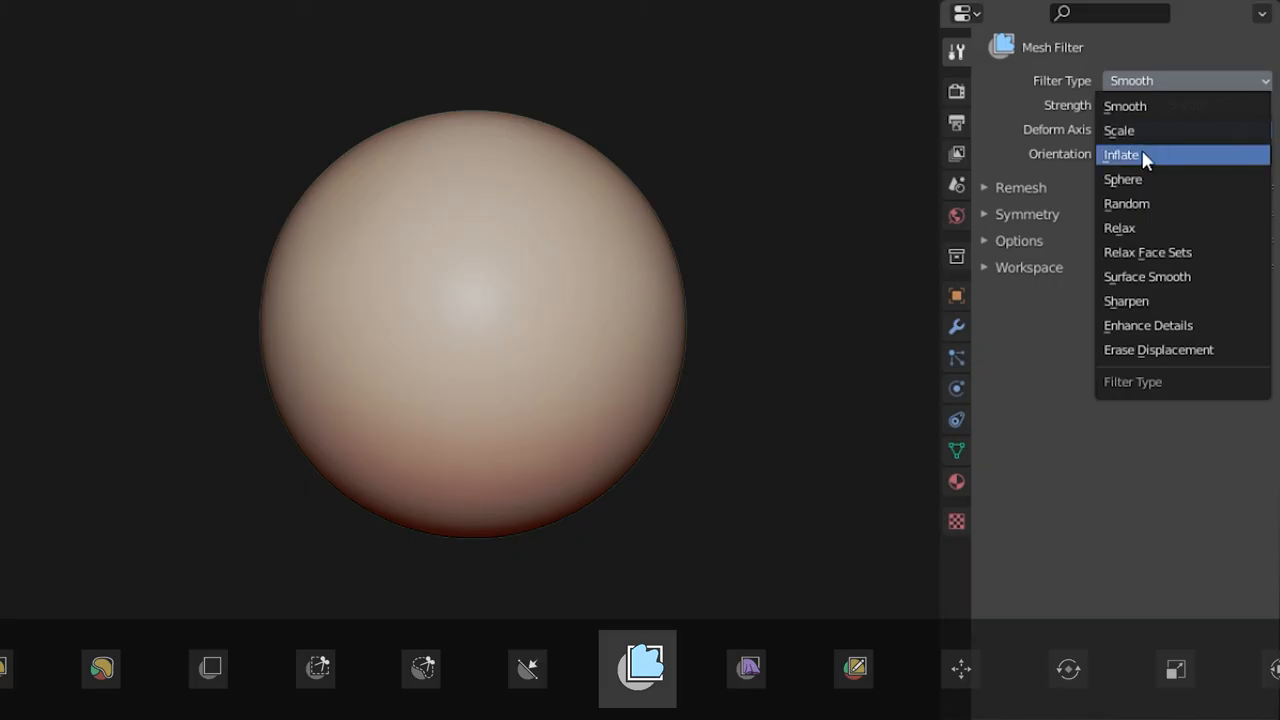
mouse_move(1138, 228)
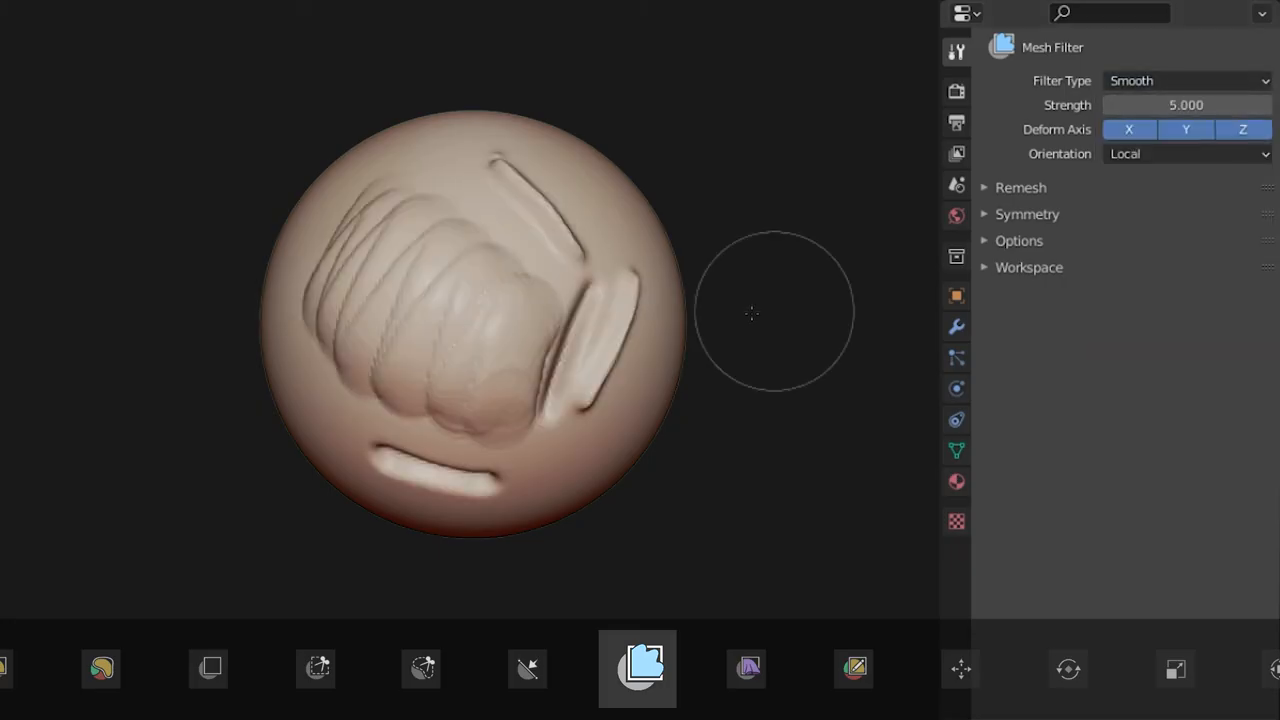
left_click(1188, 80)
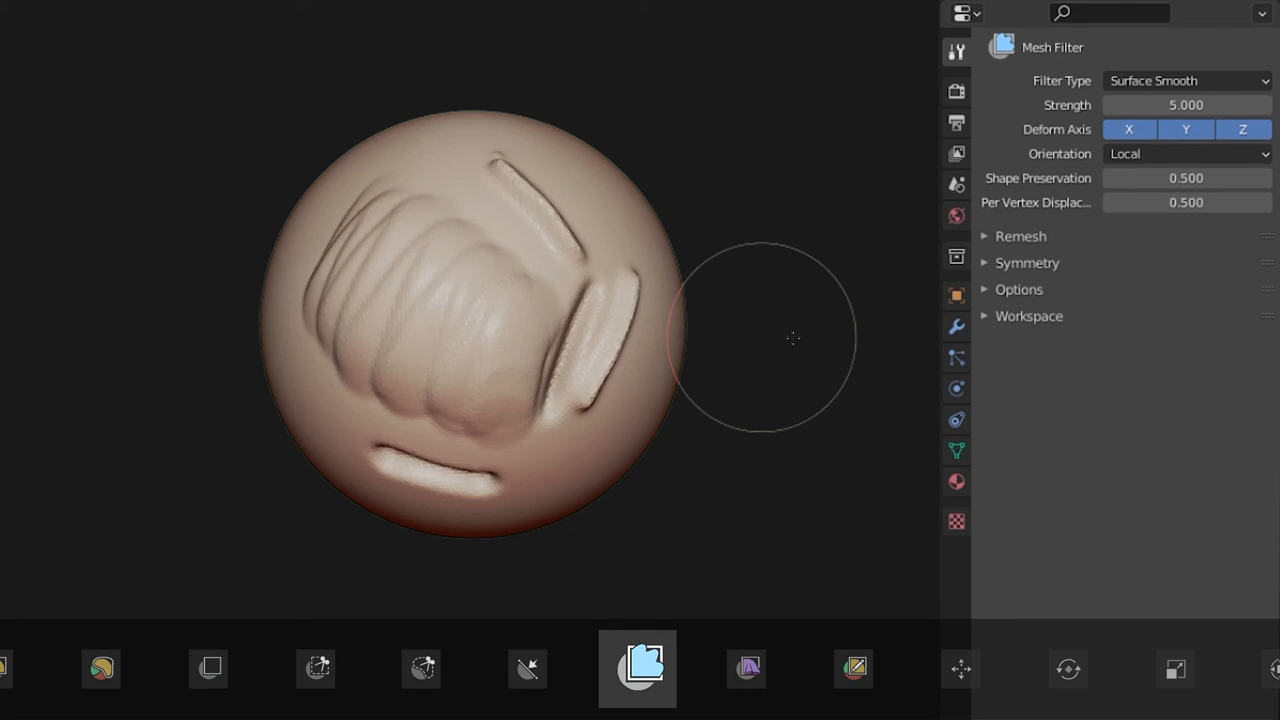
left_click(1188, 80)
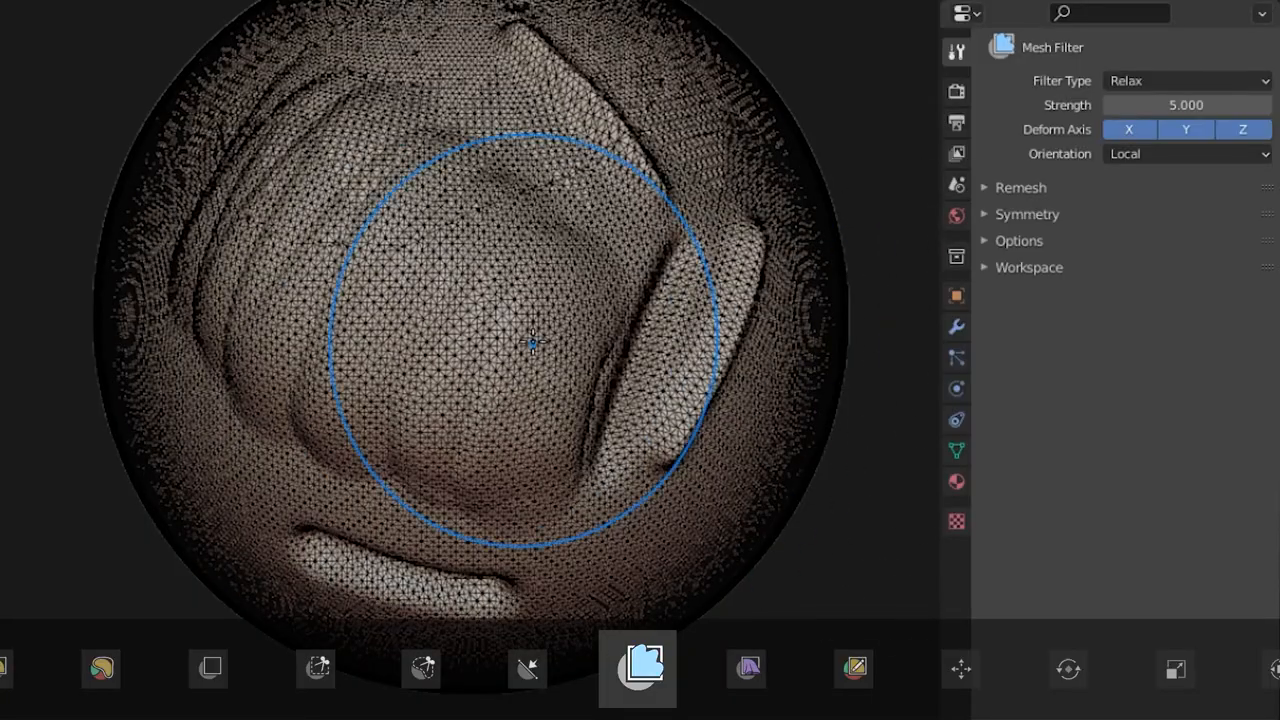
left_click(1188, 80)
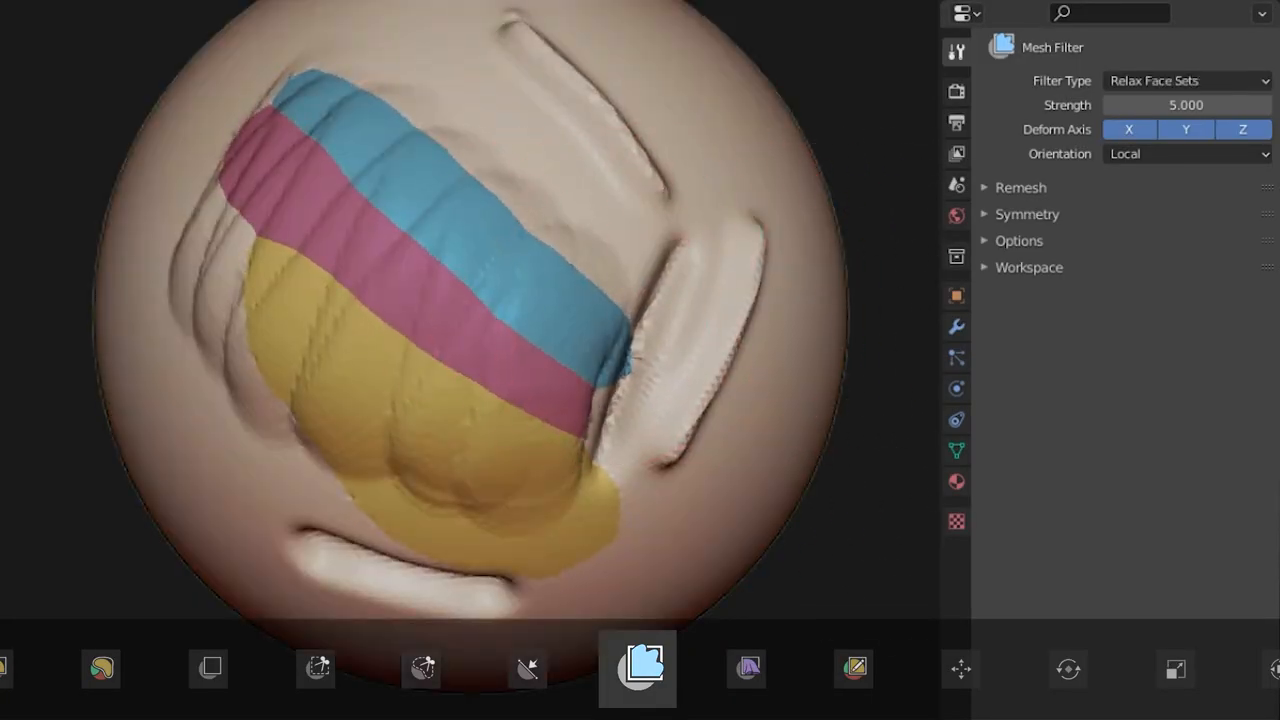
left_click(1188, 80)
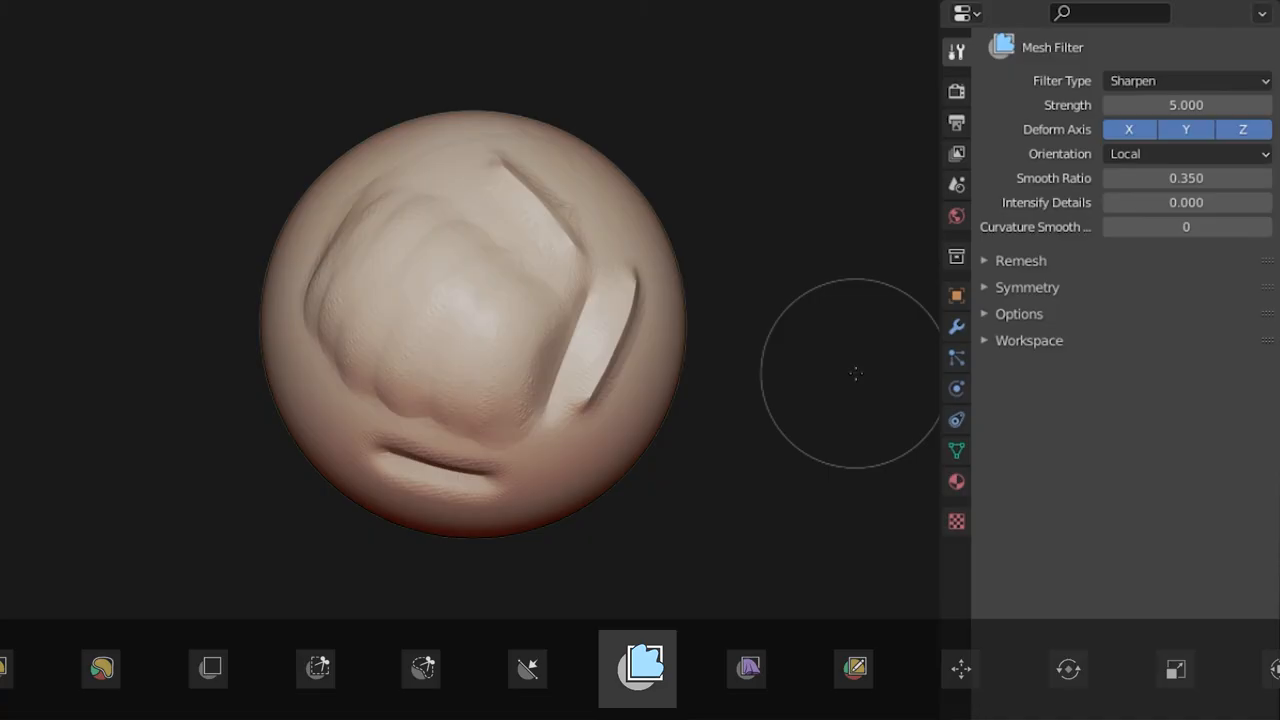
Inflate the sphere along the X axis only so it stretches sideways
left_click(1186, 80)
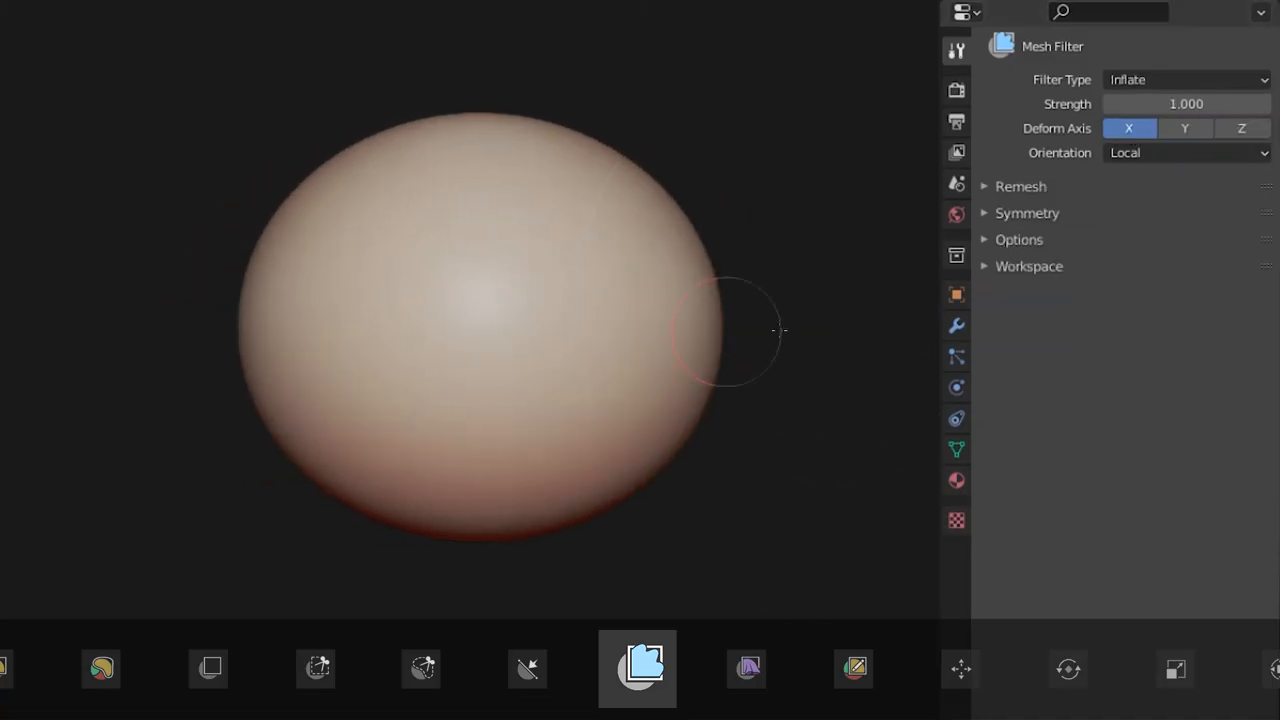
left_click(638, 668)
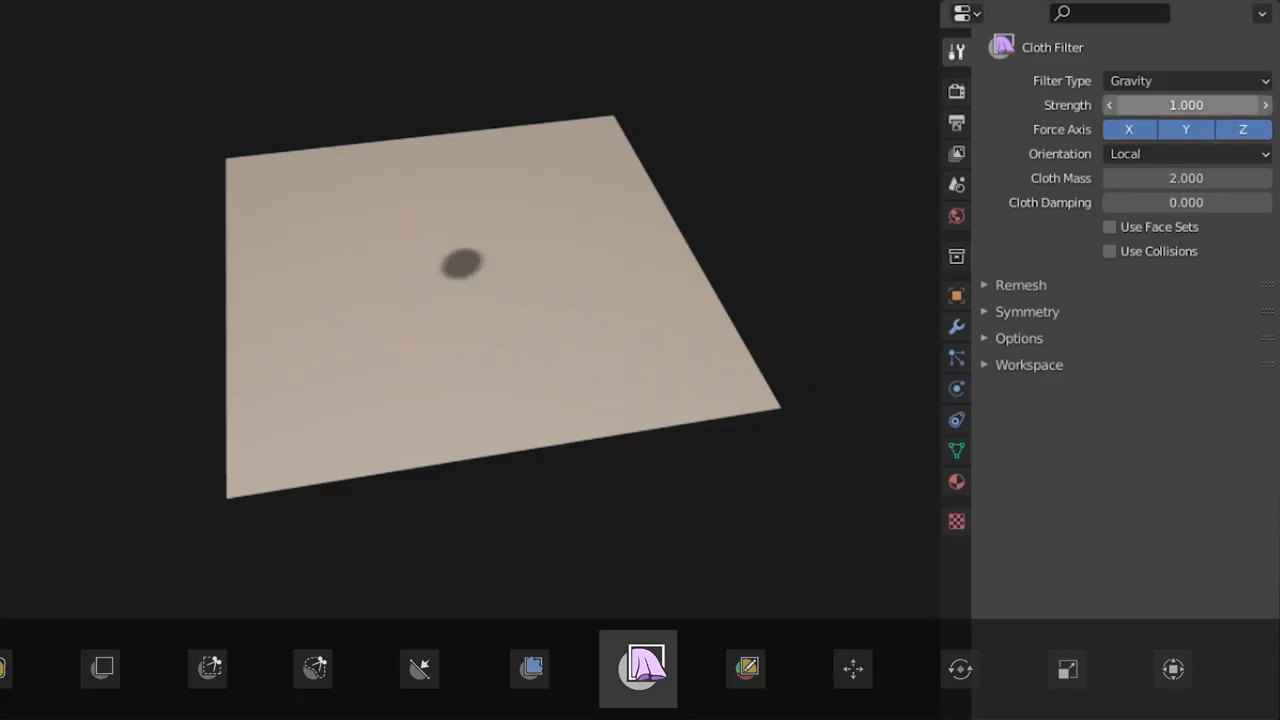
Try the Expand and Scale Cloth Filter types on the plane
left_click(1184, 80)
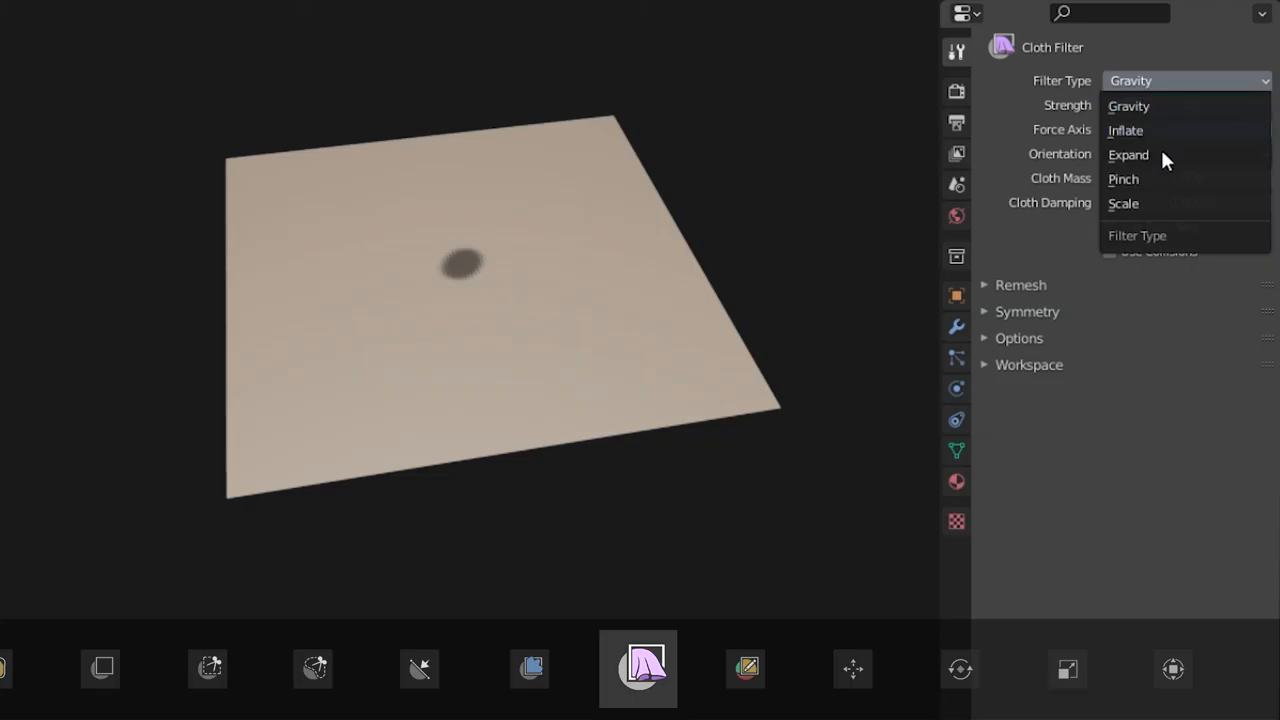
left_click(1128, 154)
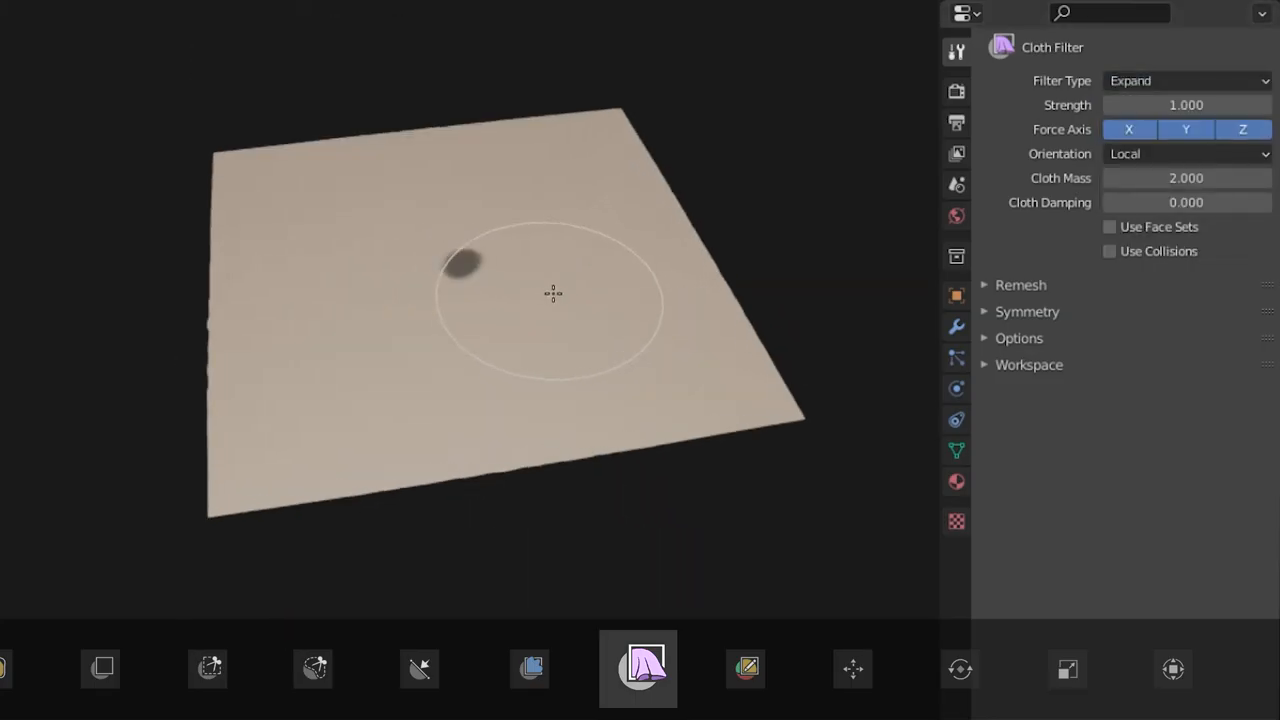
left_click(1188, 80)
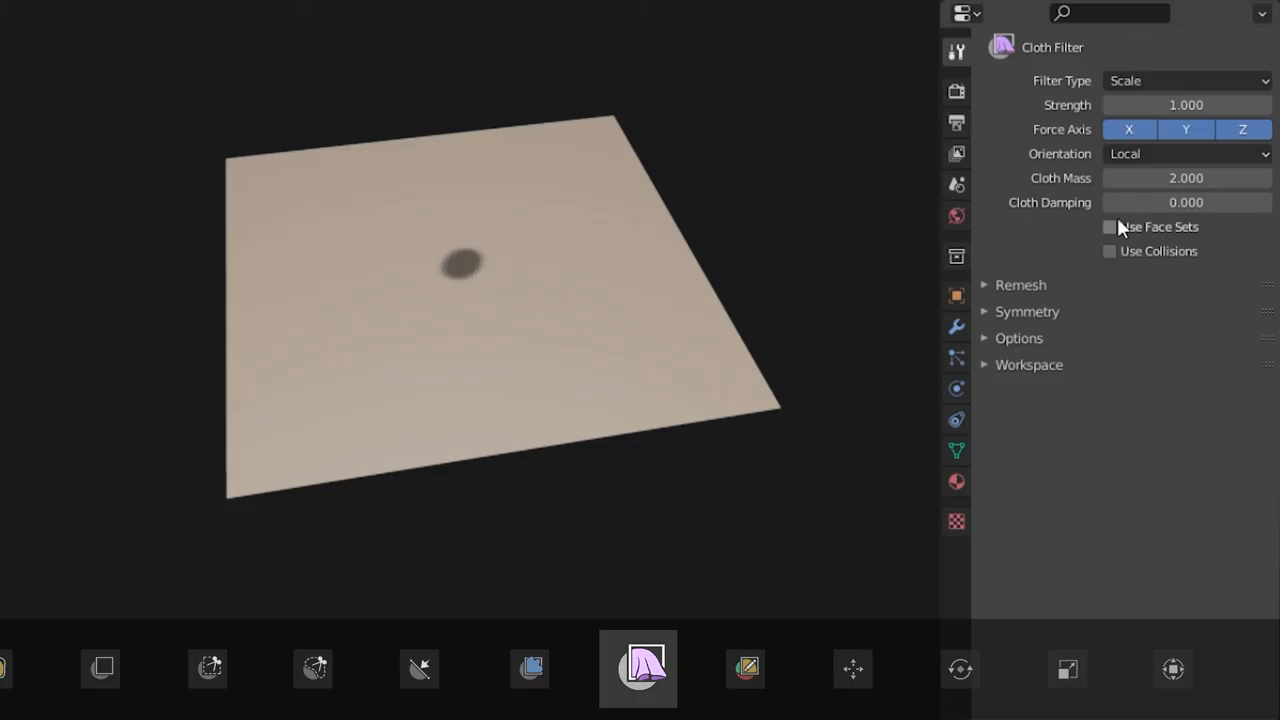
Drape the plane with the Gravity cloth filter using Use Face Sets around the yellow set
left_click(1186, 80)
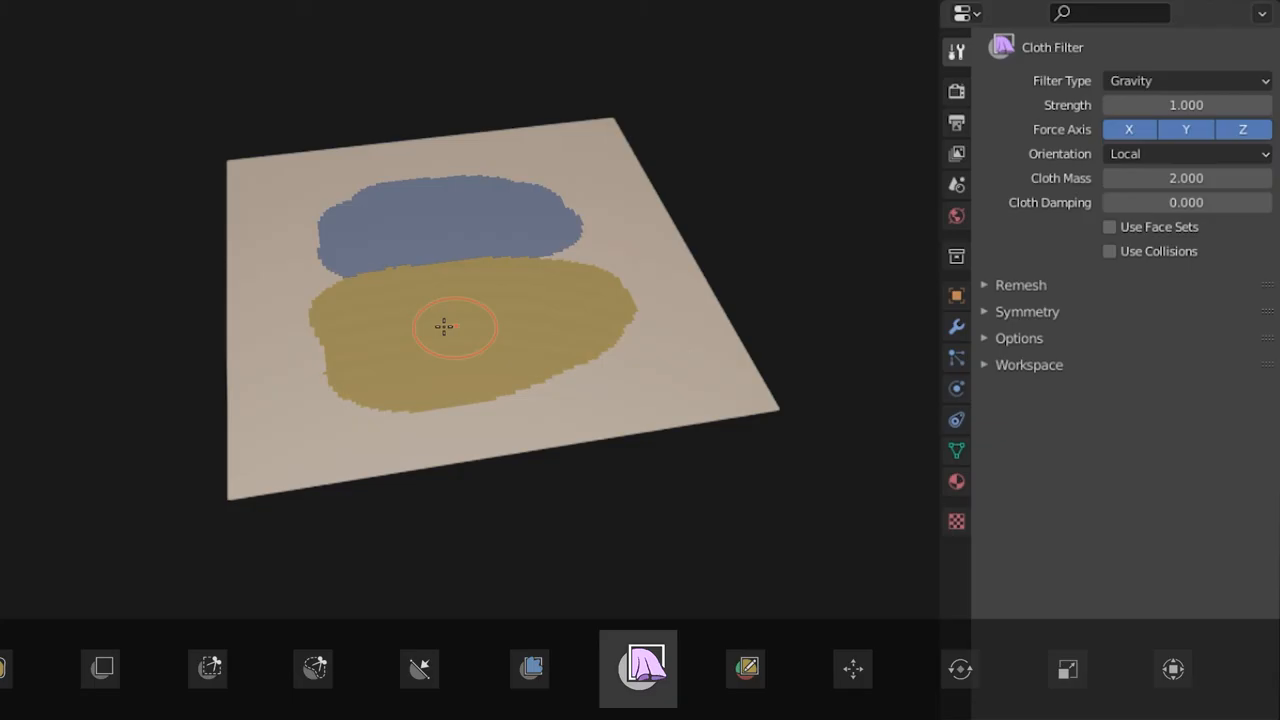
left_click(1108, 226)
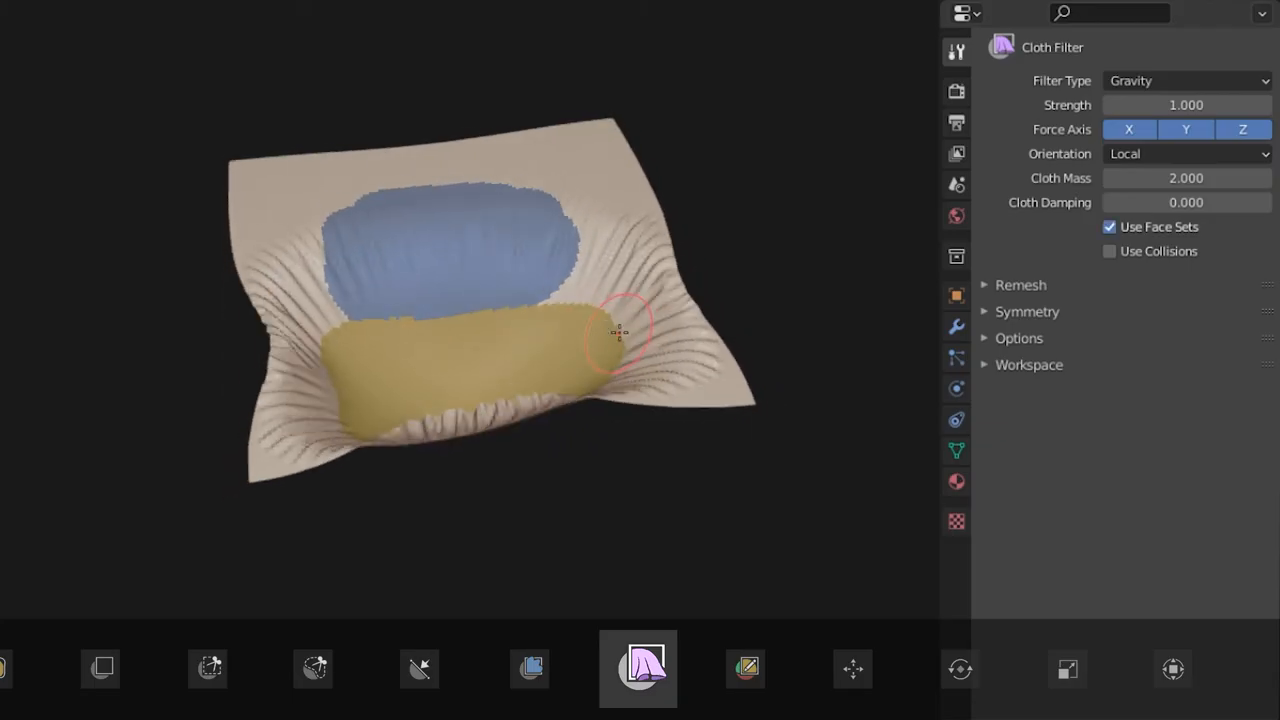